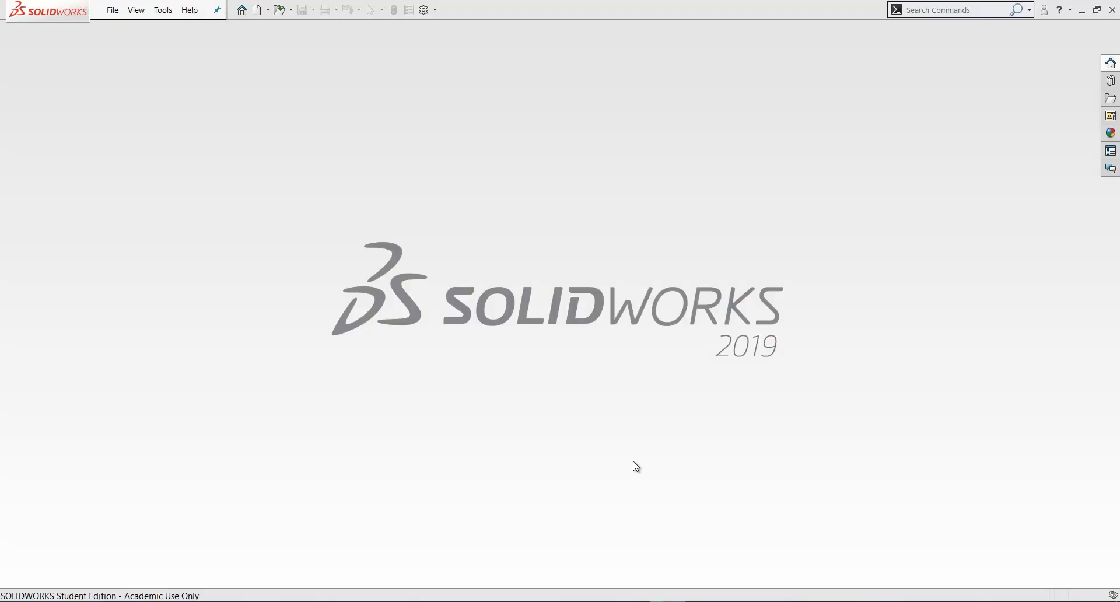
mouse_move(325, 322)
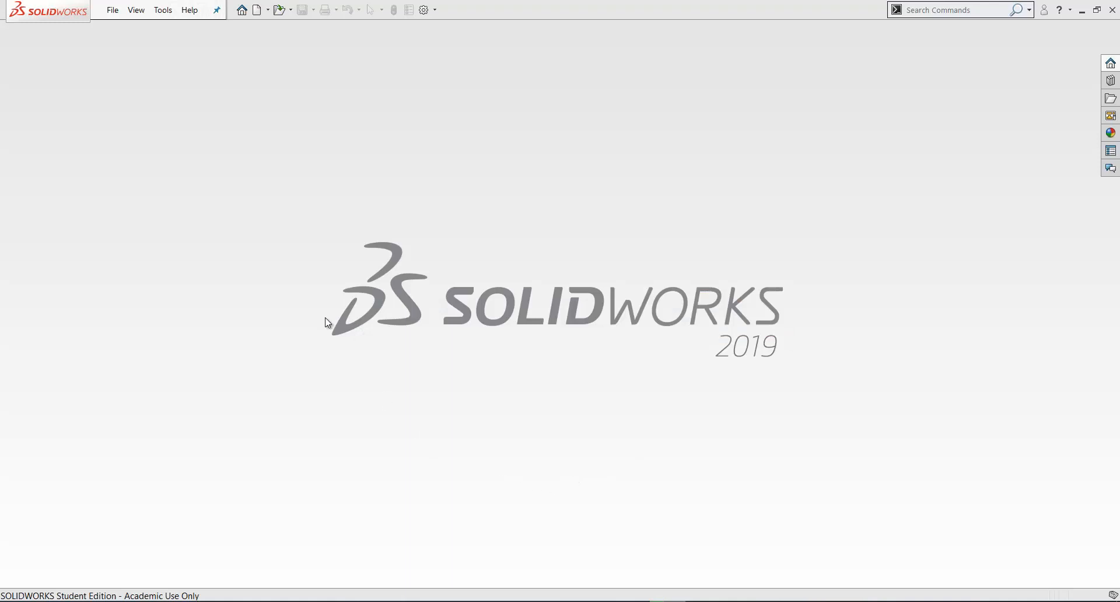
mouse_move(420, 44)
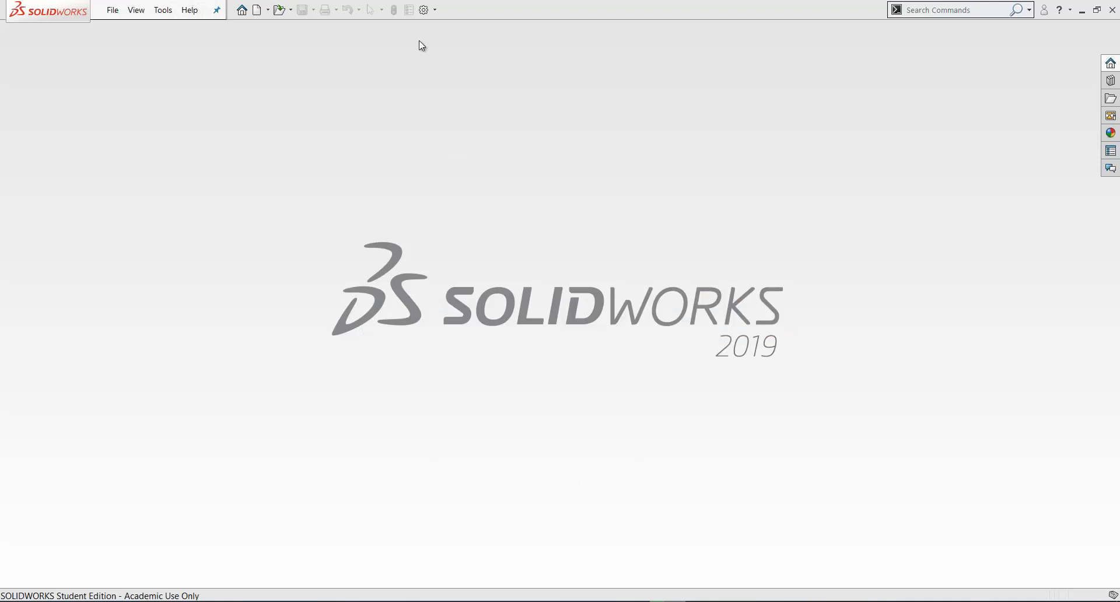
Display the File Locations page of System Options for document templates.
click(424, 9)
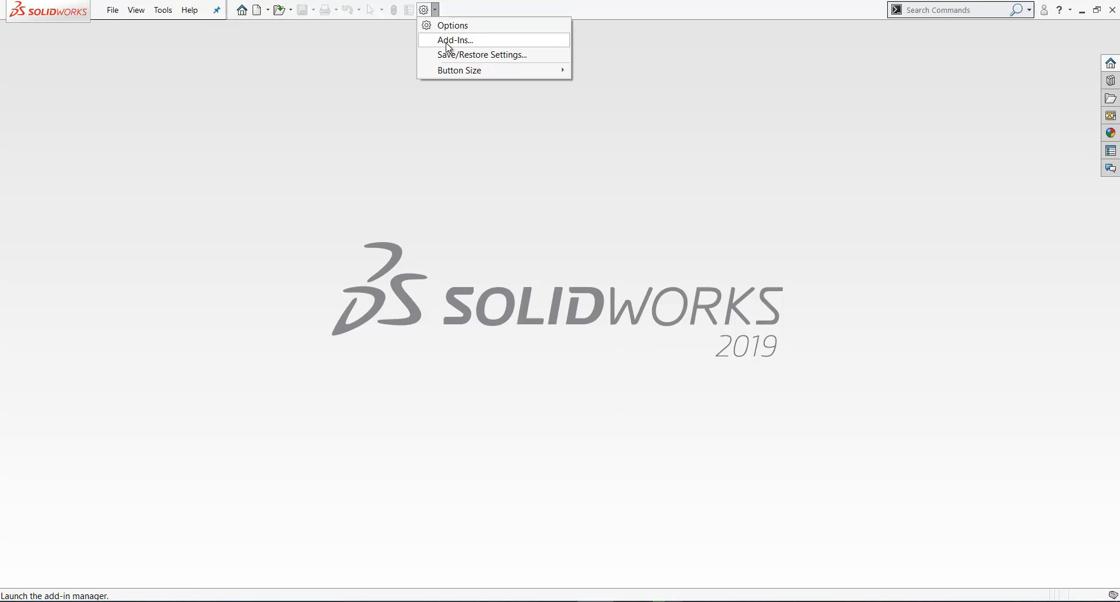
mouse_move(453, 25)
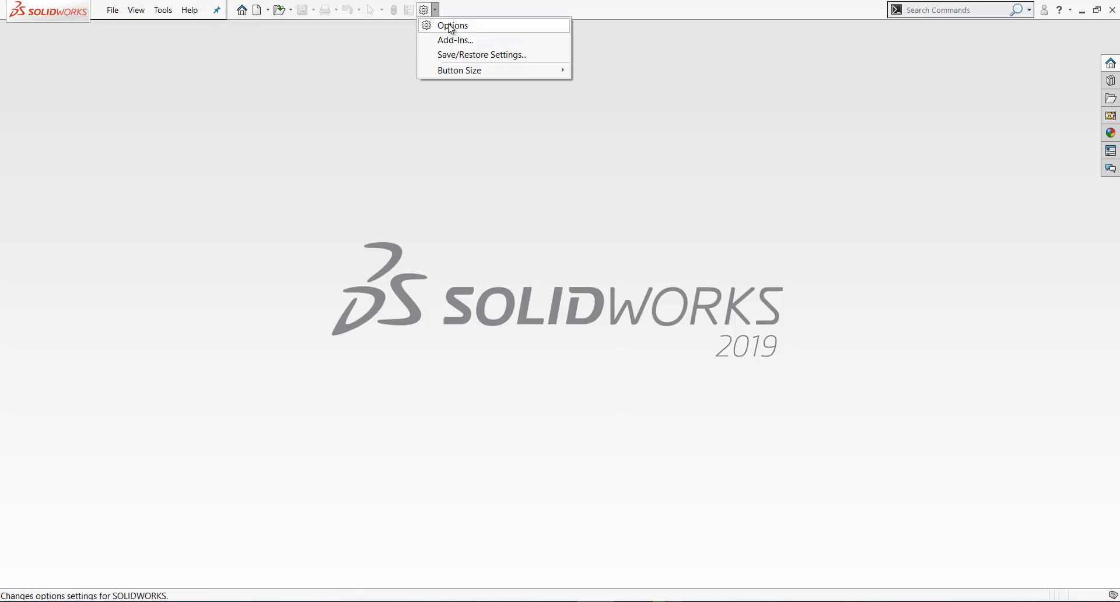
mouse_move(446, 41)
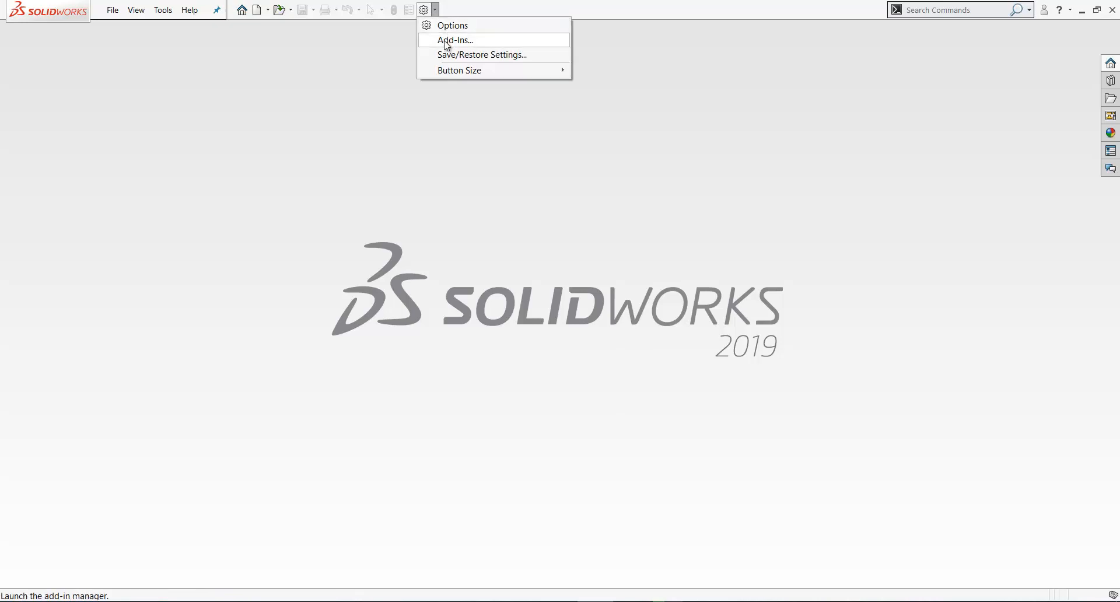
click(452, 25)
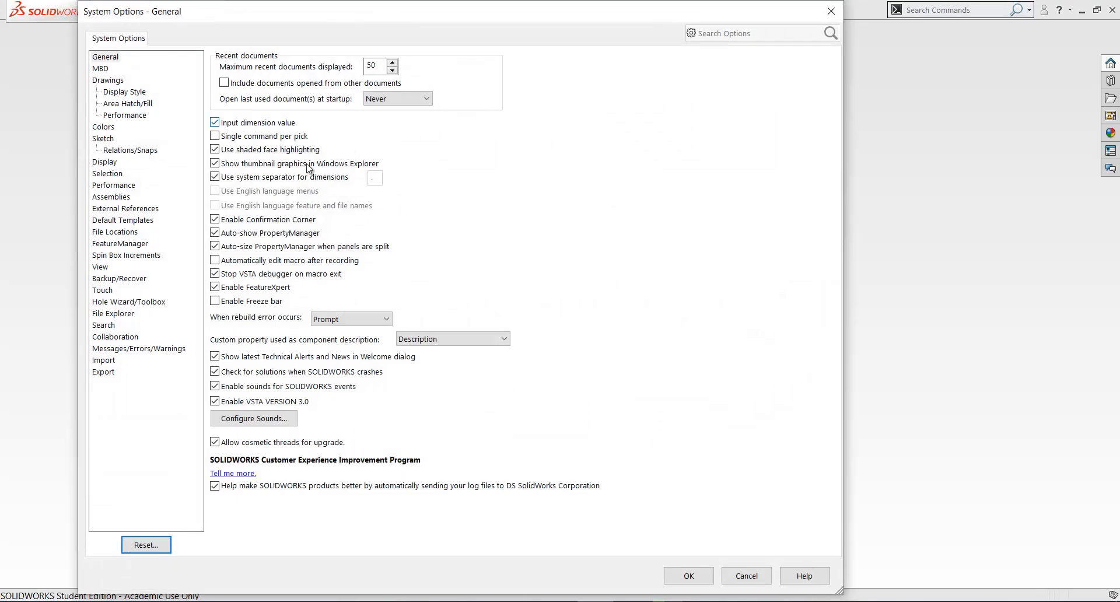
click(115, 232)
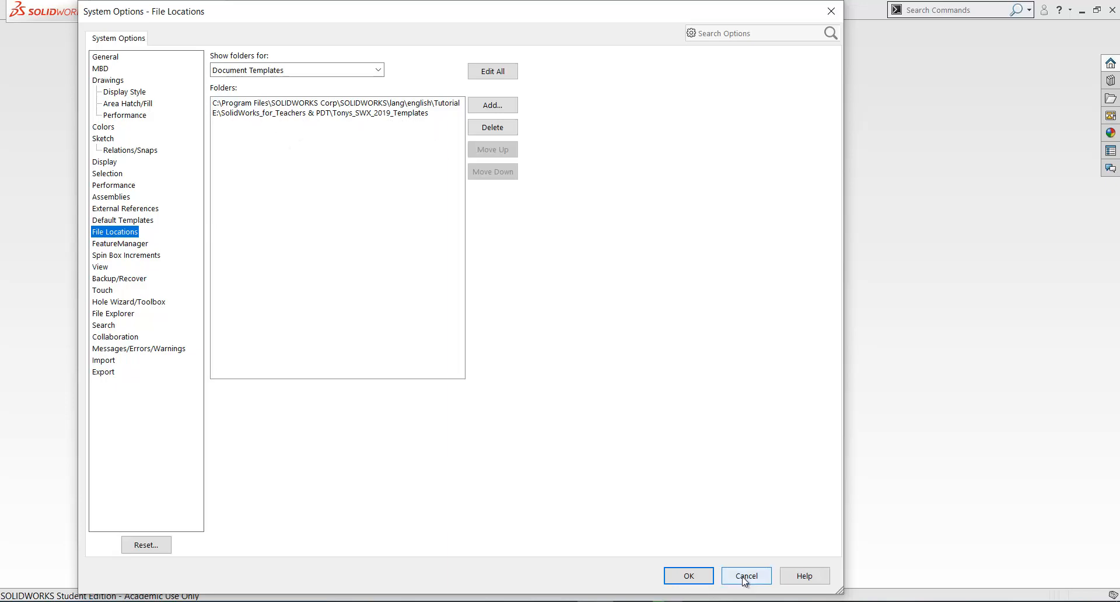
Cancel Options and create a new drawing from the A4L_3rd_Angle template.
click(746, 575)
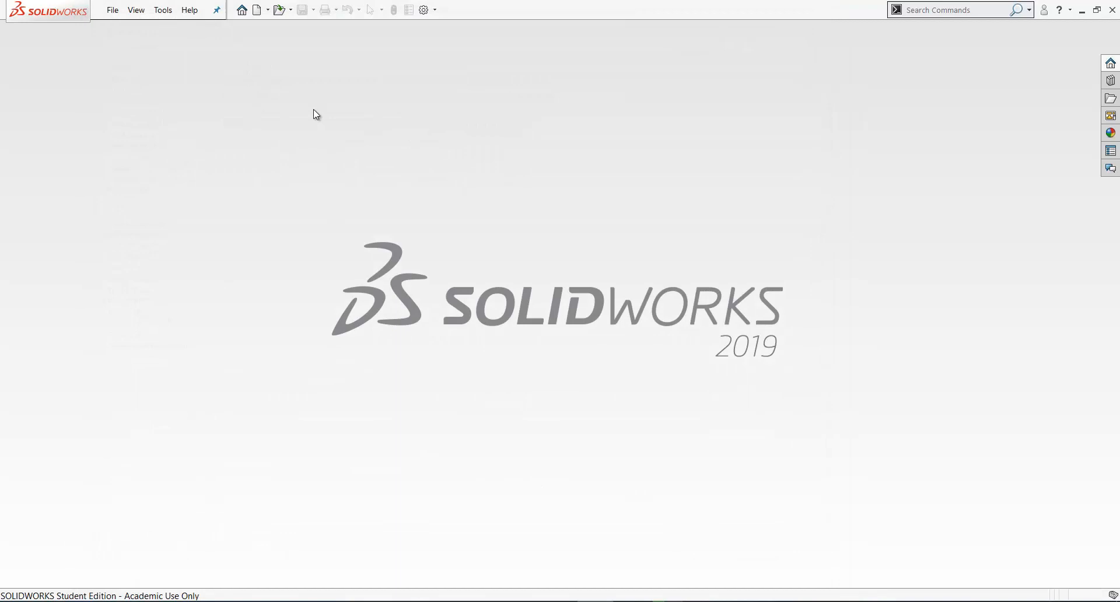
mouse_move(239, 12)
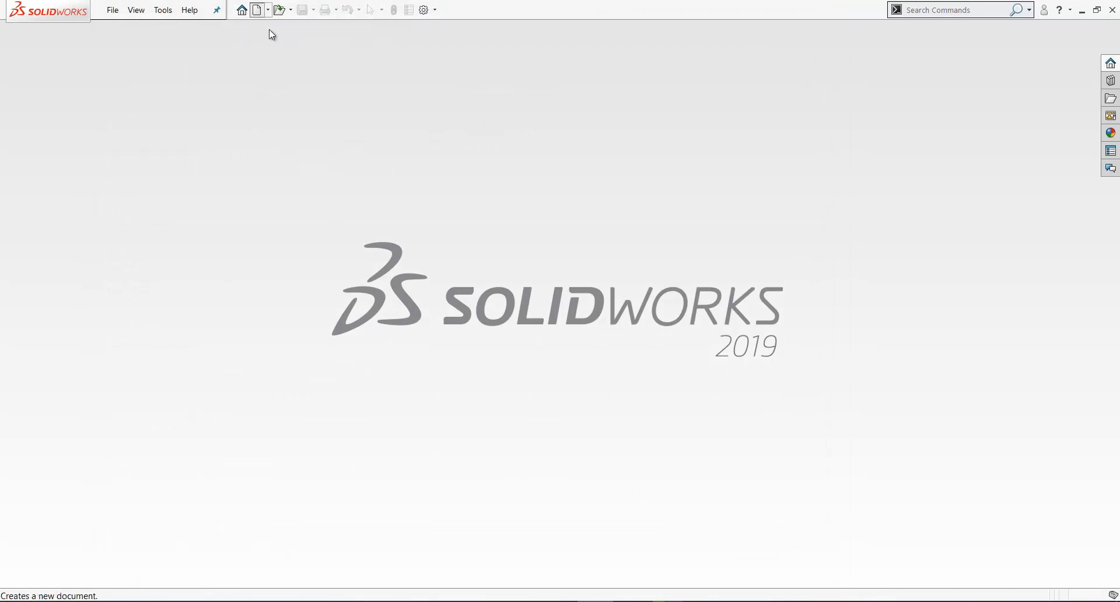
click(254, 10)
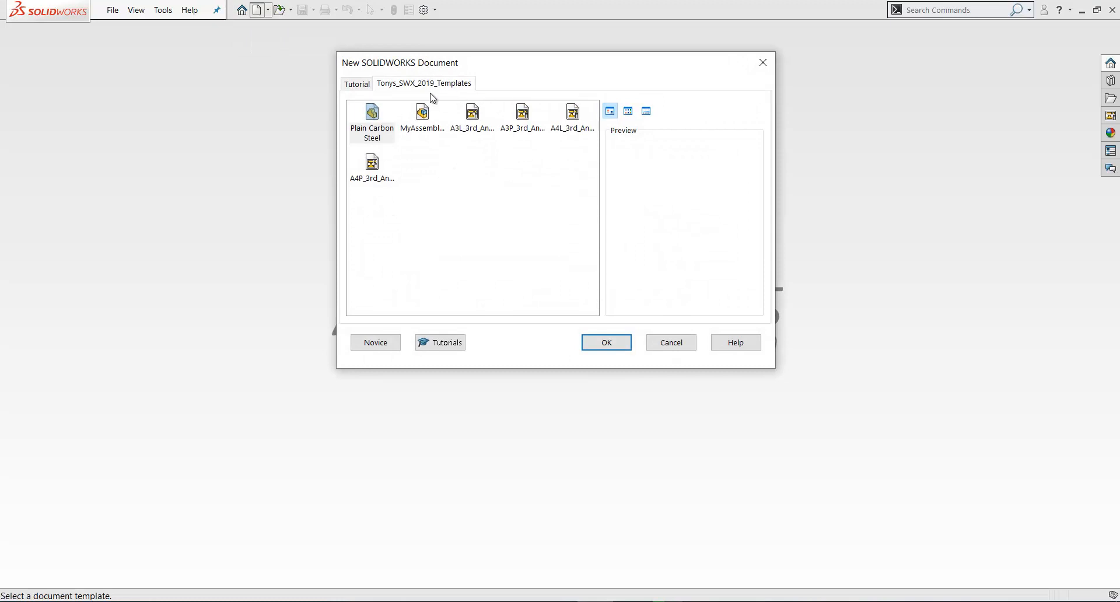
mouse_move(438, 95)
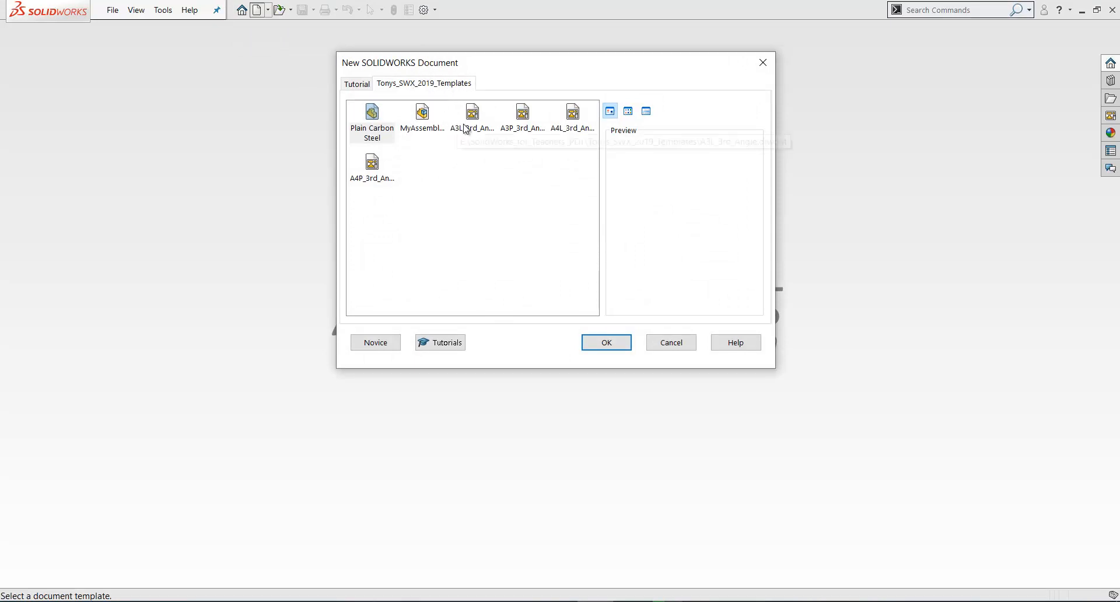
mouse_move(573, 111)
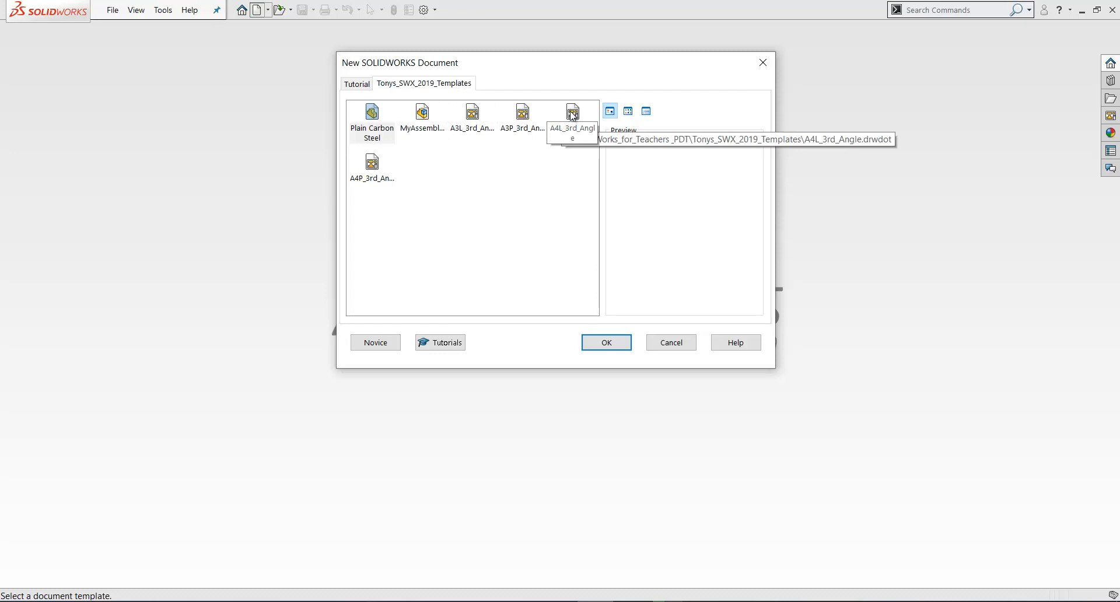
click(572, 111)
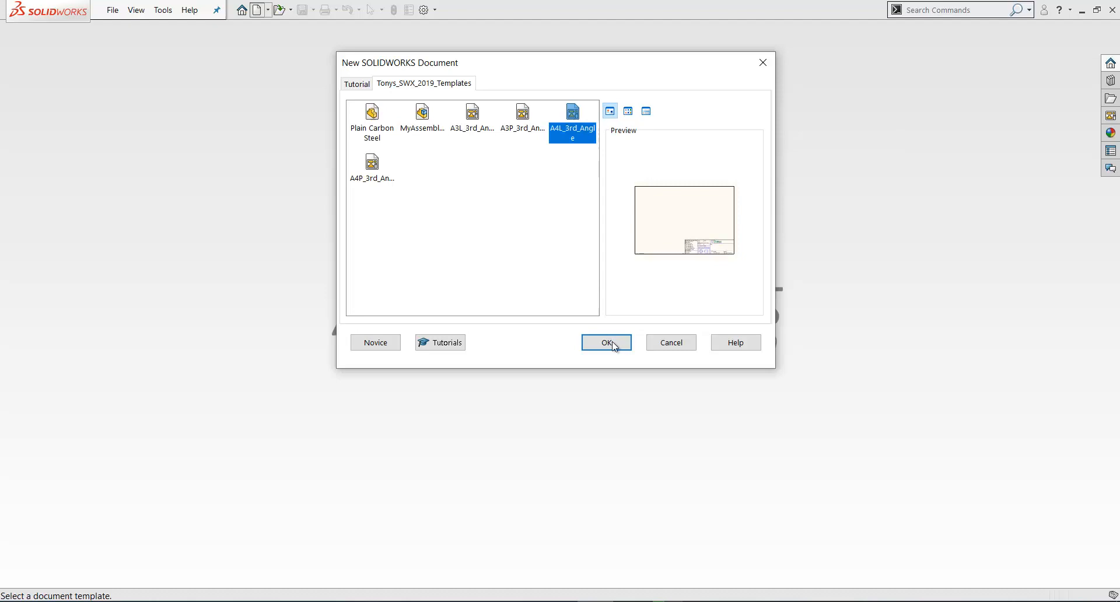
mouse_move(611, 347)
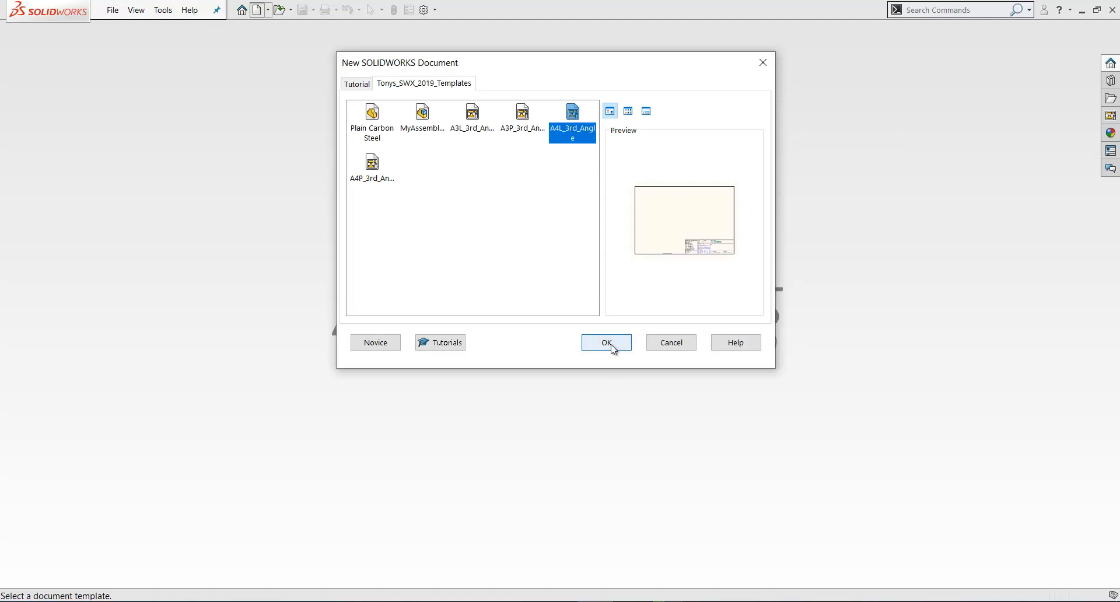
click(606, 343)
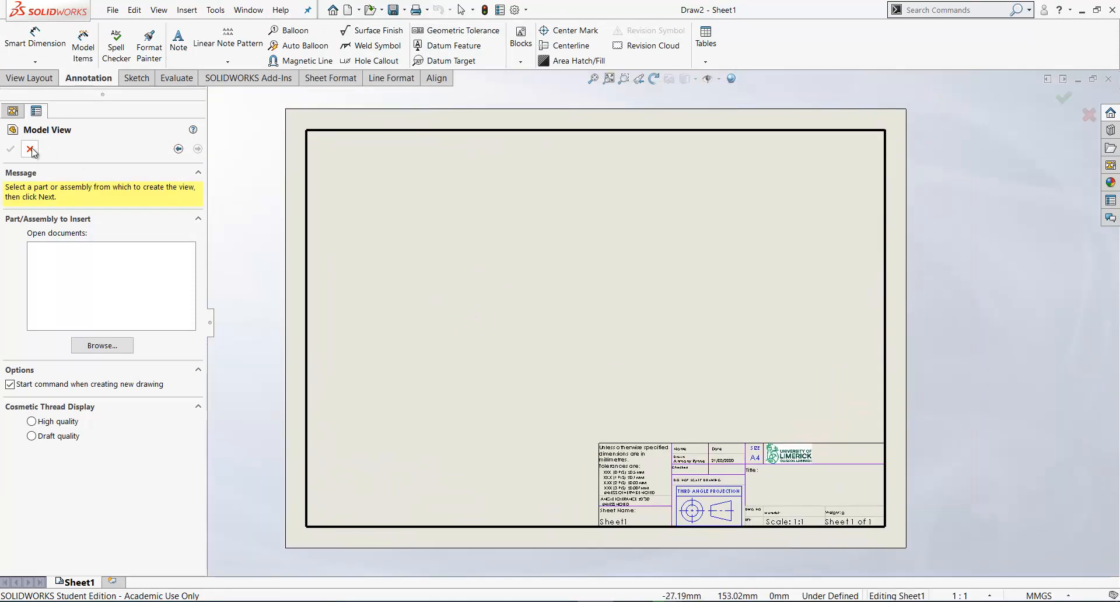
Dismiss Model View and review the drawing's custom properties, then close them.
click(32, 149)
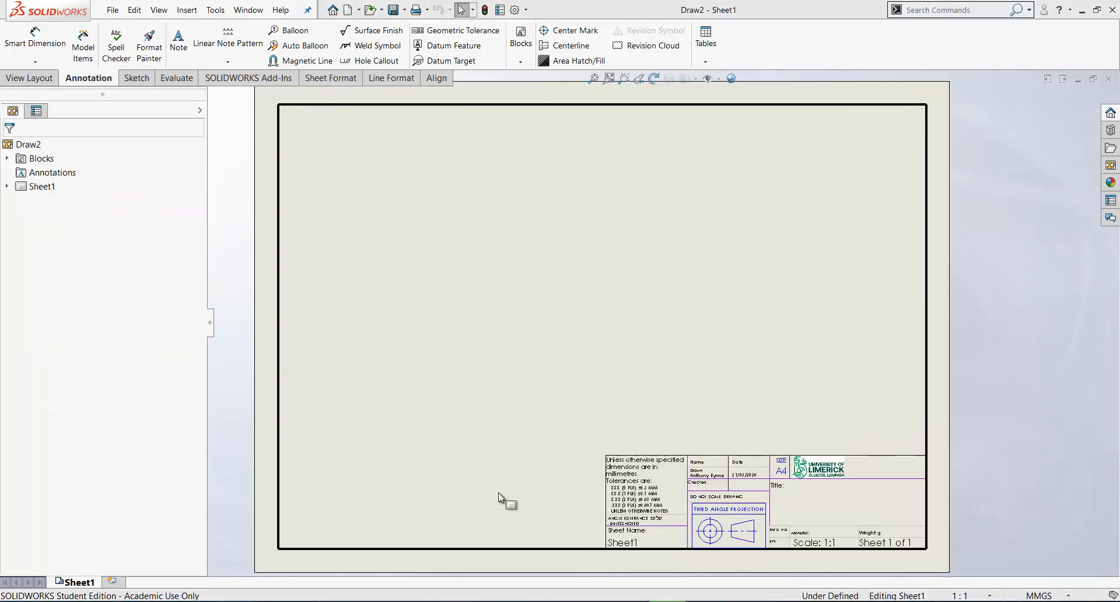
mouse_move(322, 265)
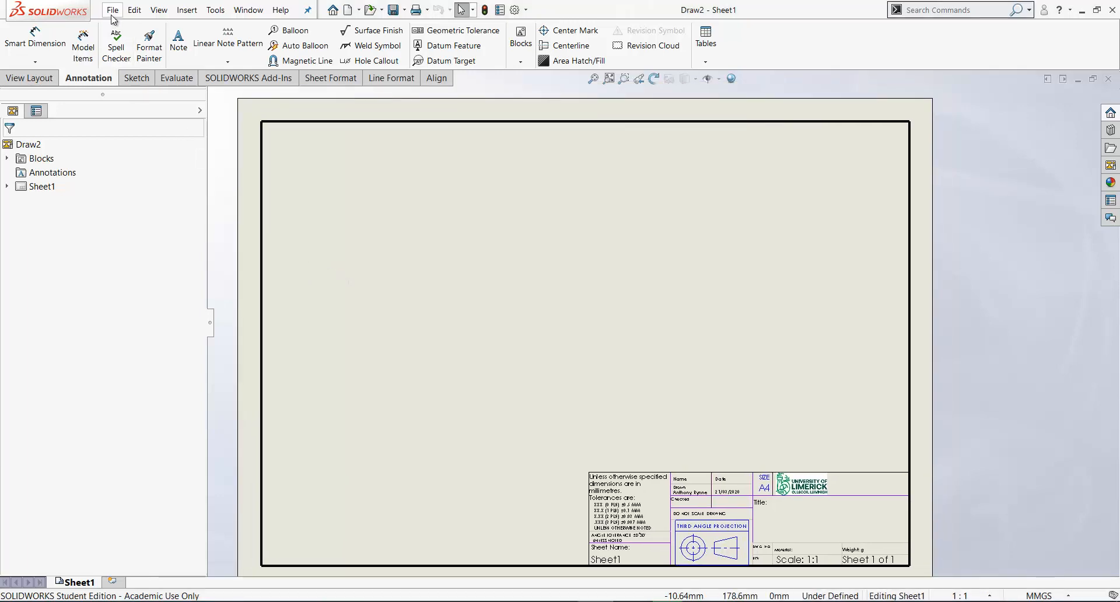
click(112, 10)
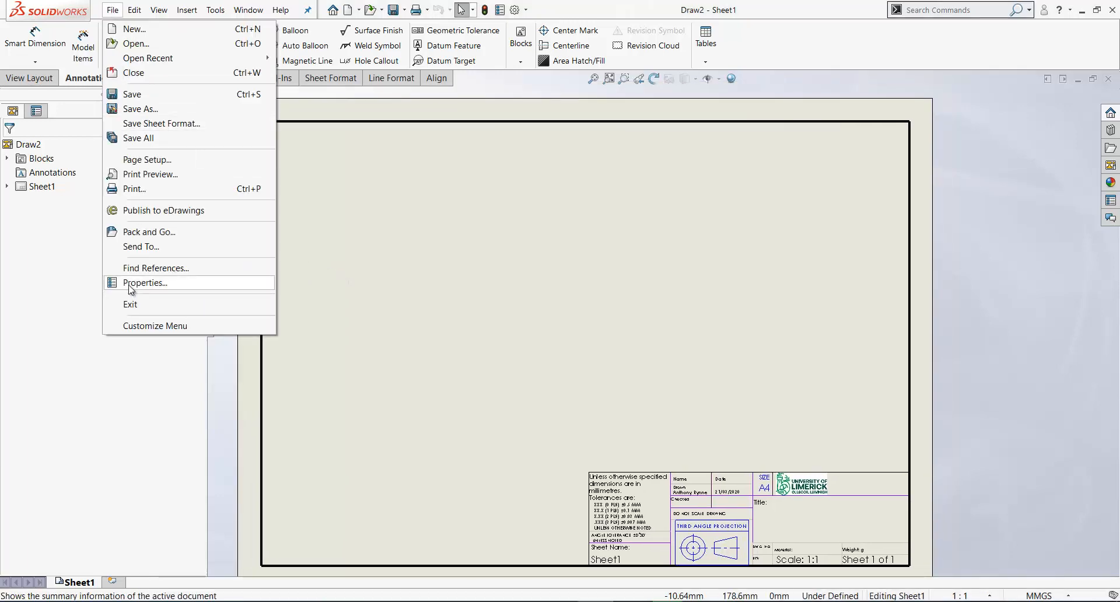
click(145, 282)
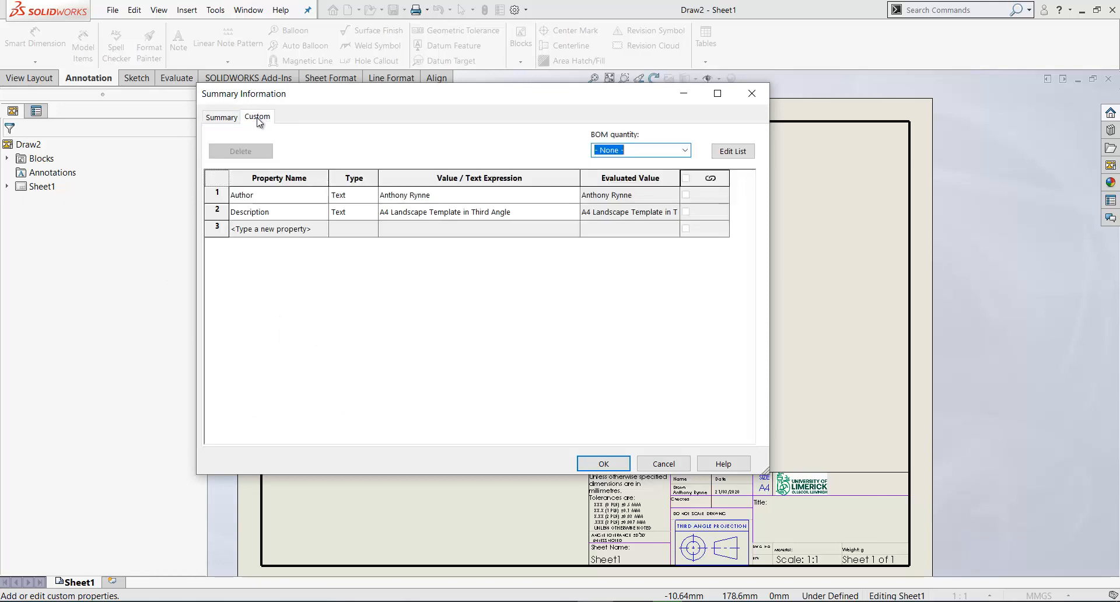
mouse_move(430, 199)
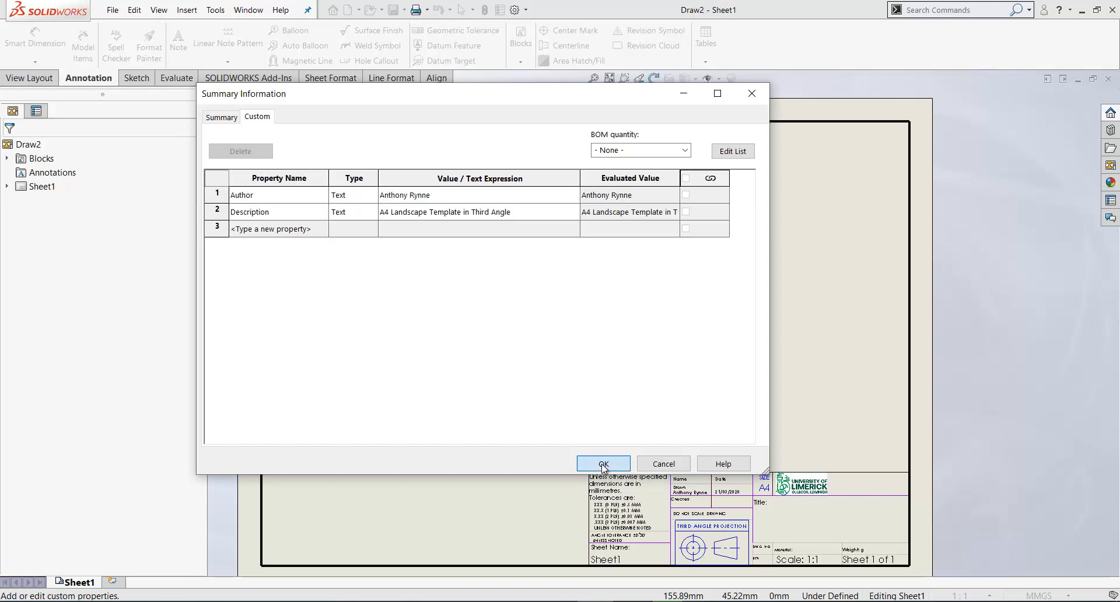
click(603, 463)
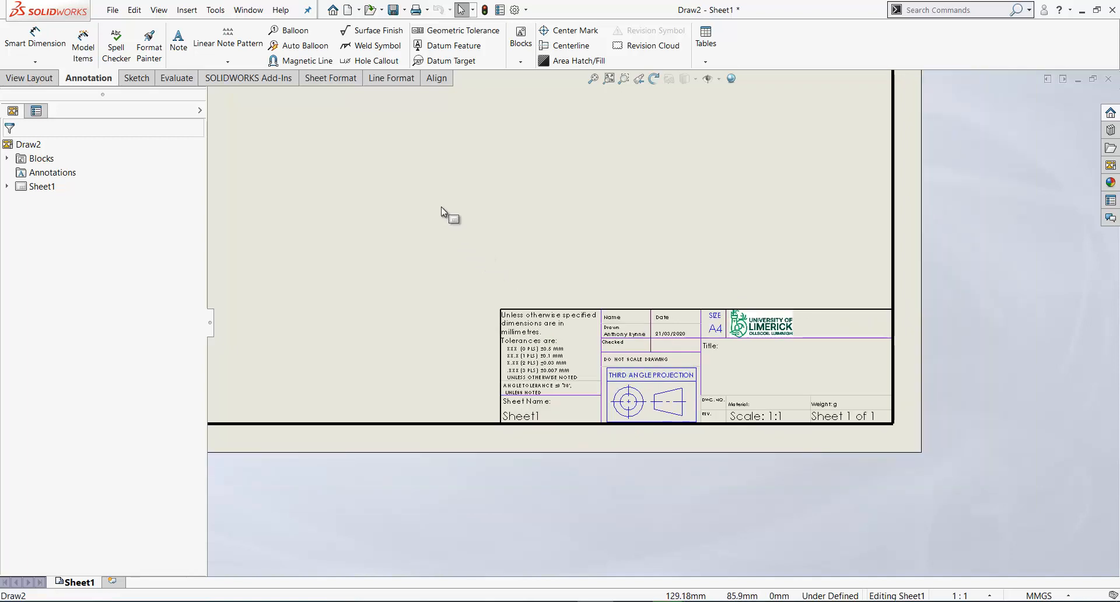
right_click(442, 212)
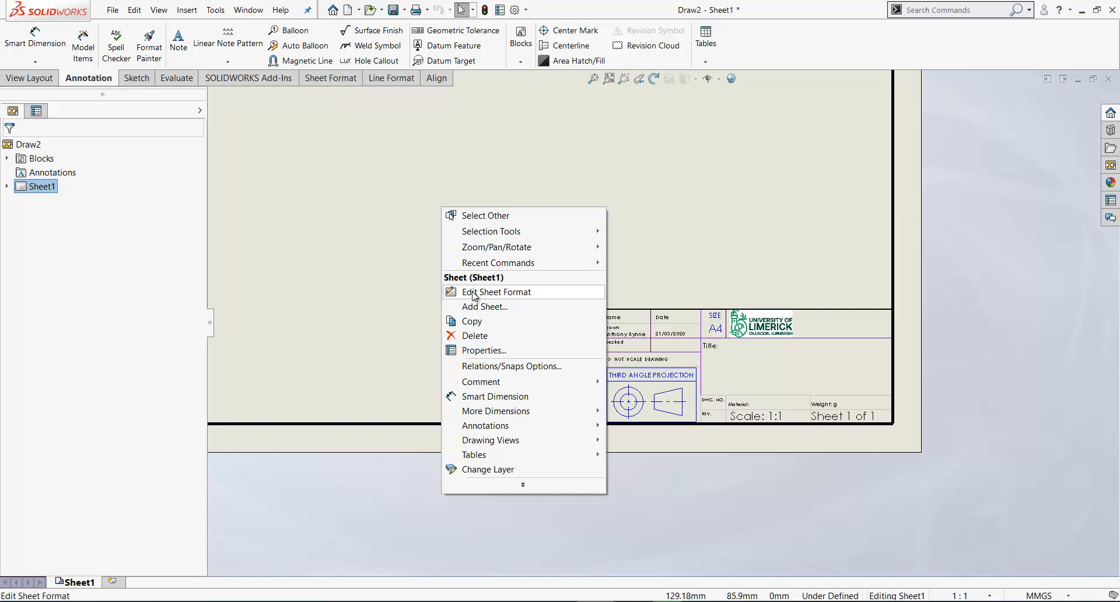
click(496, 292)
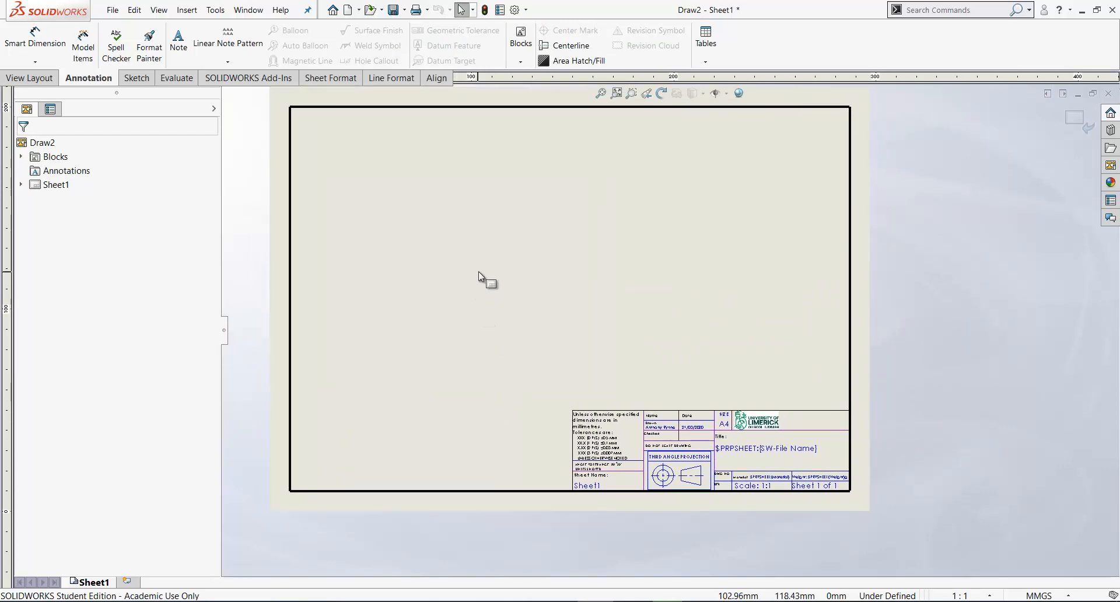
right_click(482, 278)
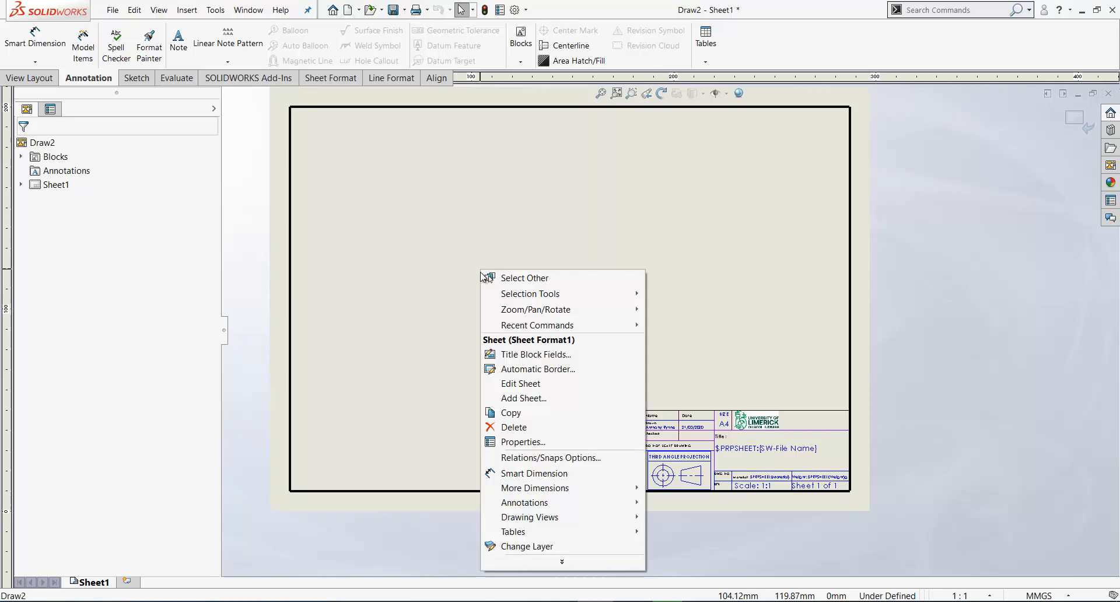
mouse_move(521, 384)
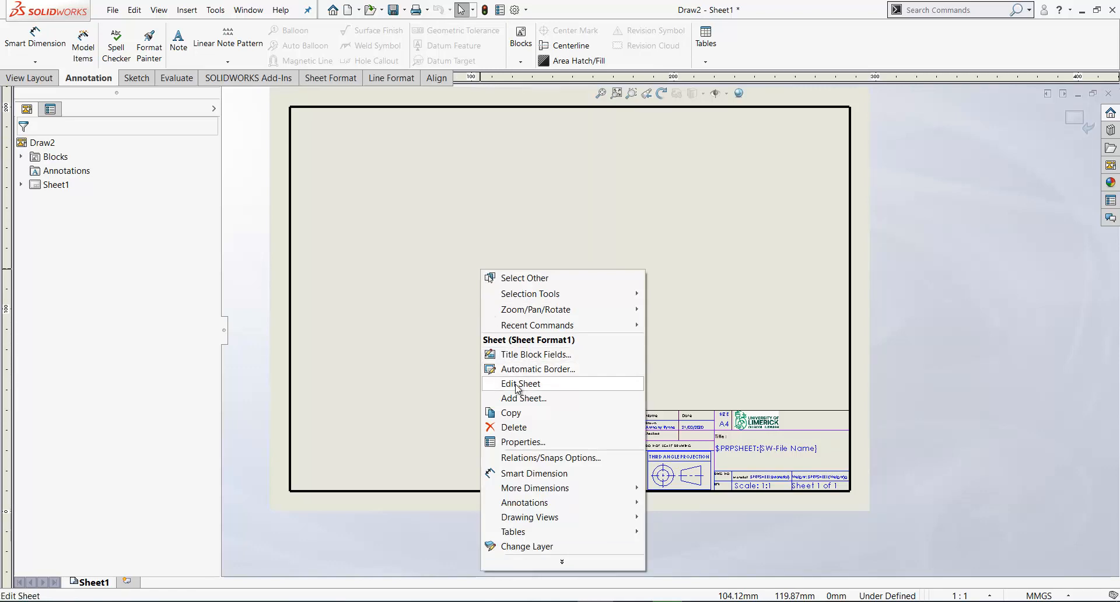
click(520, 383)
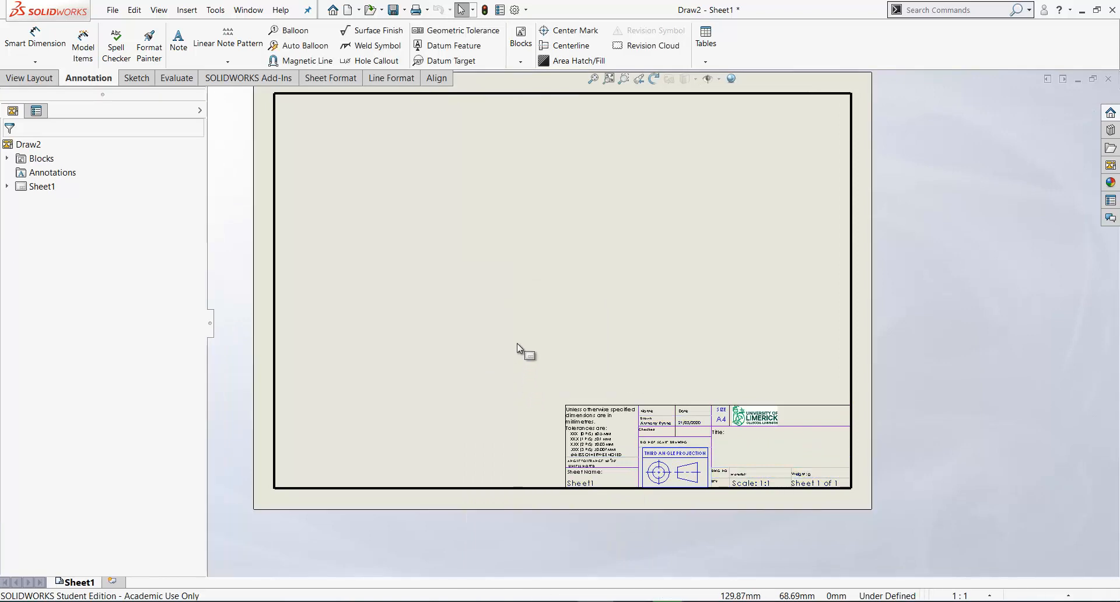
Show Sheet1's right-click menu and expand its full set of actions.
right_click(522, 349)
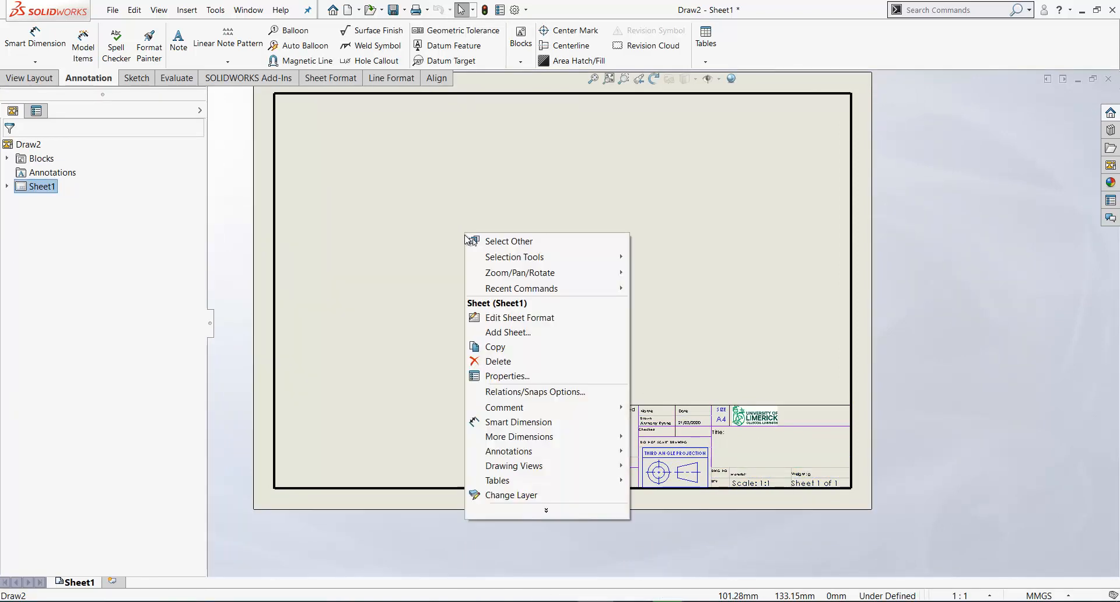
mouse_move(513, 318)
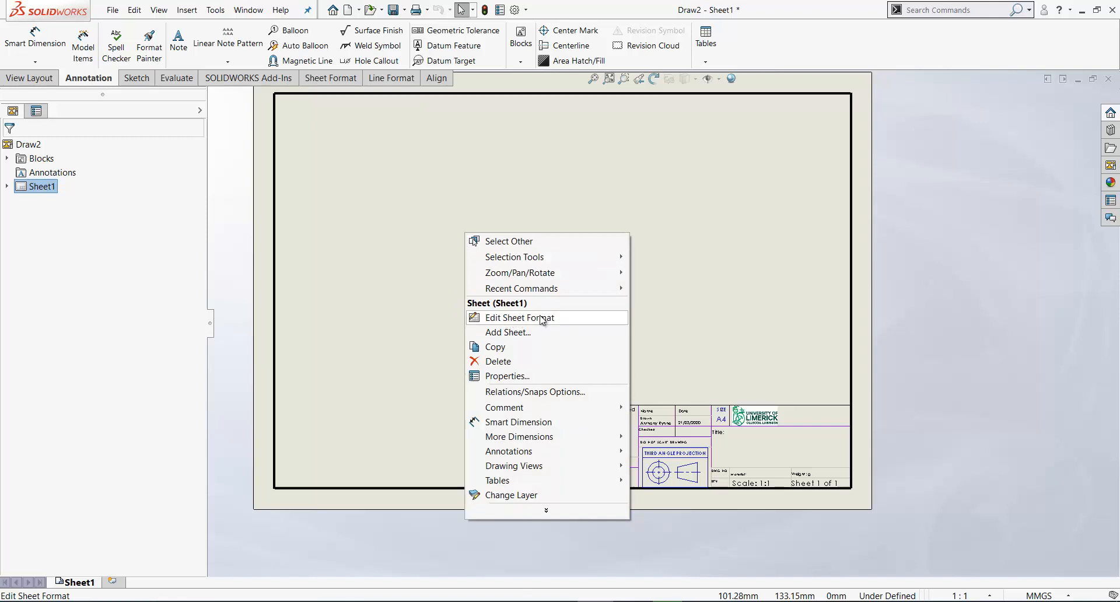
mouse_move(481, 324)
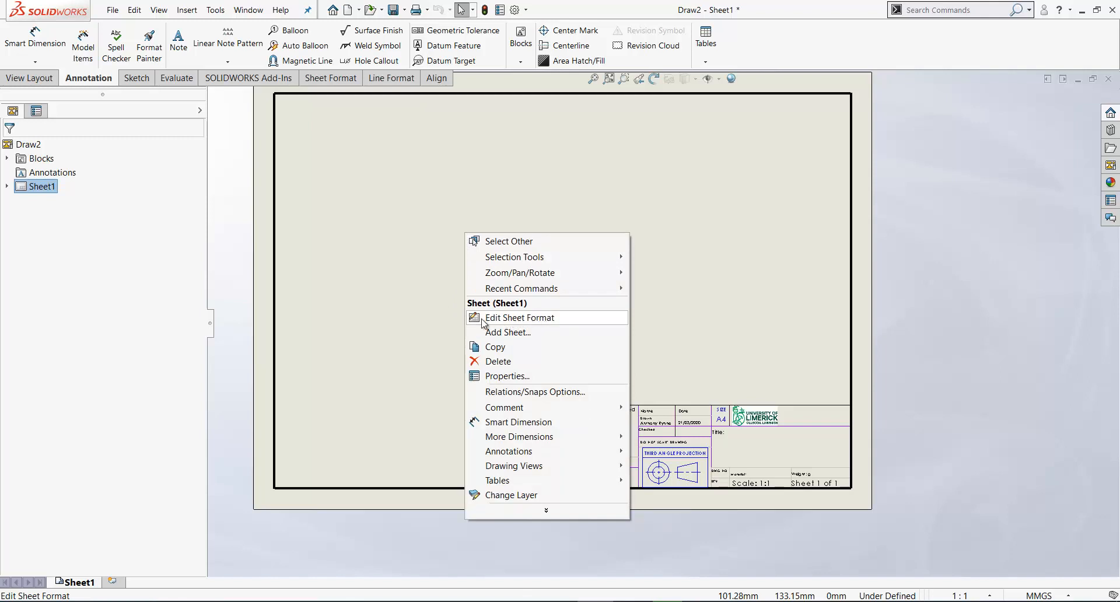
mouse_move(495, 347)
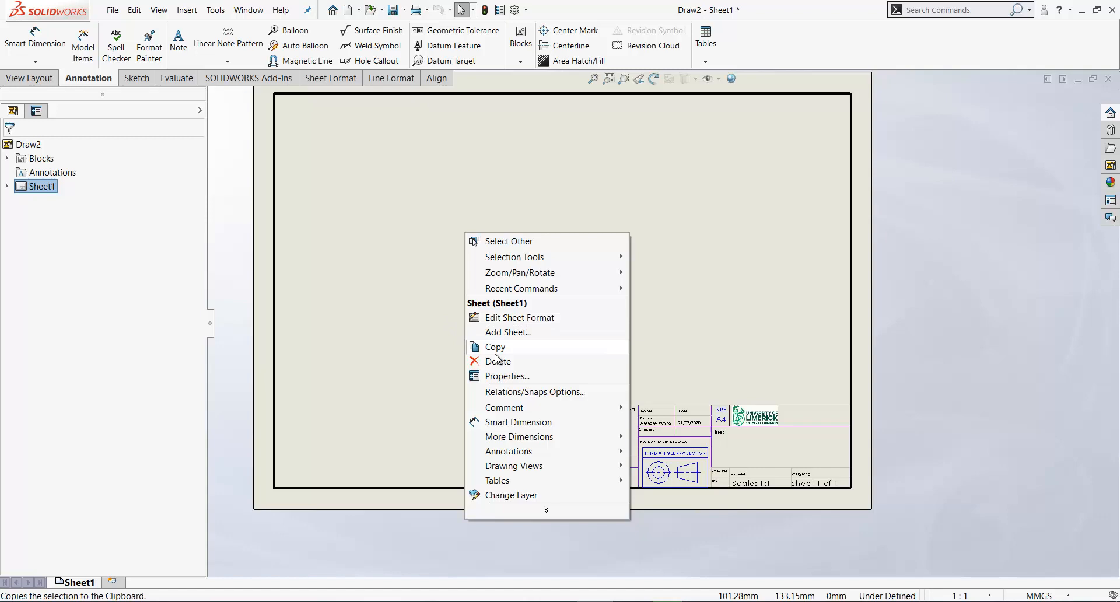
mouse_move(525, 382)
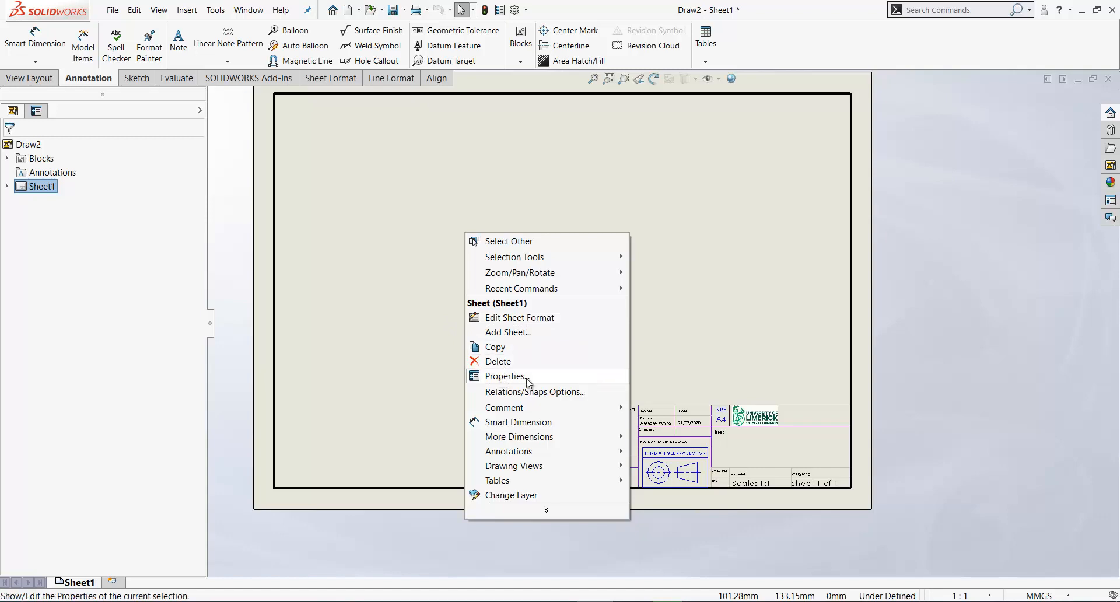
mouse_move(545, 512)
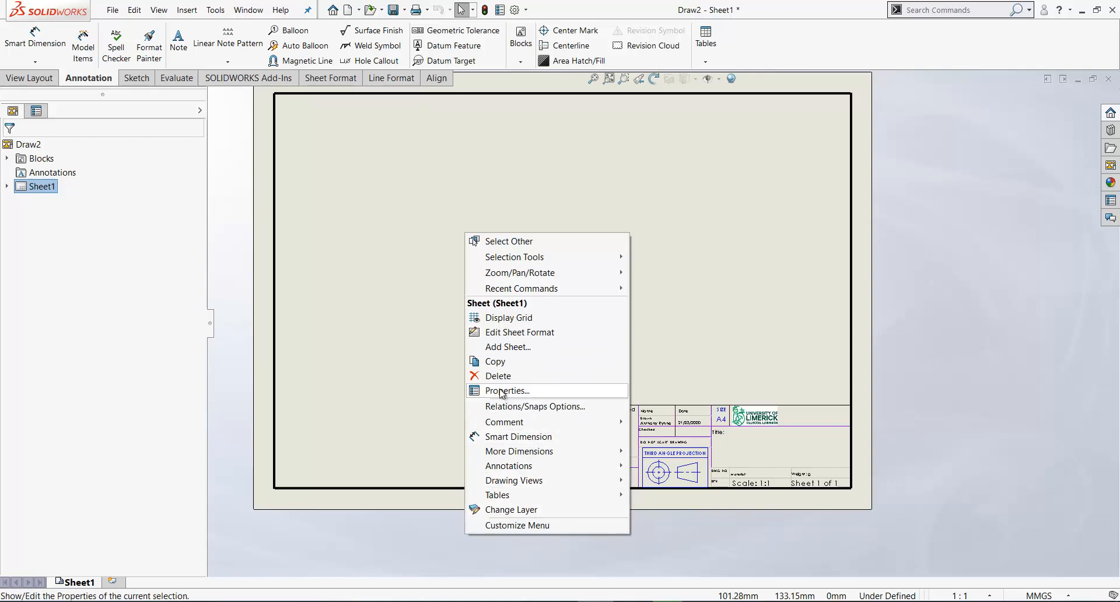
mouse_move(520, 526)
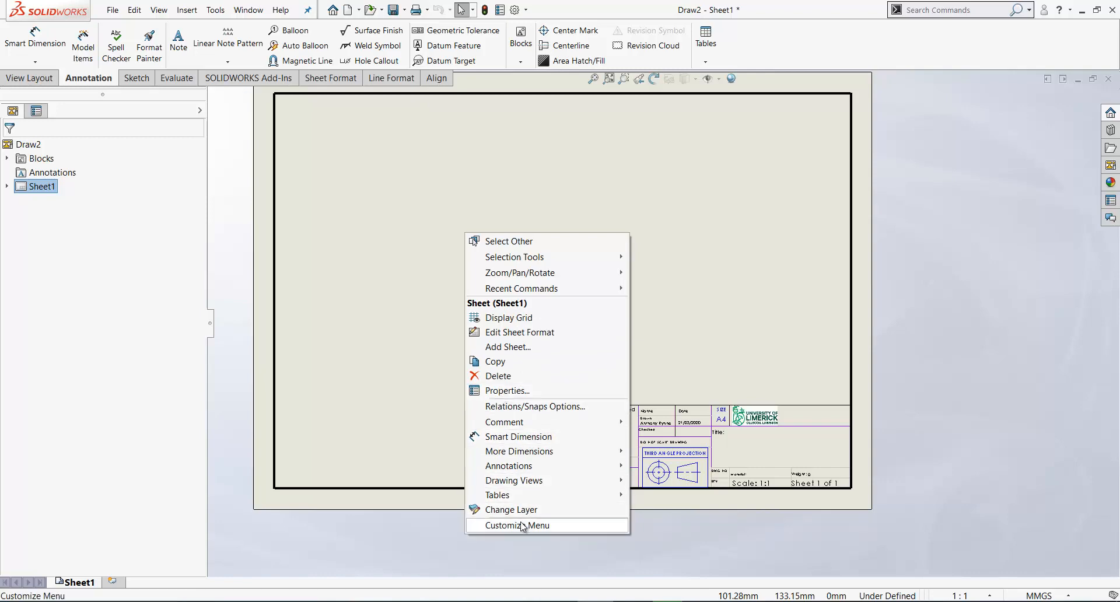
click(517, 525)
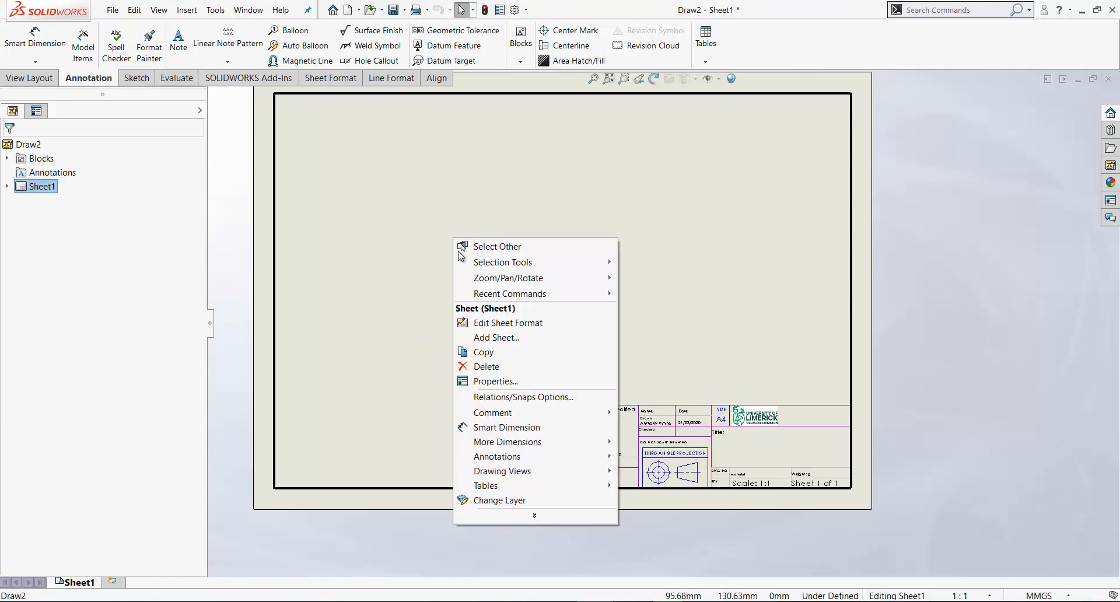
mouse_move(508, 323)
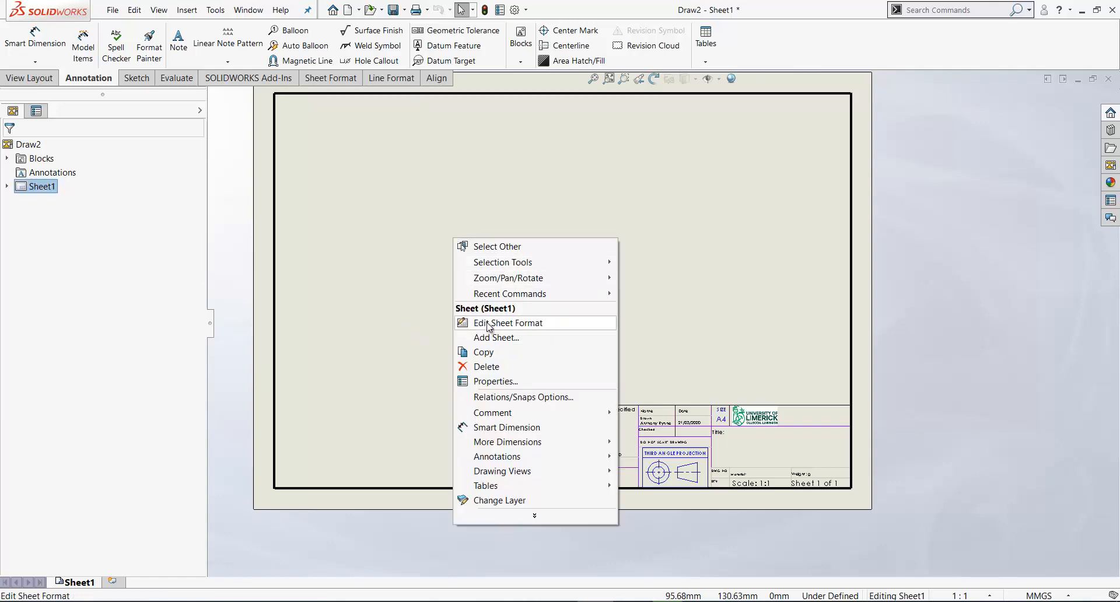
Enter Edit Sheet Format and open the Drawn author note for editing.
click(507, 323)
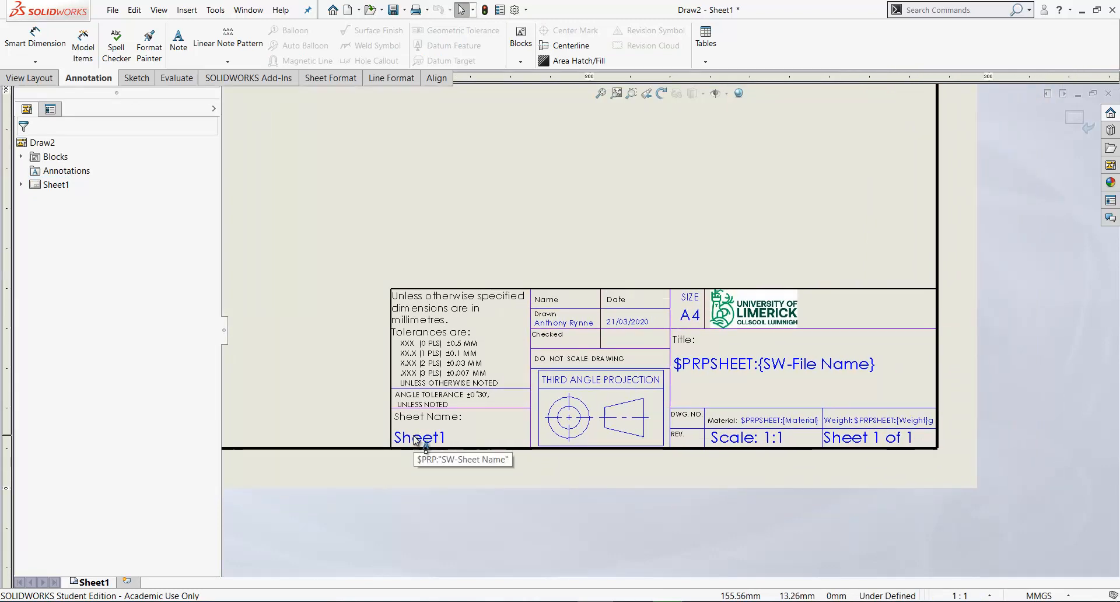
mouse_move(721, 443)
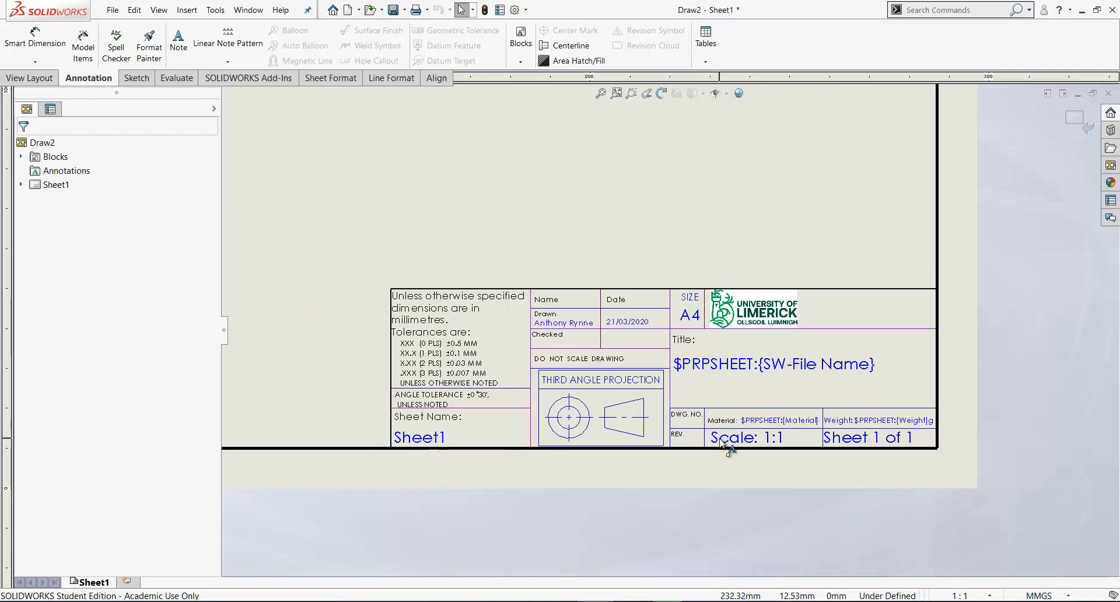
mouse_move(715, 372)
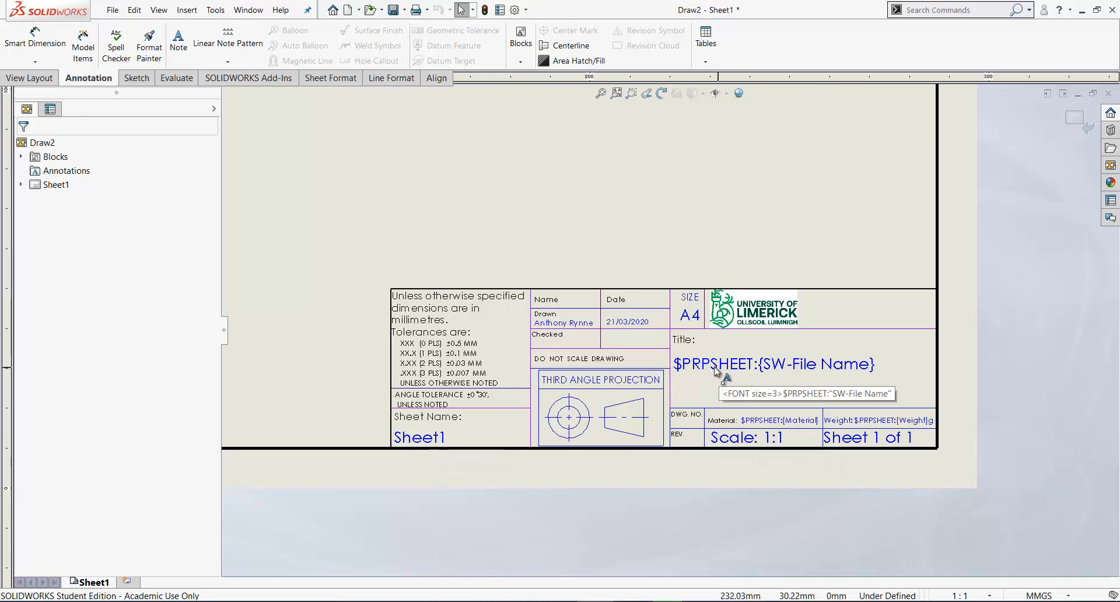
mouse_move(807, 423)
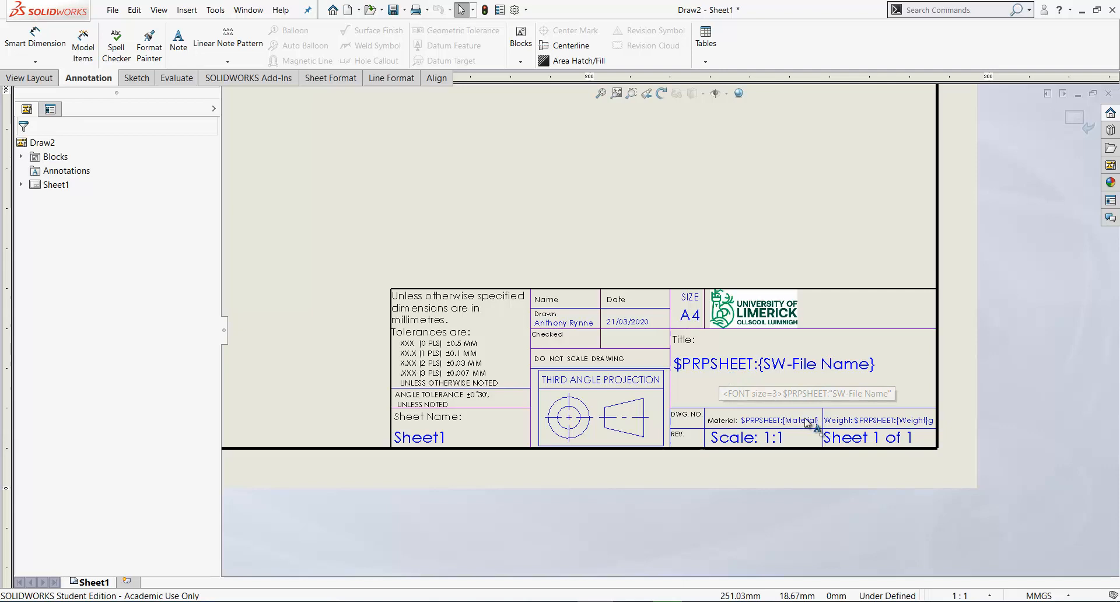
mouse_move(866, 441)
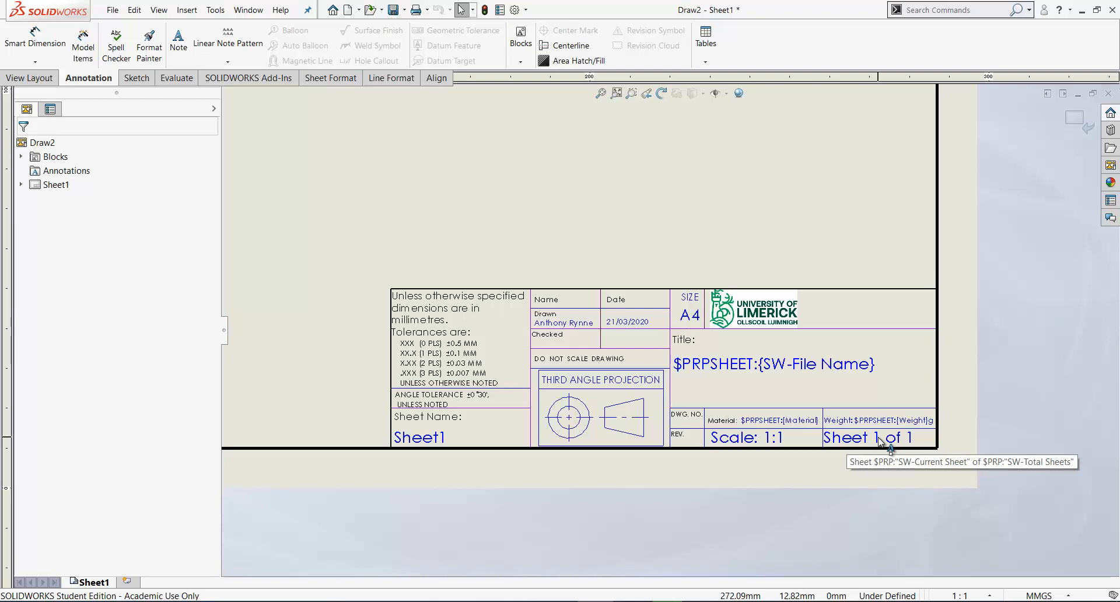
mouse_move(914, 442)
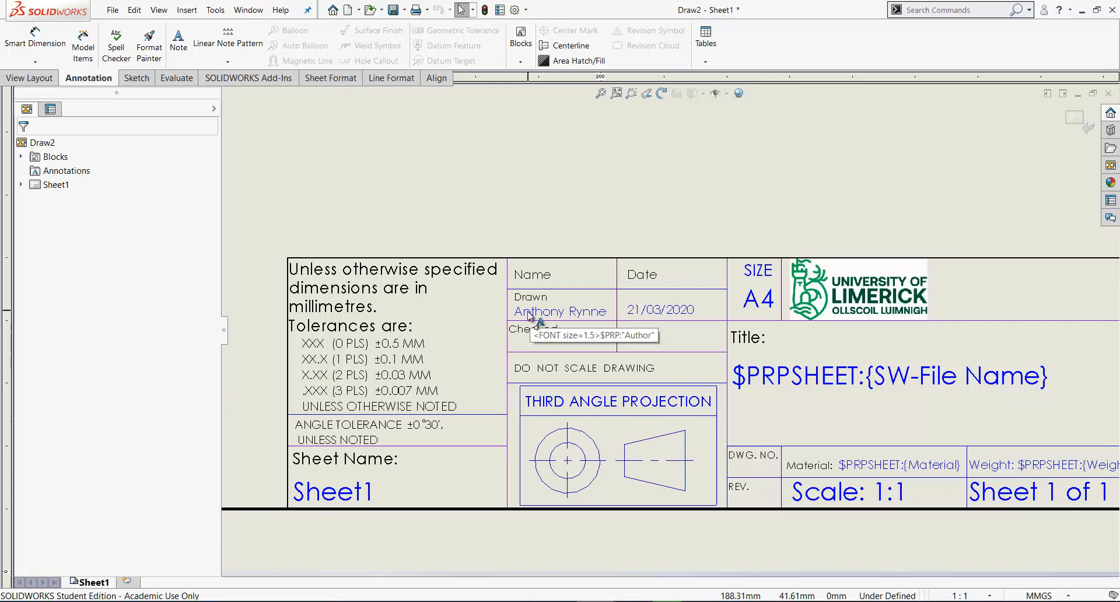
double_click(559, 310)
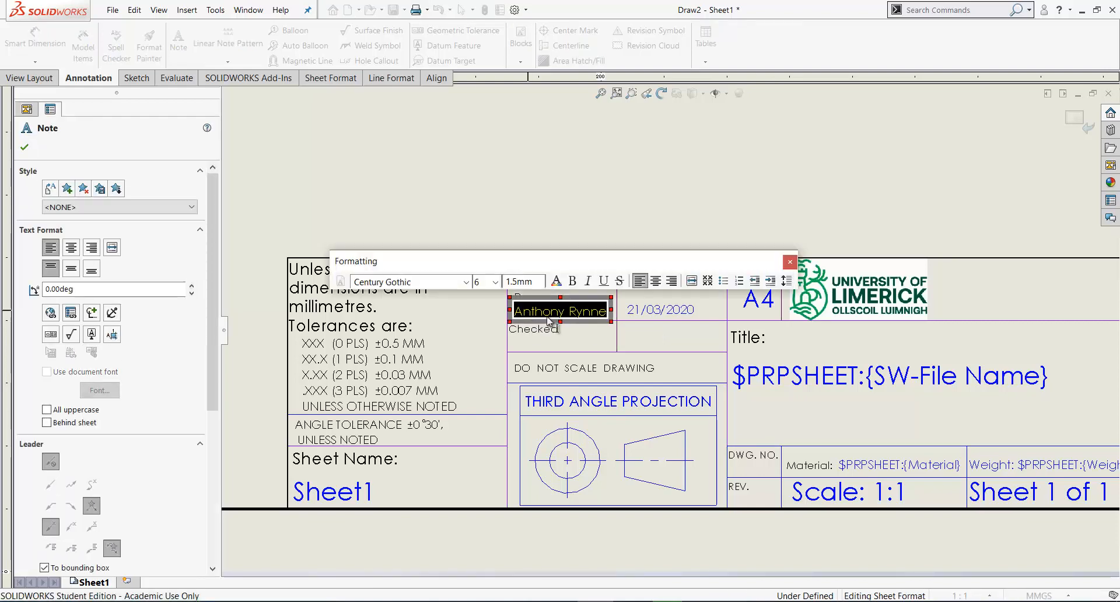
mouse_move(518, 281)
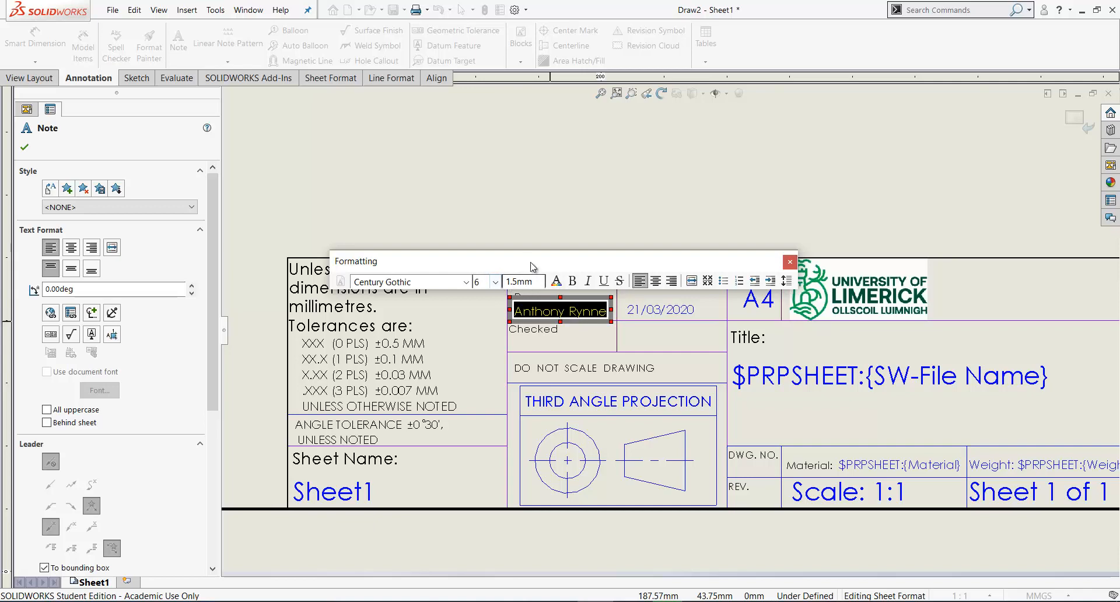
Move the Formatting toolbar off the title block and close it.
drag(532, 260, 705, 197)
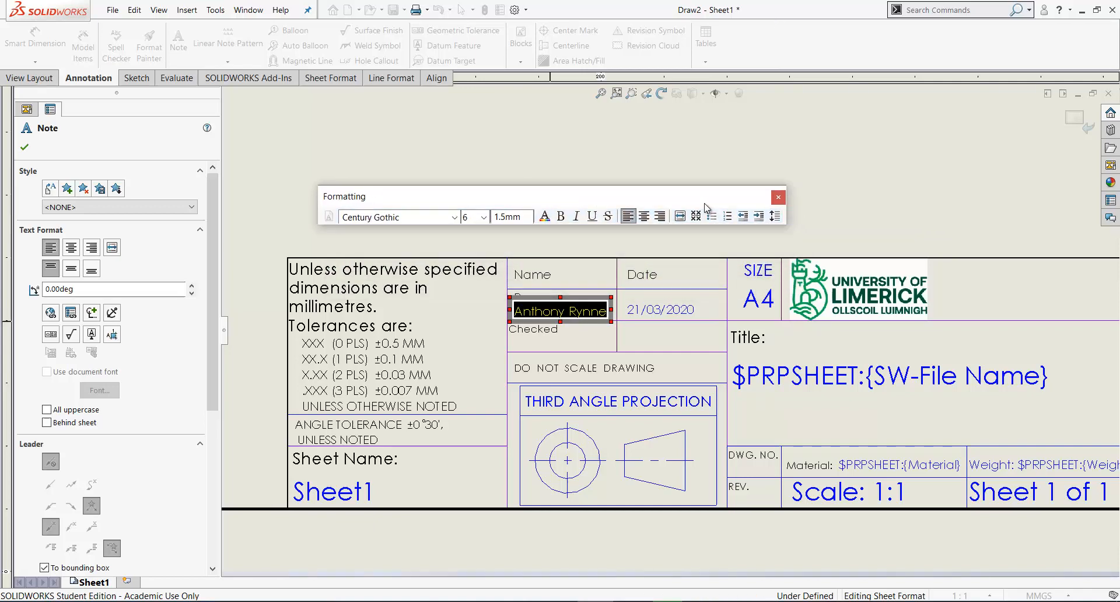
click(778, 197)
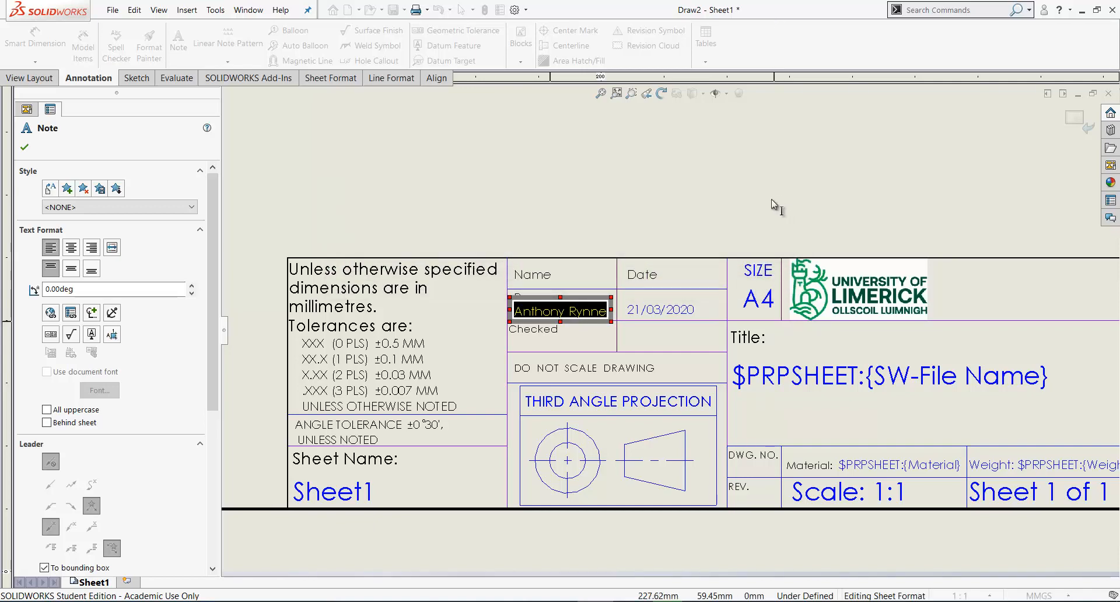
mouse_move(642, 203)
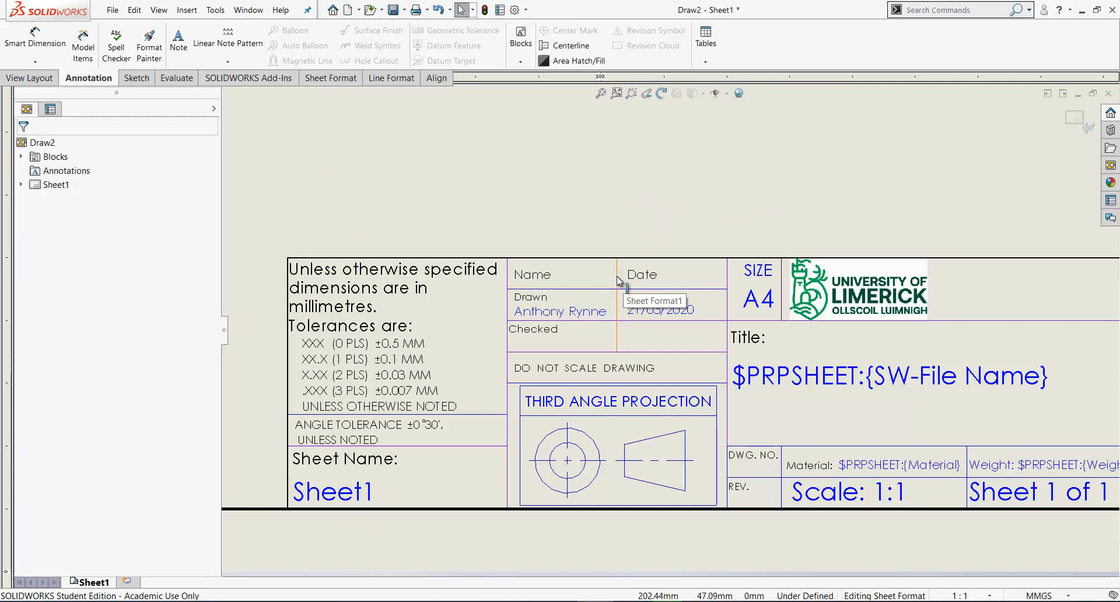
click(616, 307)
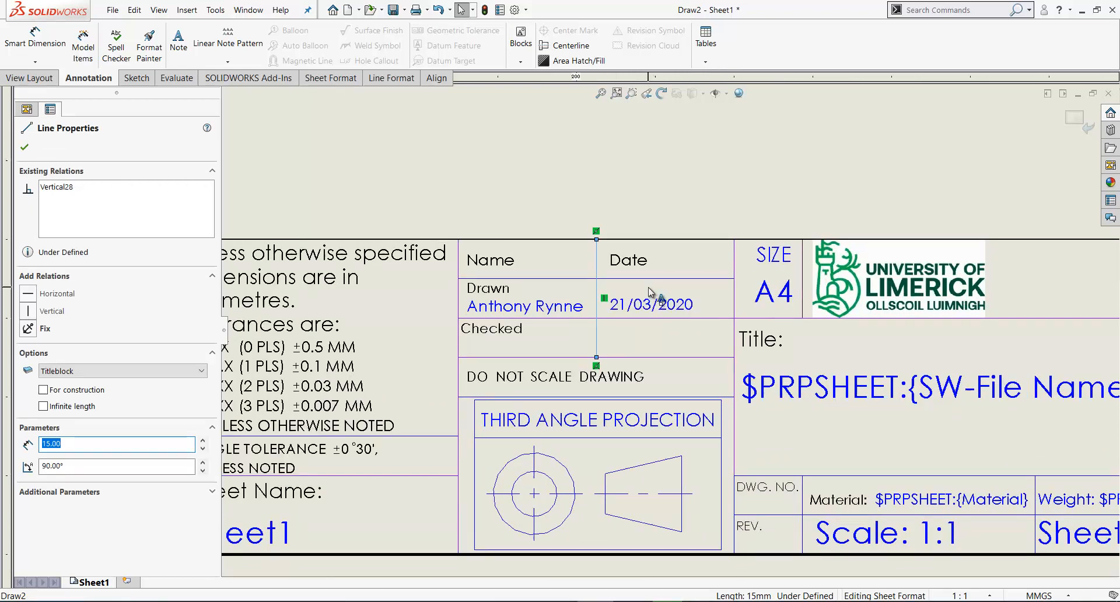
mouse_move(596, 232)
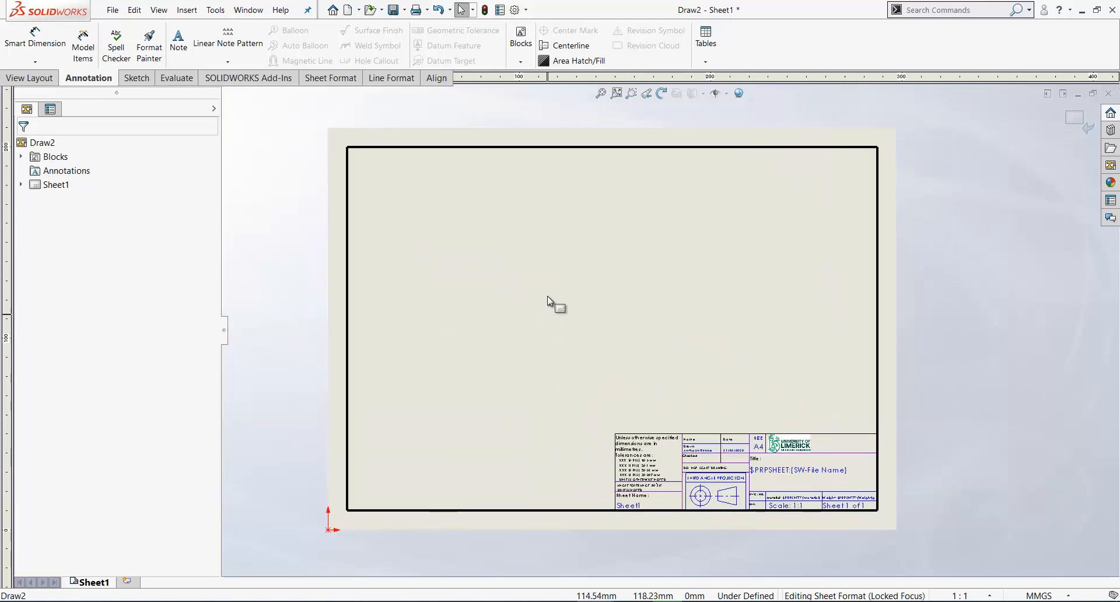
Choose Edit Sheet from the sheet's right-click menu.
right_click(550, 301)
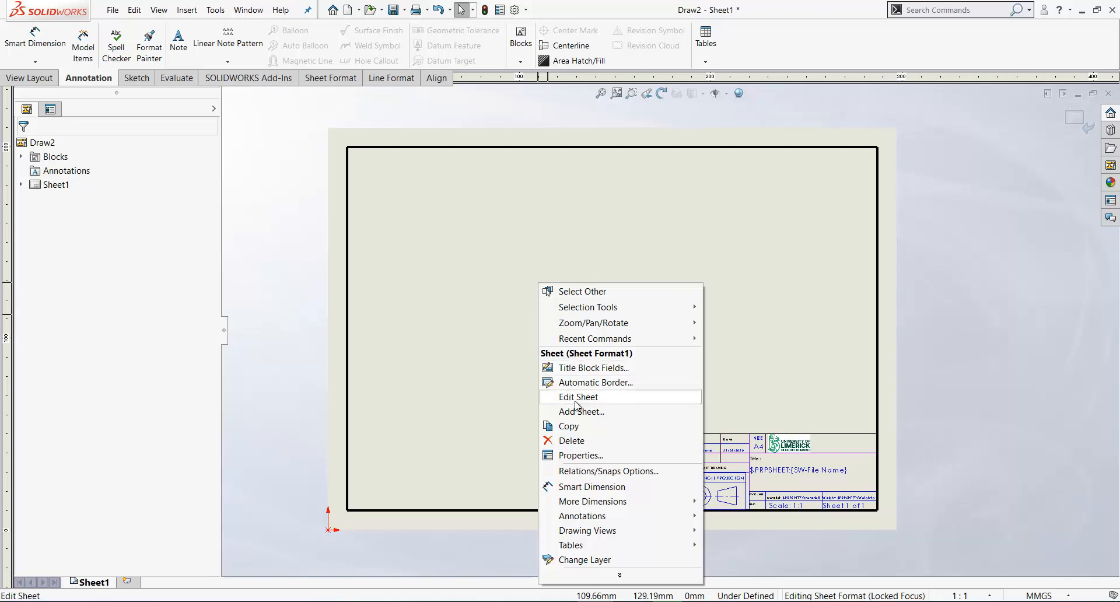
click(578, 397)
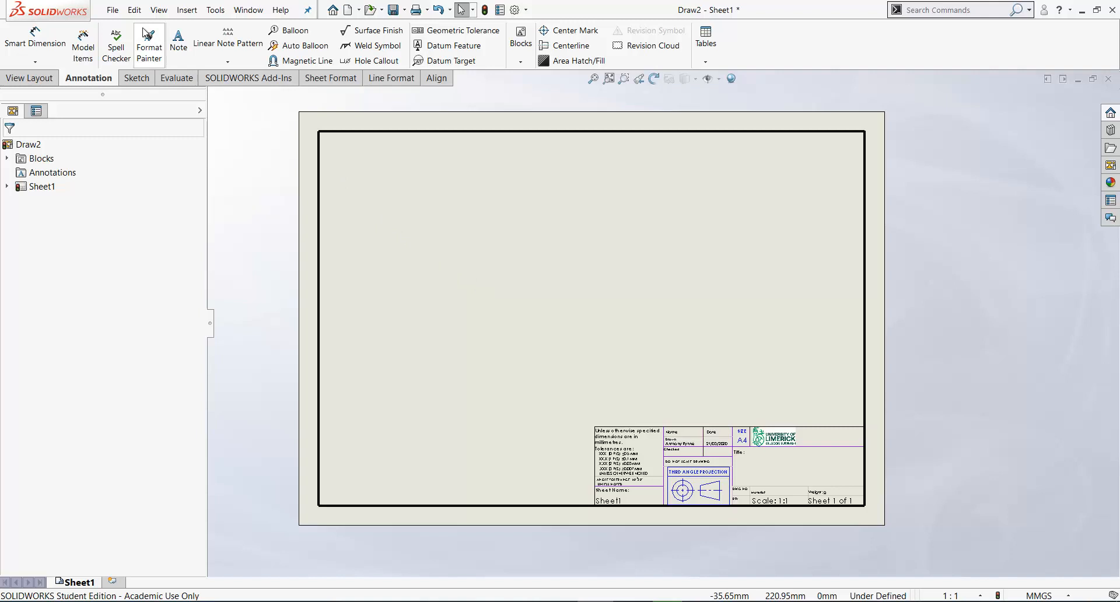
Open the Save Sheet Format dialog from the File menu.
click(113, 10)
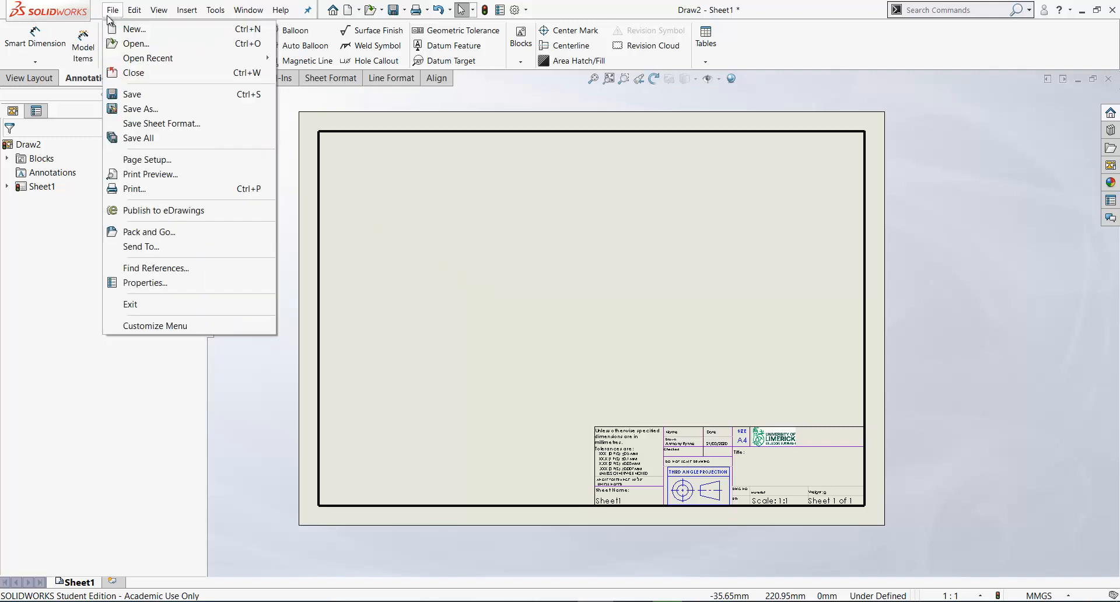
mouse_move(161, 123)
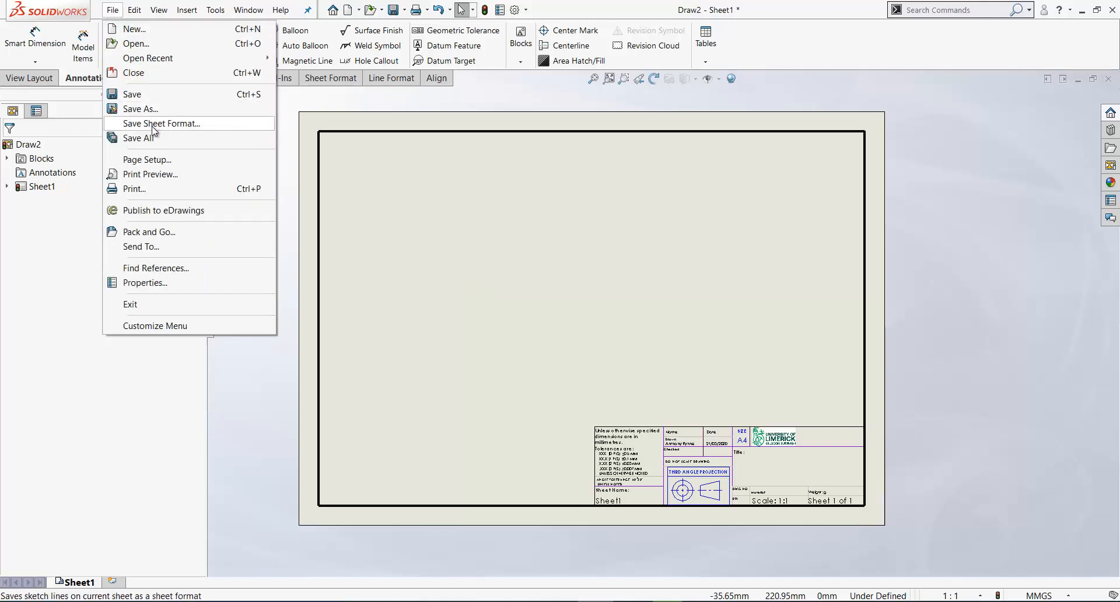
click(160, 123)
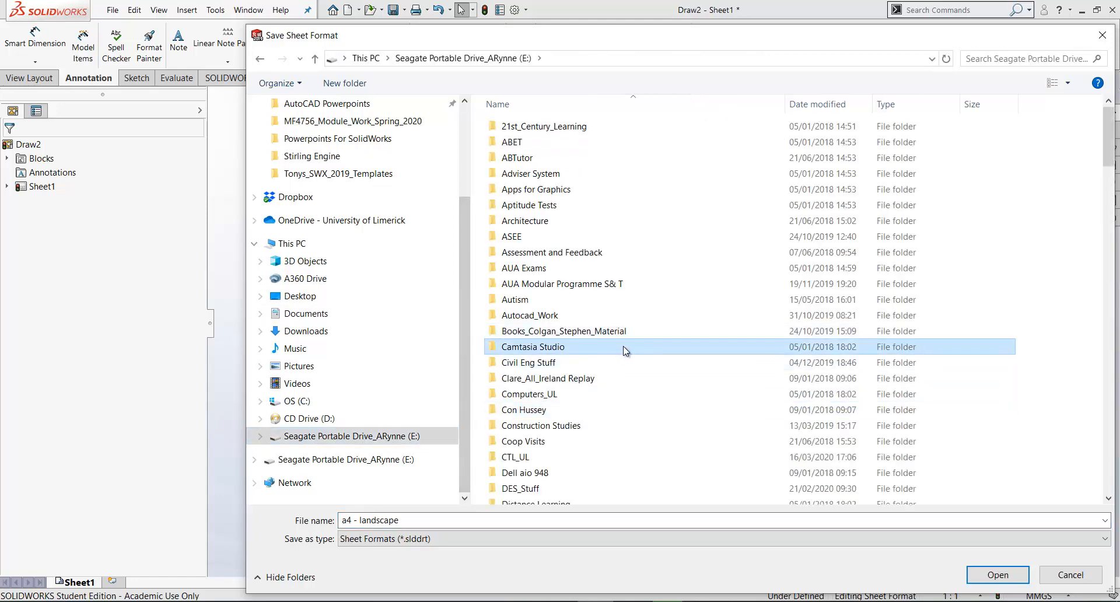
Save sheet format 'A4L_3rd Angle' in MF4756\...\Templates_Students_MF4756_S2020.
scroll(down, 3)
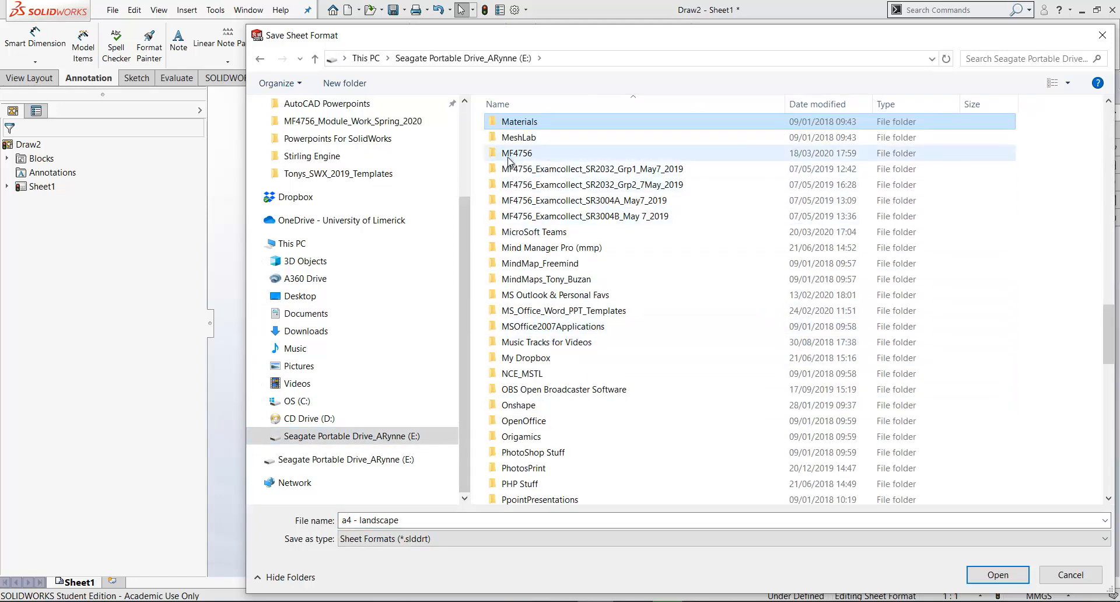
double_click(517, 152)
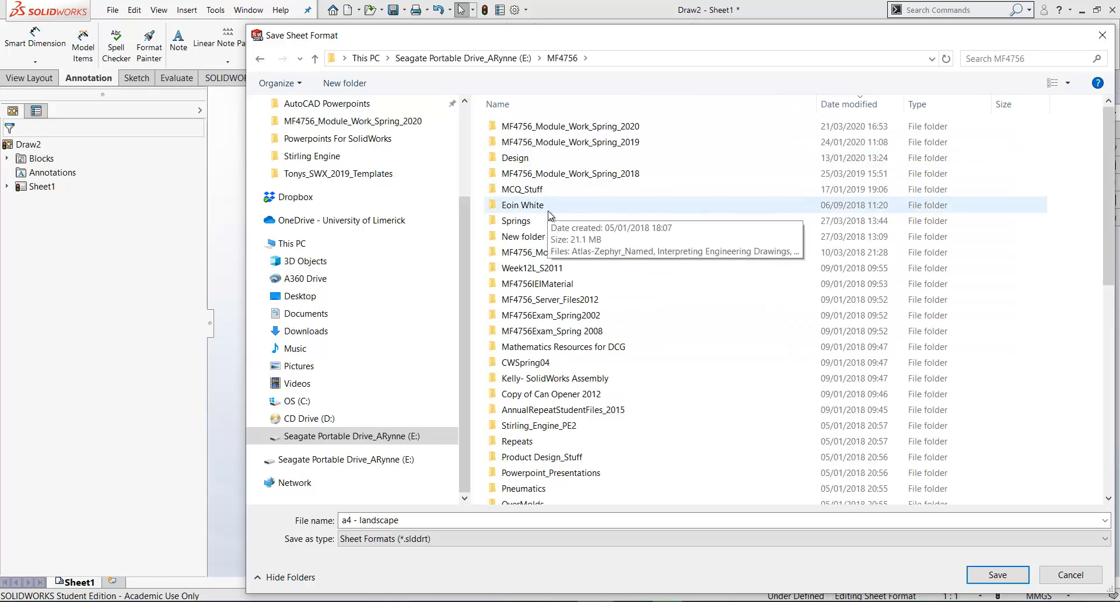
double_click(569, 126)
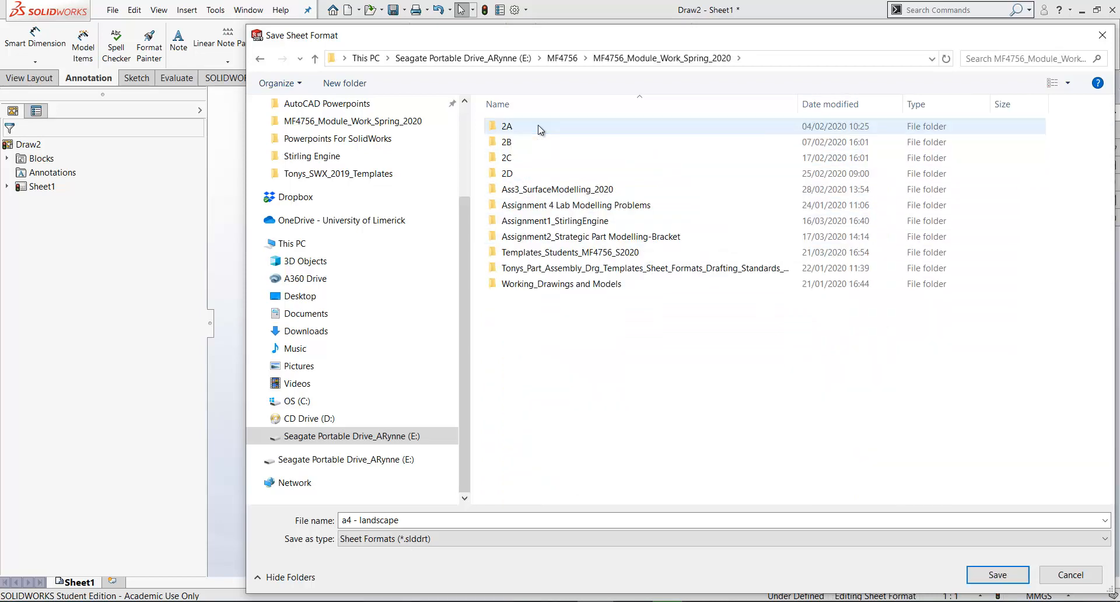
double_click(570, 252)
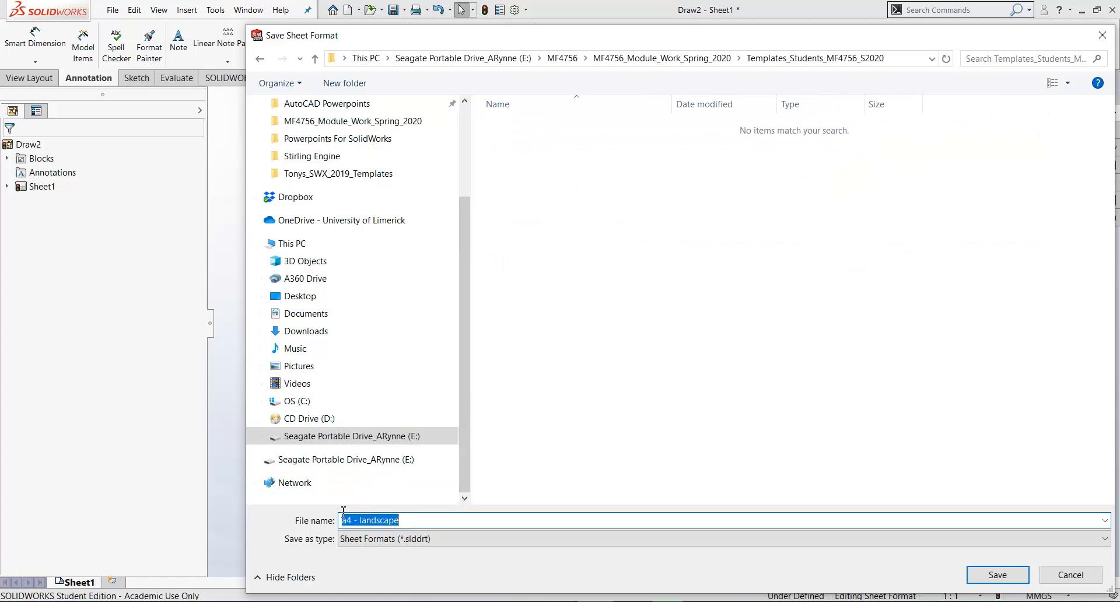
text(A)
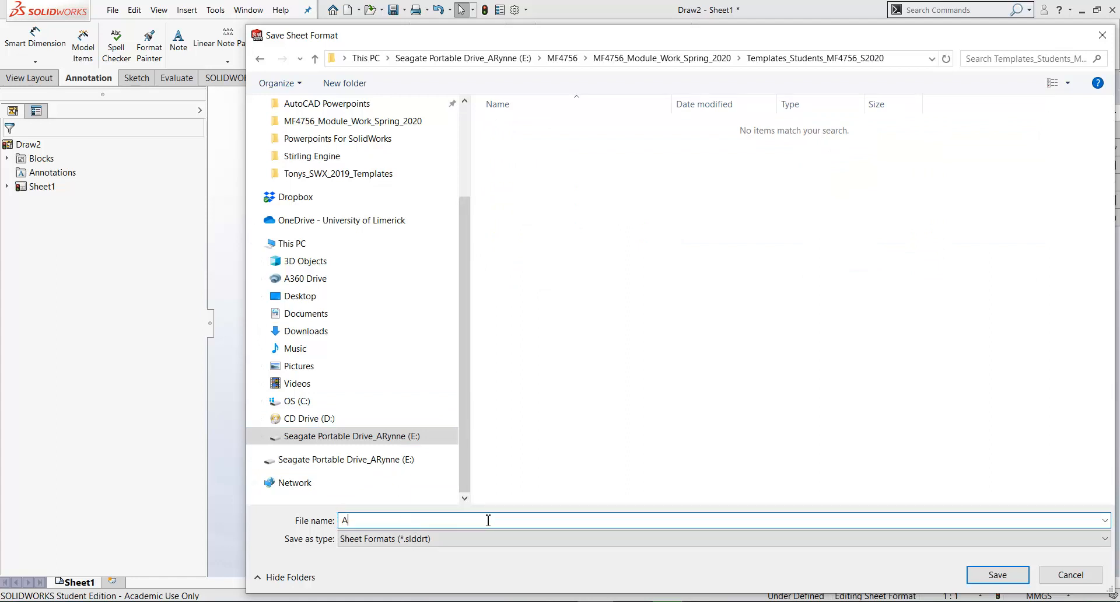
text(4L)
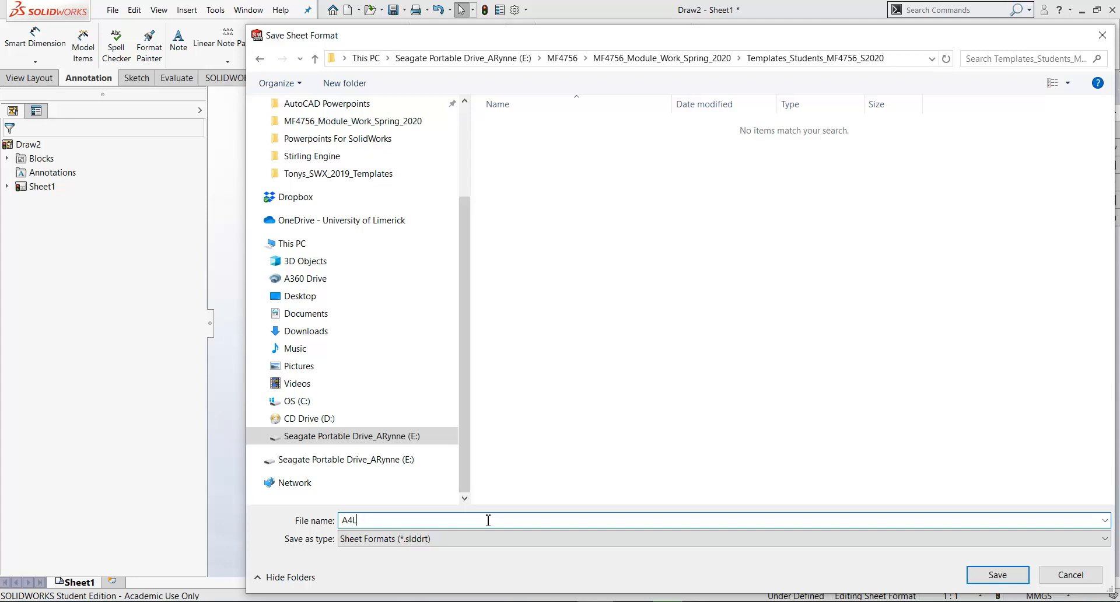
text(_3rd Angle)
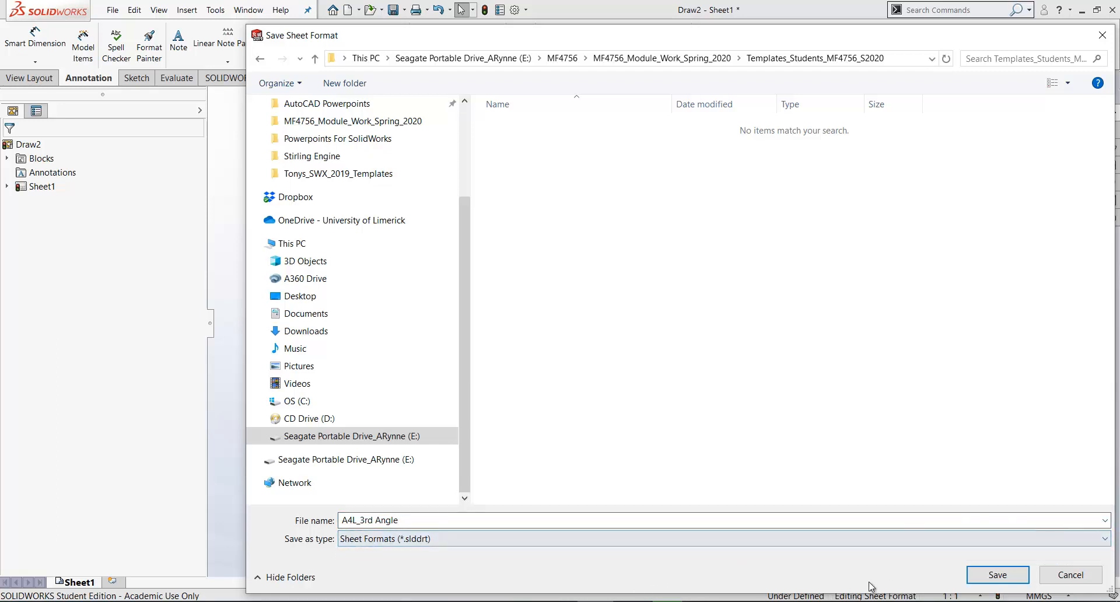
click(999, 574)
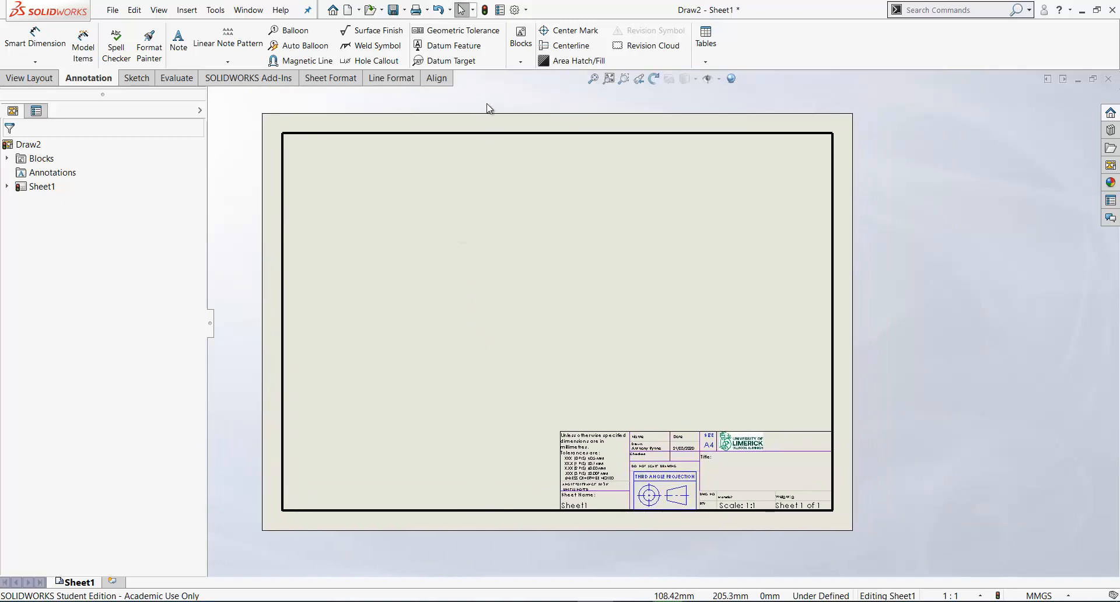
mouse_move(514, 10)
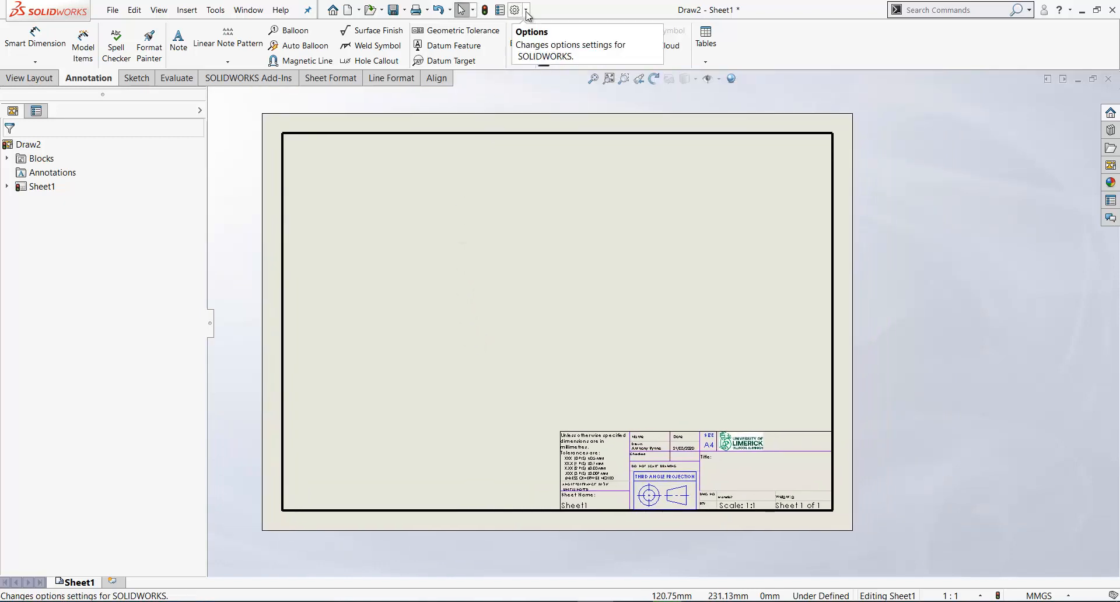
click(526, 9)
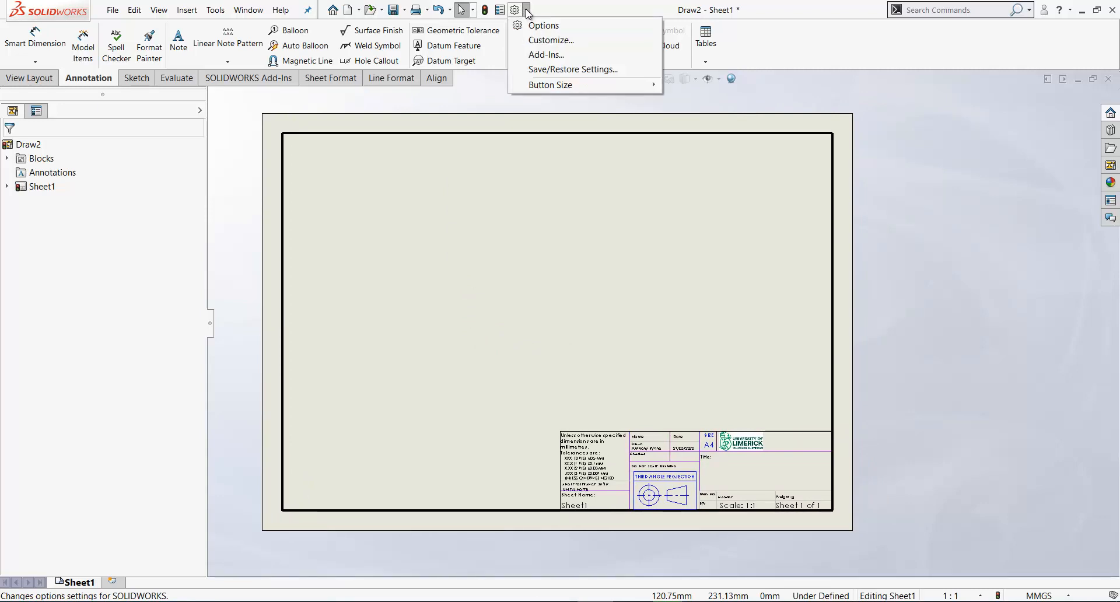
click(543, 25)
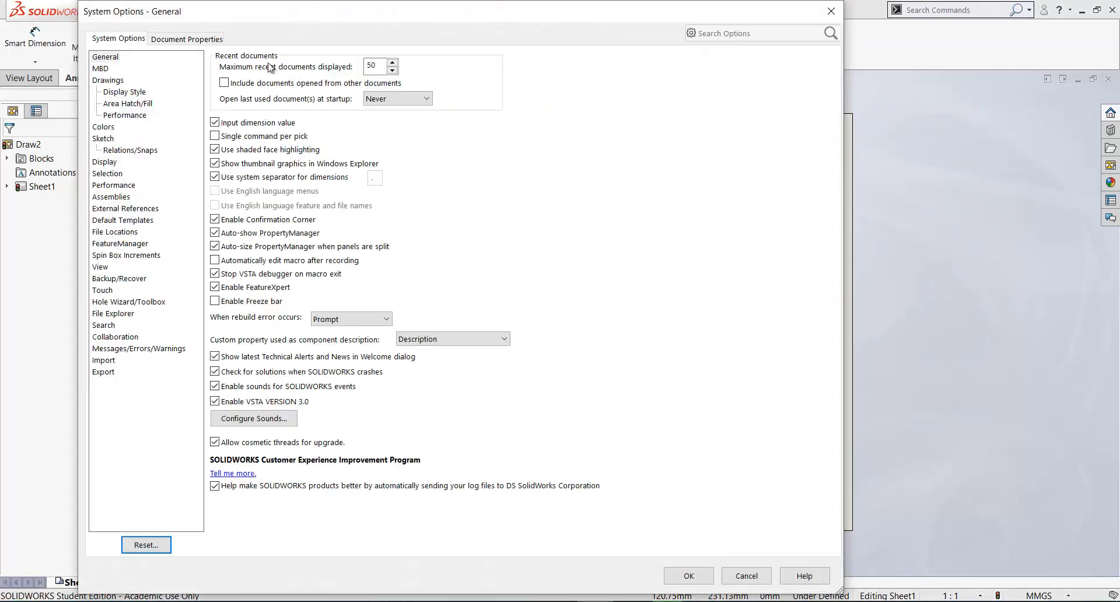
click(186, 39)
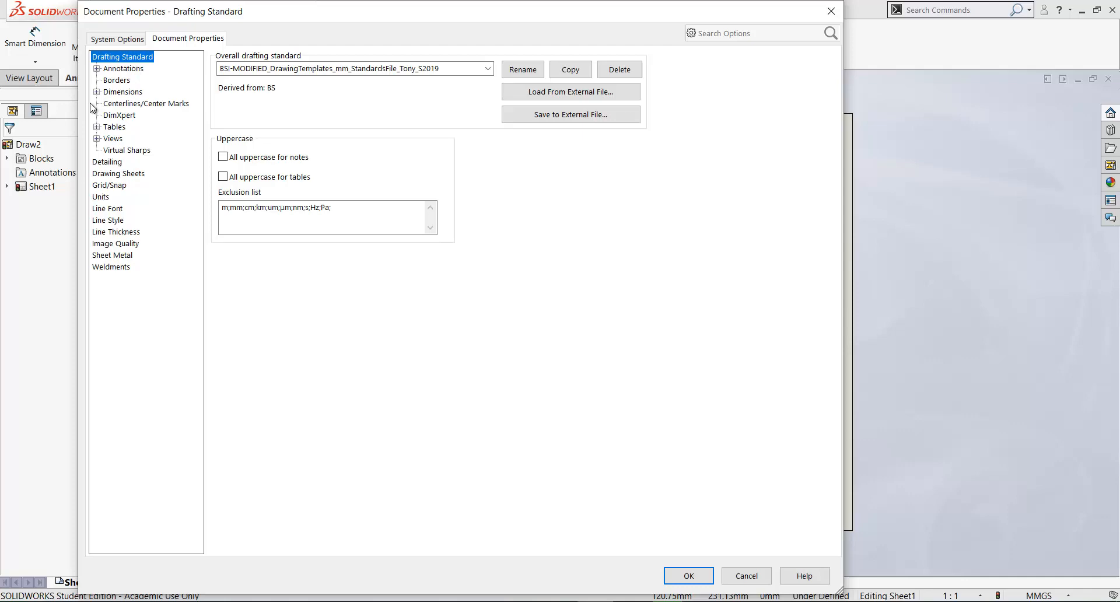
click(122, 91)
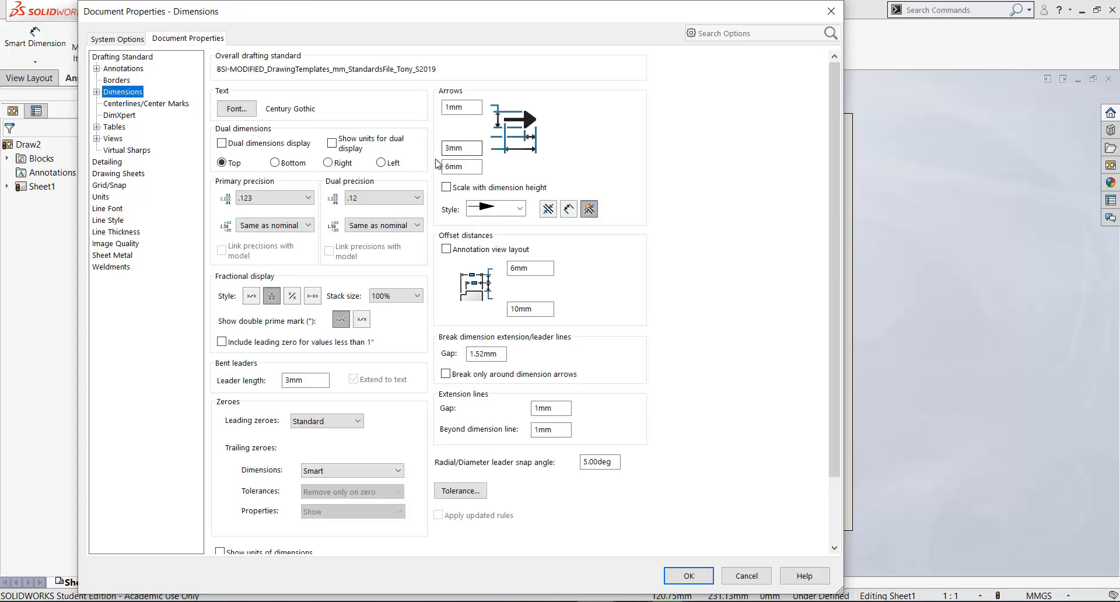
mouse_move(159, 197)
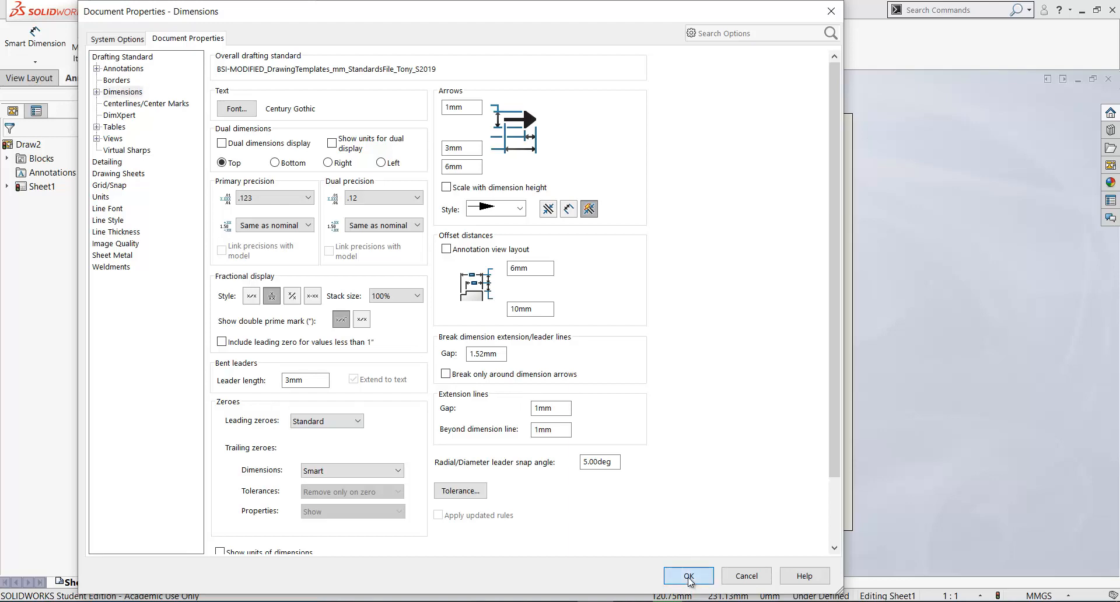
click(687, 576)
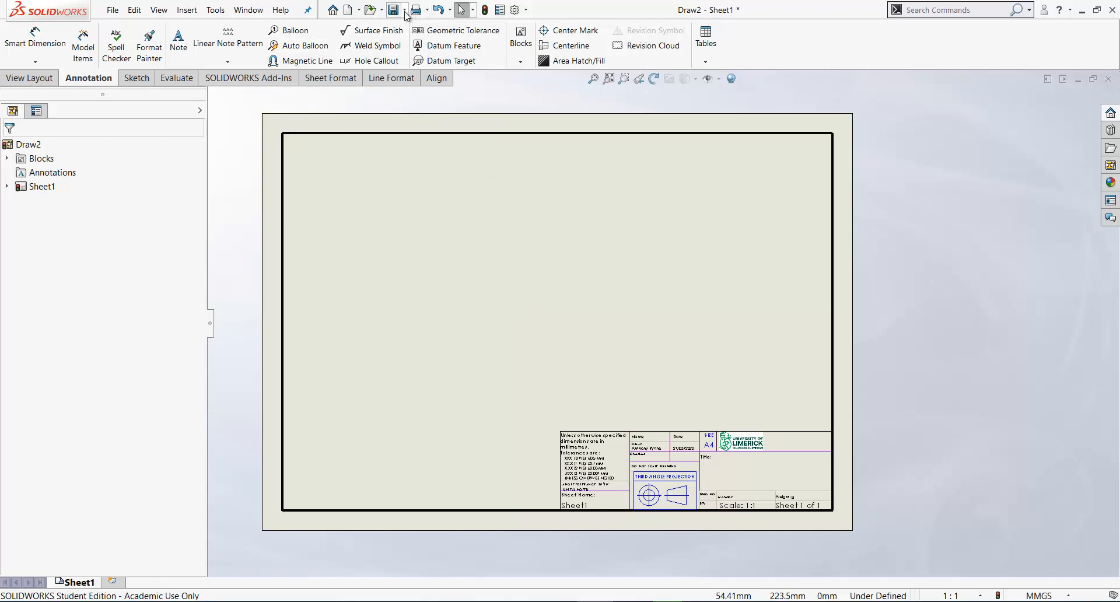
Open Save As with the type set to Drawing Templates (*.drwdot).
click(393, 10)
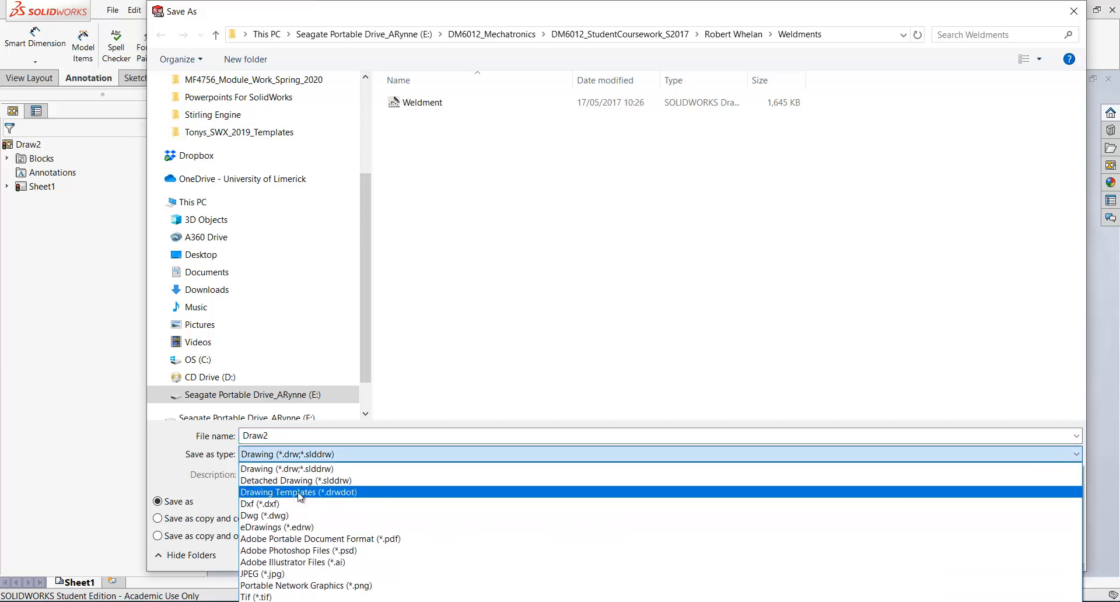
click(299, 491)
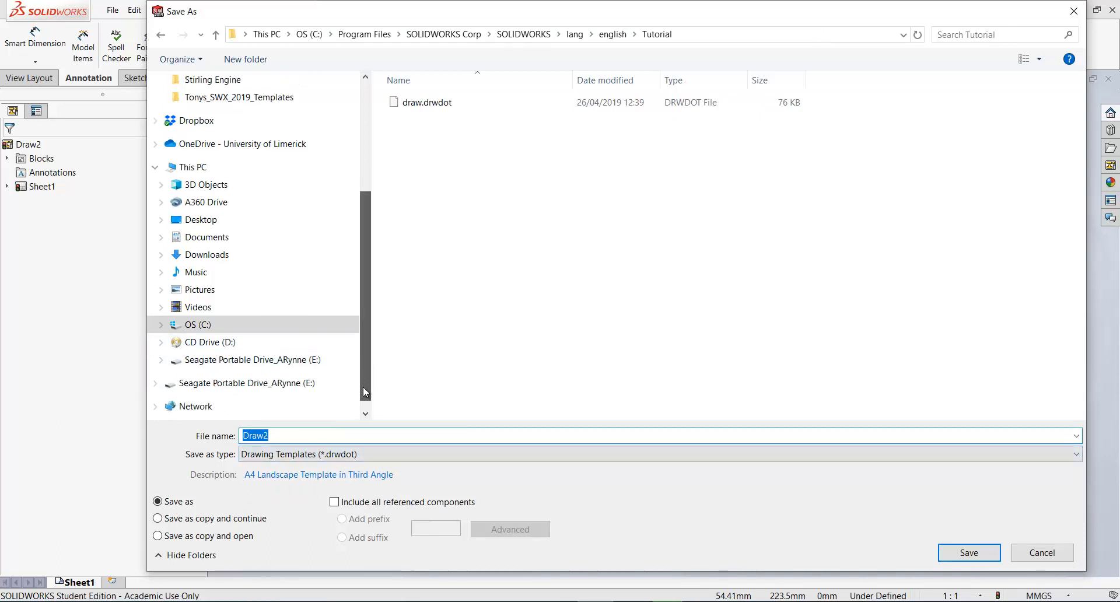
Browse from the portable drive to the Templates_Students_MF4756_S2020 folder.
click(245, 360)
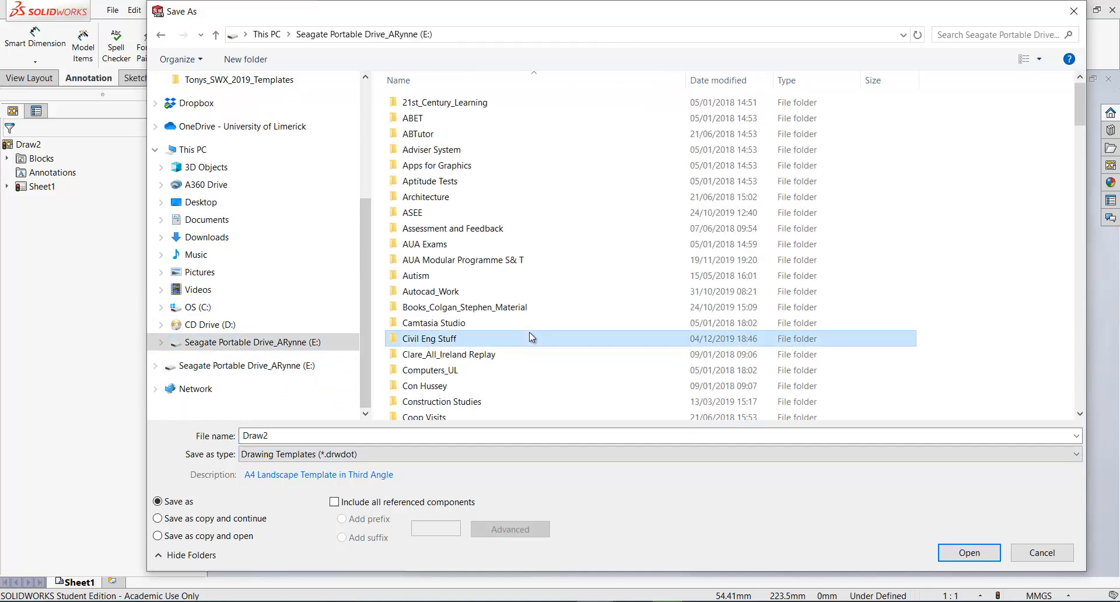
scroll(down, 3)
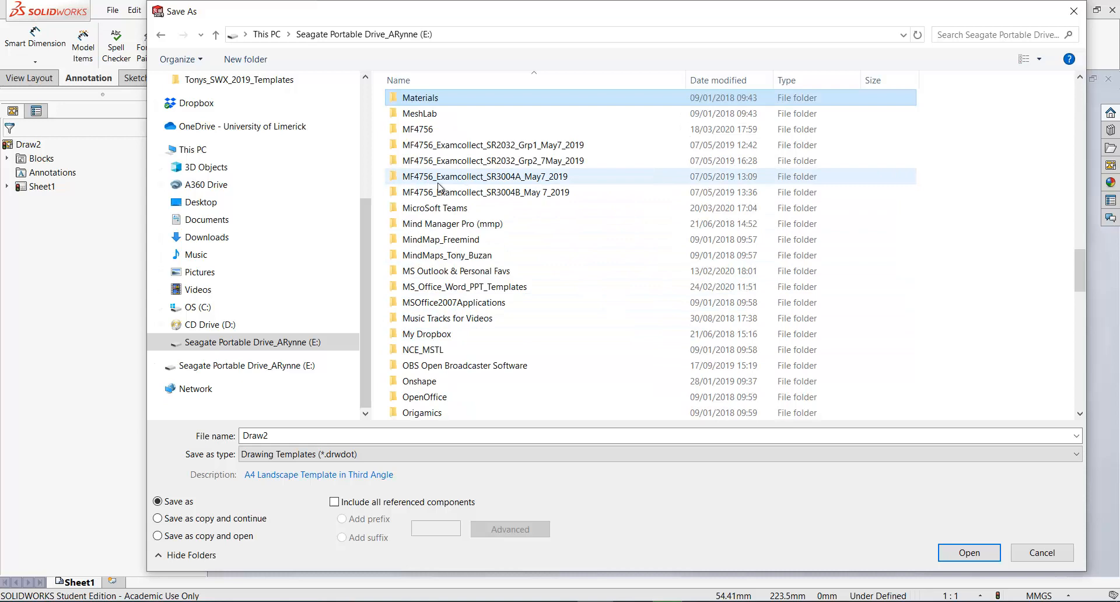
double_click(412, 129)
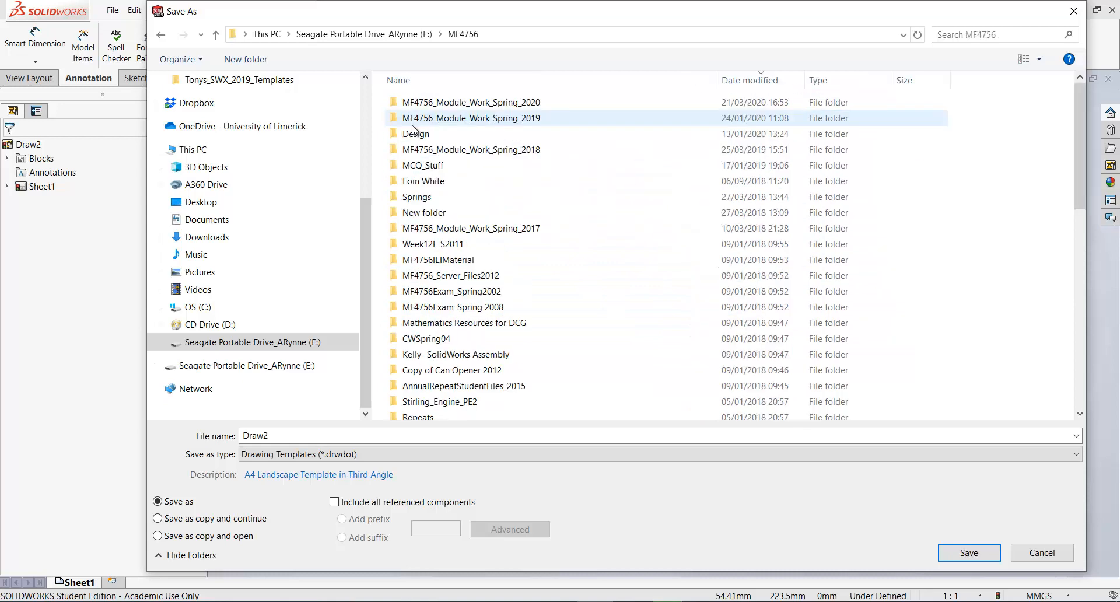
double_click(470, 102)
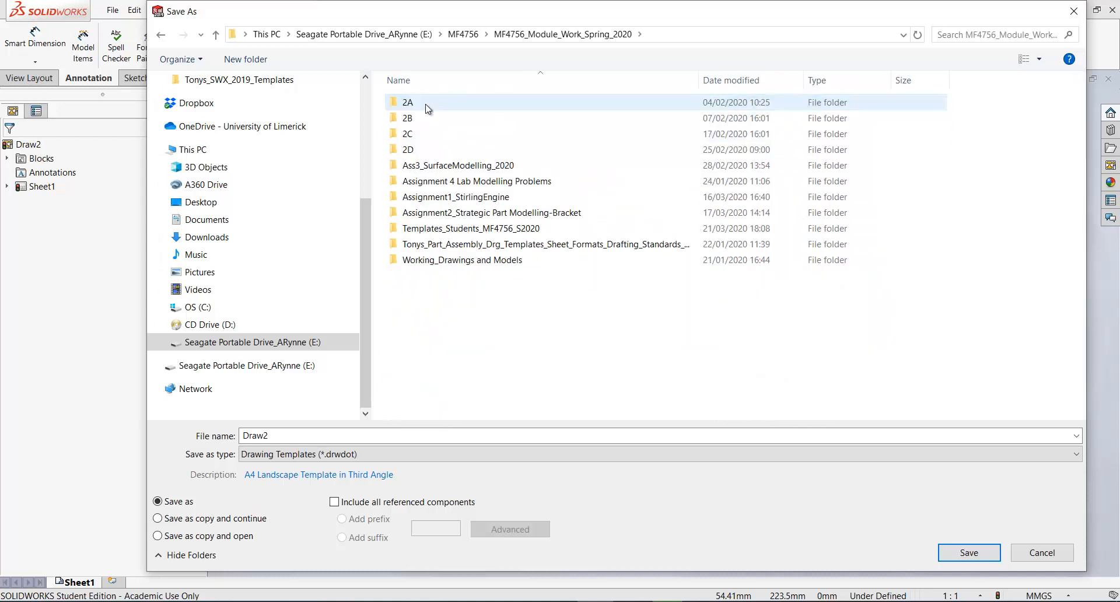
double_click(471, 228)
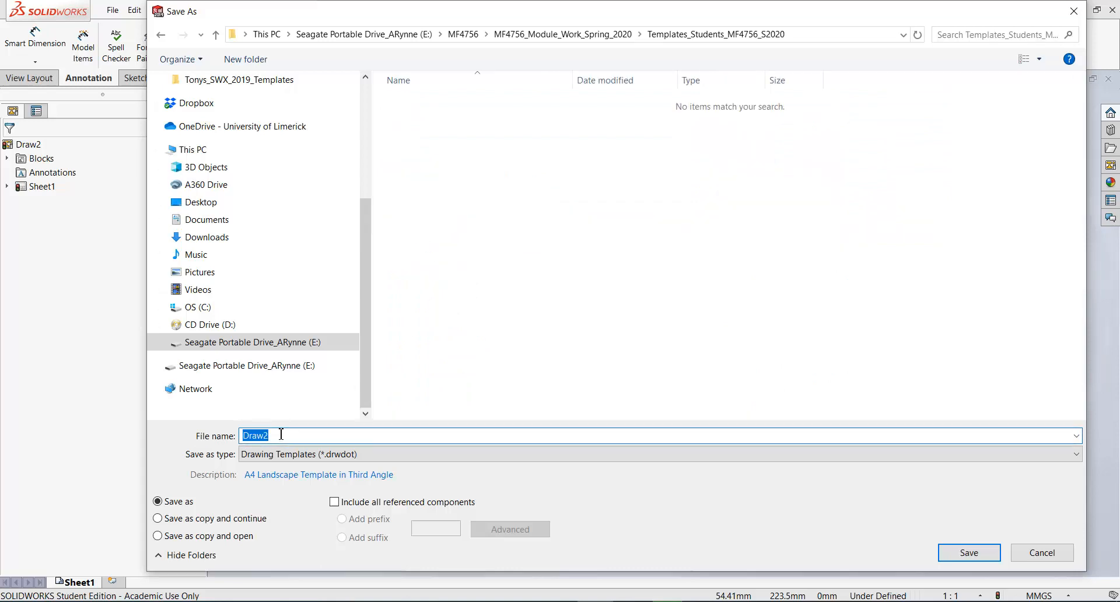
Name the drawing template A4L_3rd Angle and save it there.
text(A4)
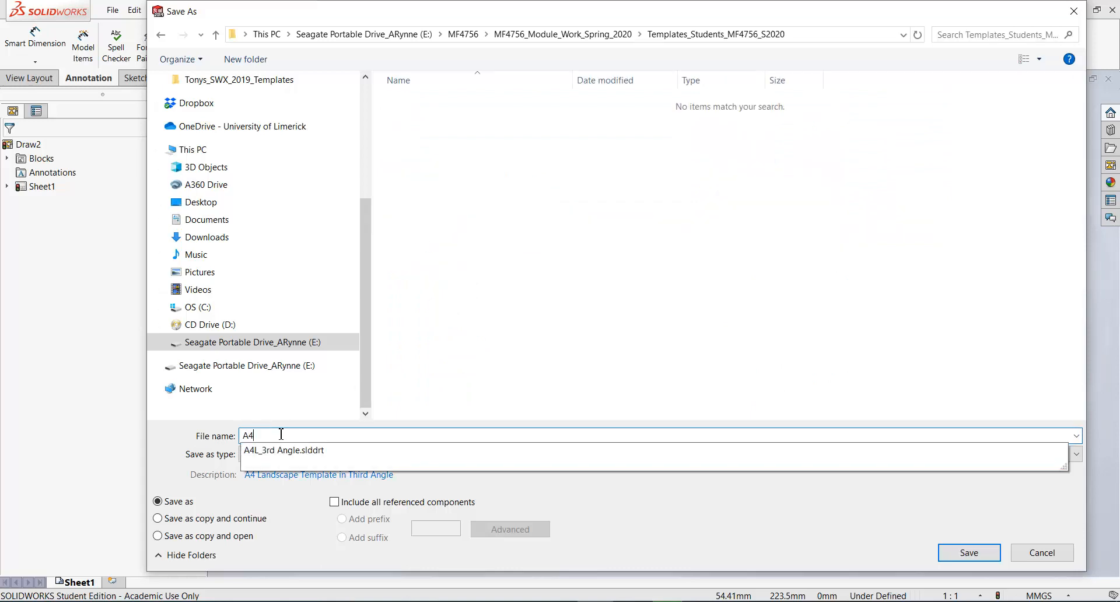
text(L_3rd A)
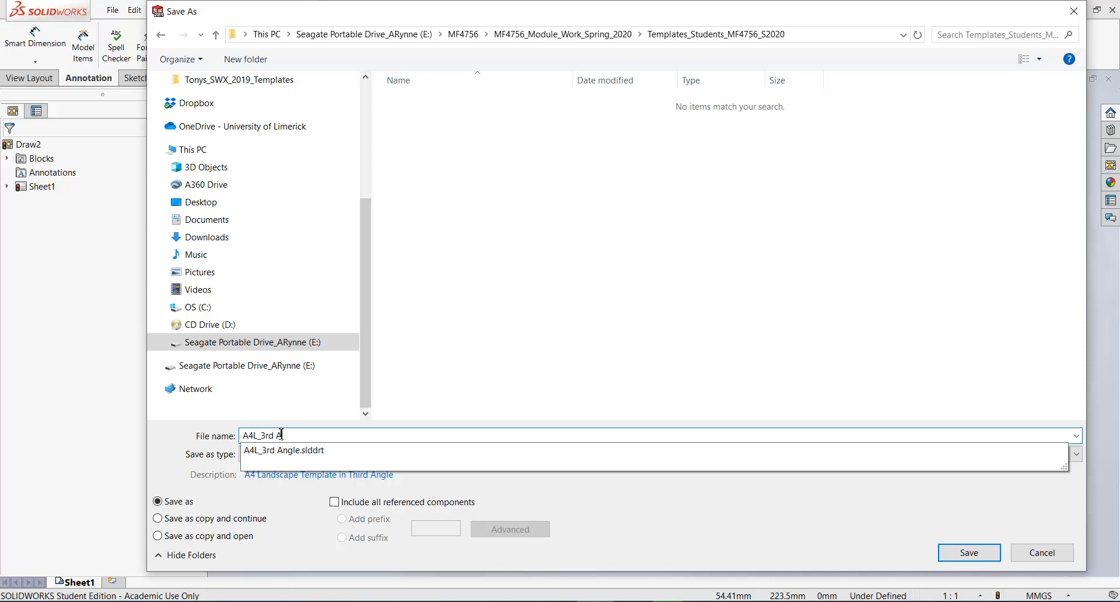
text(n)
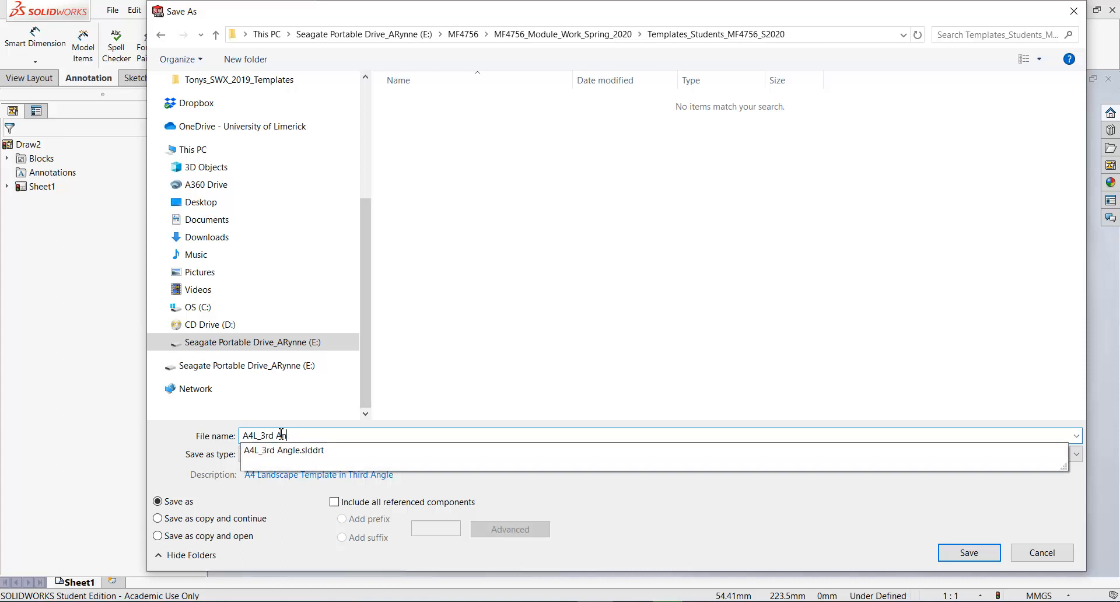
click(284, 450)
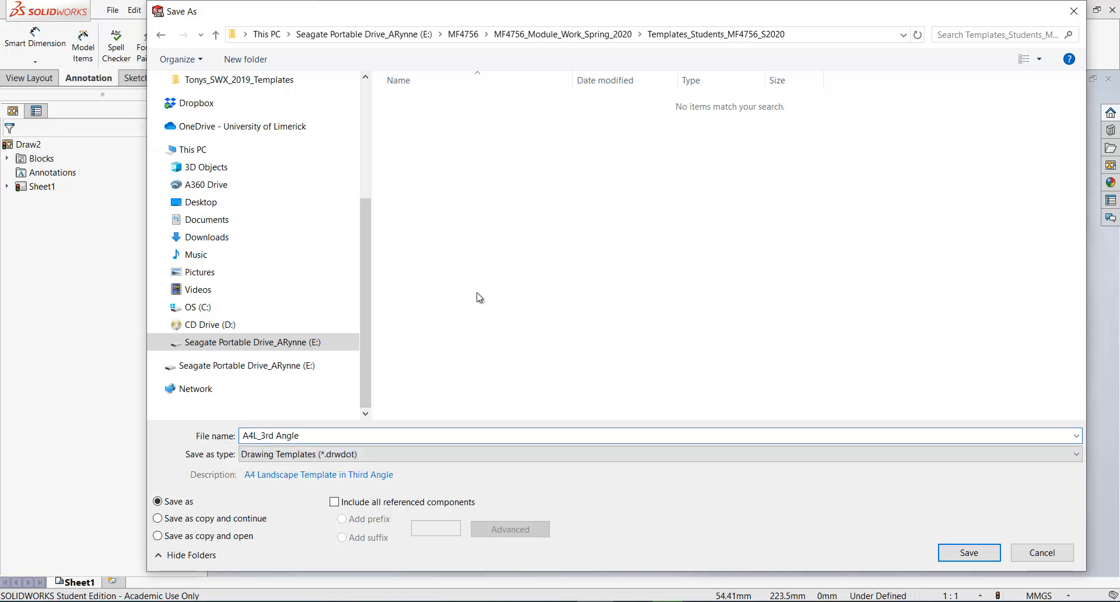
click(307, 435)
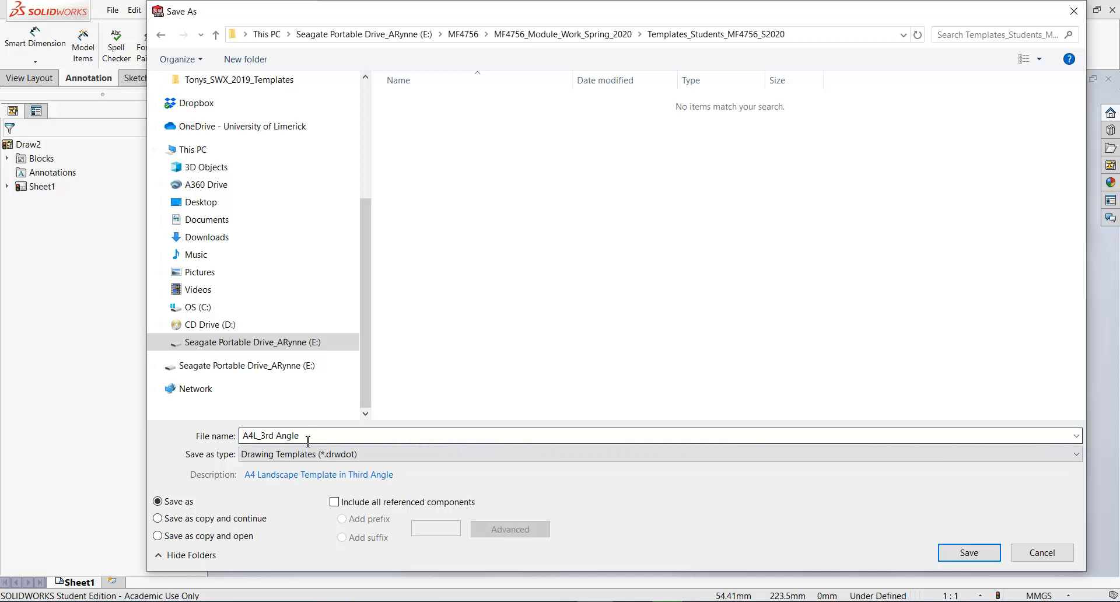
click(656, 451)
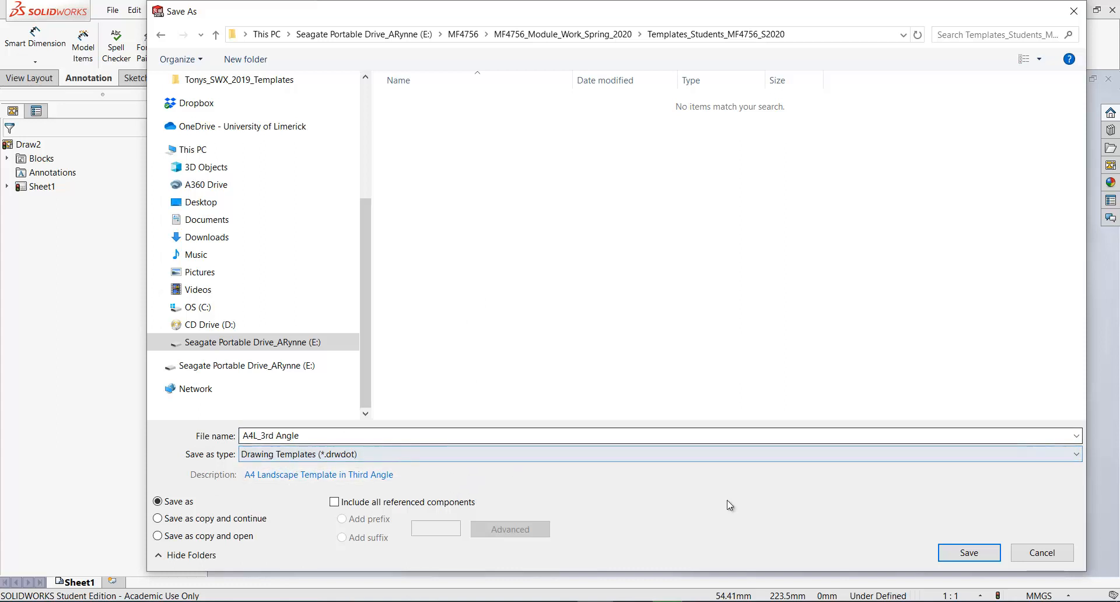
click(969, 552)
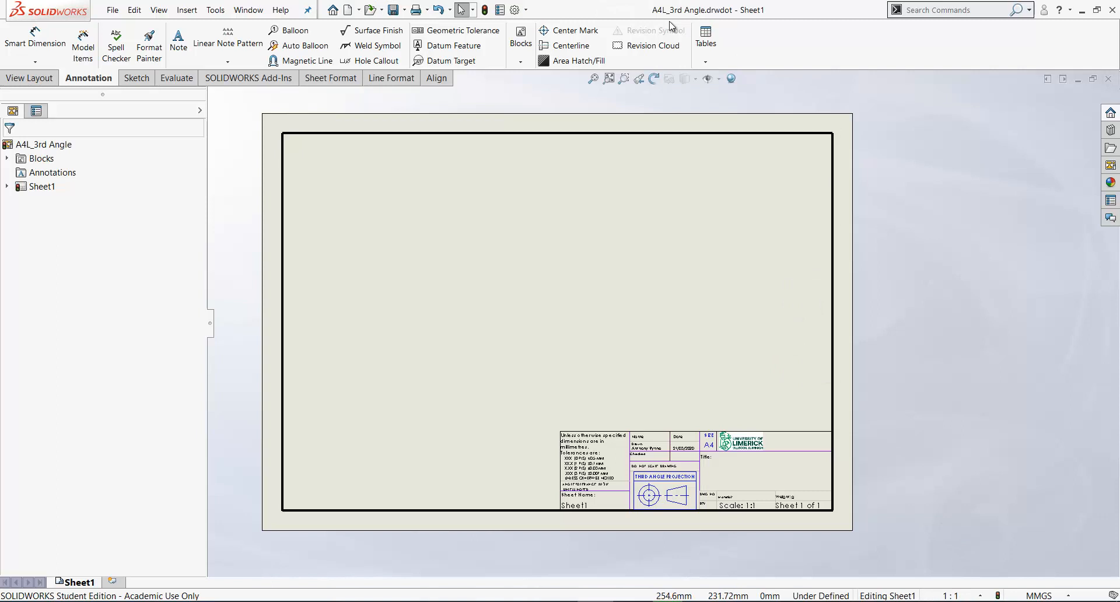
mouse_move(711, 22)
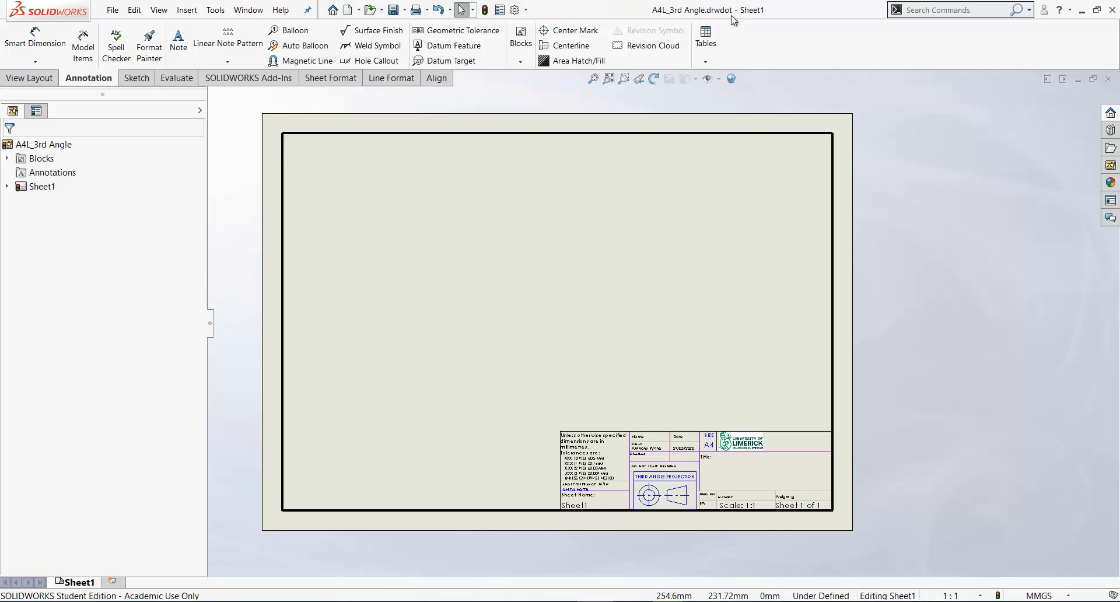
mouse_move(925, 66)
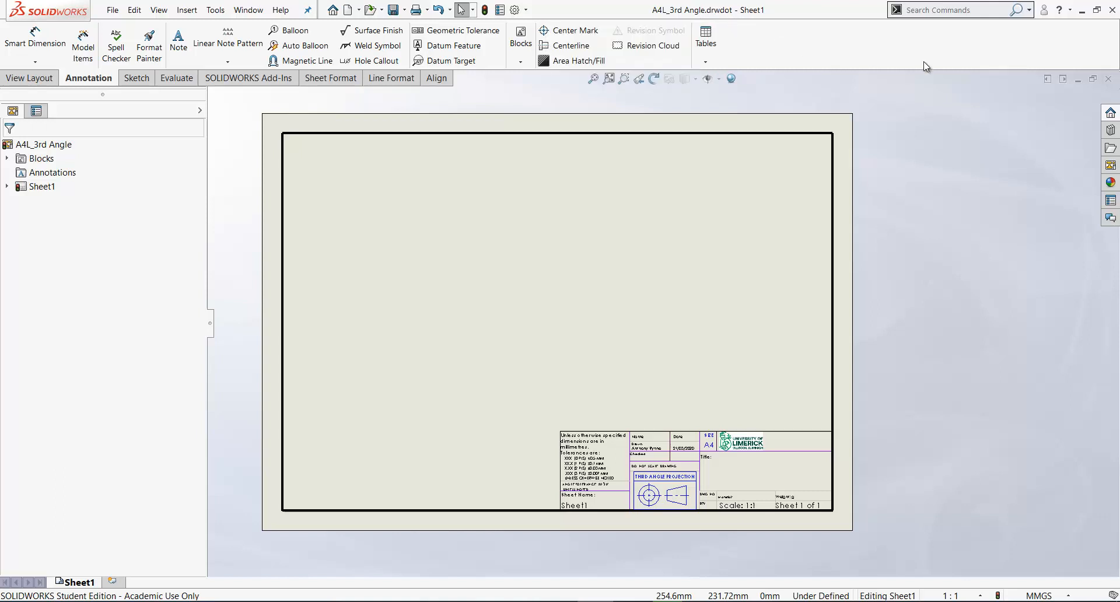
mouse_move(1108, 78)
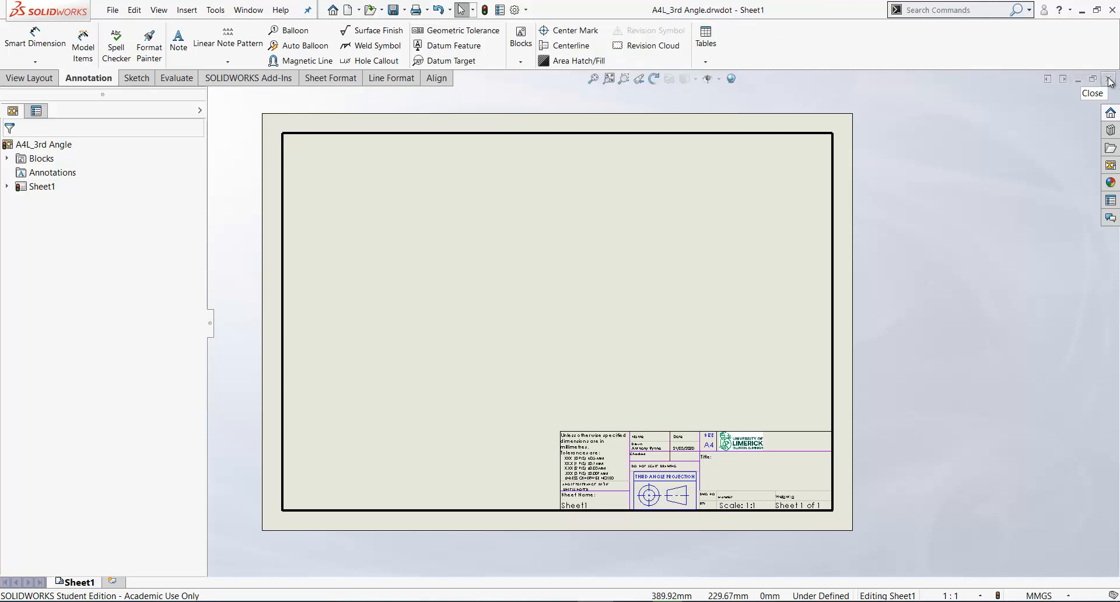
Close the A4L_3rd Angle.drwdot template document.
click(1109, 79)
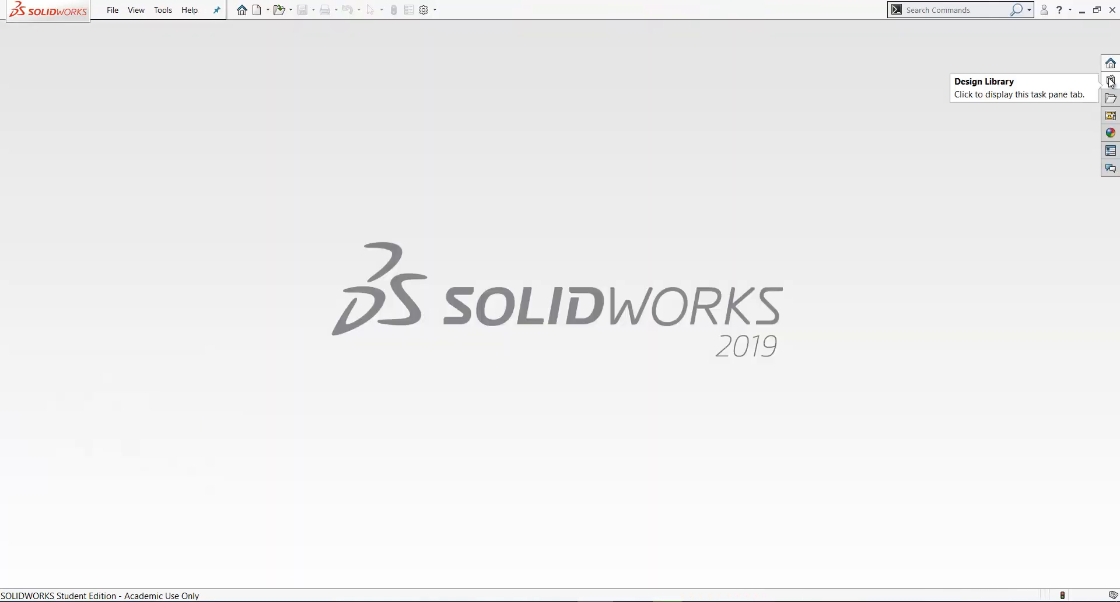
mouse_move(550, 308)
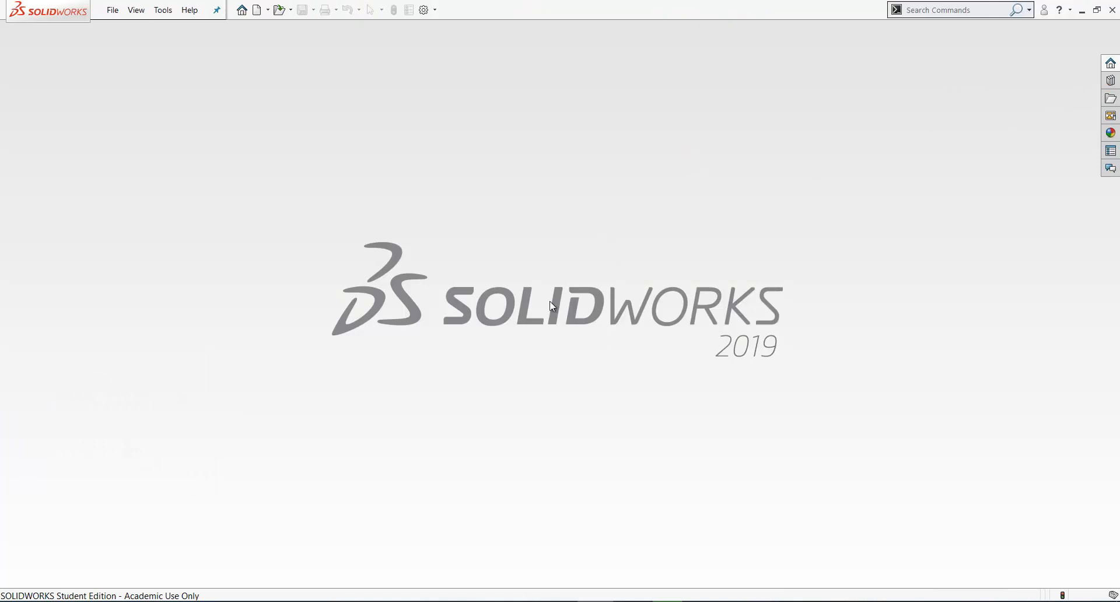
mouse_move(423, 10)
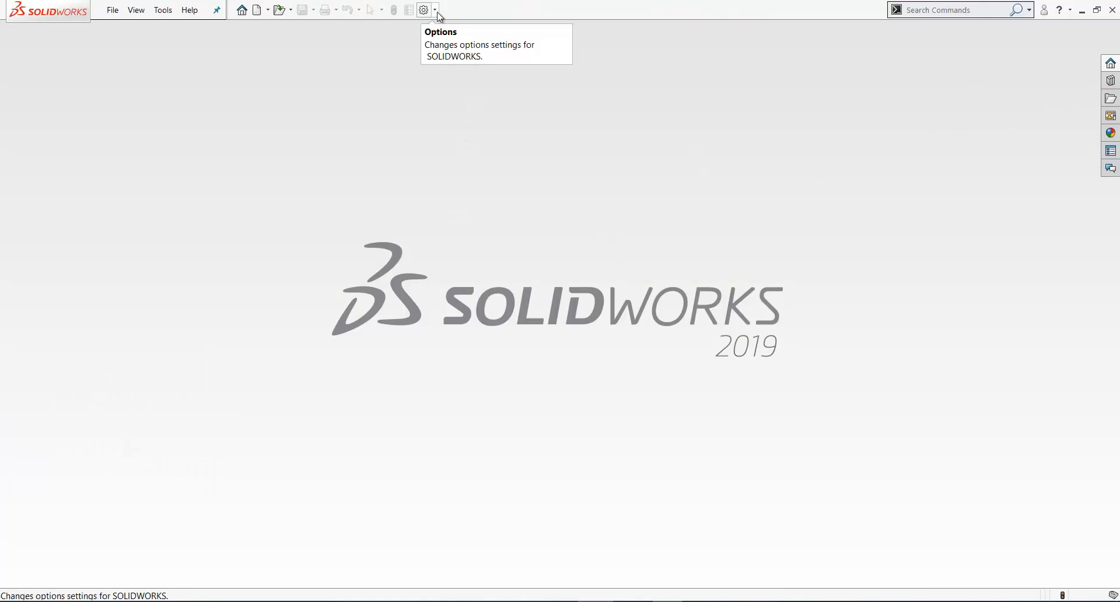
In Options > File Locations, add Templates_Students_MF4756_S2020 under Document Templates and confirm Yes.
click(425, 10)
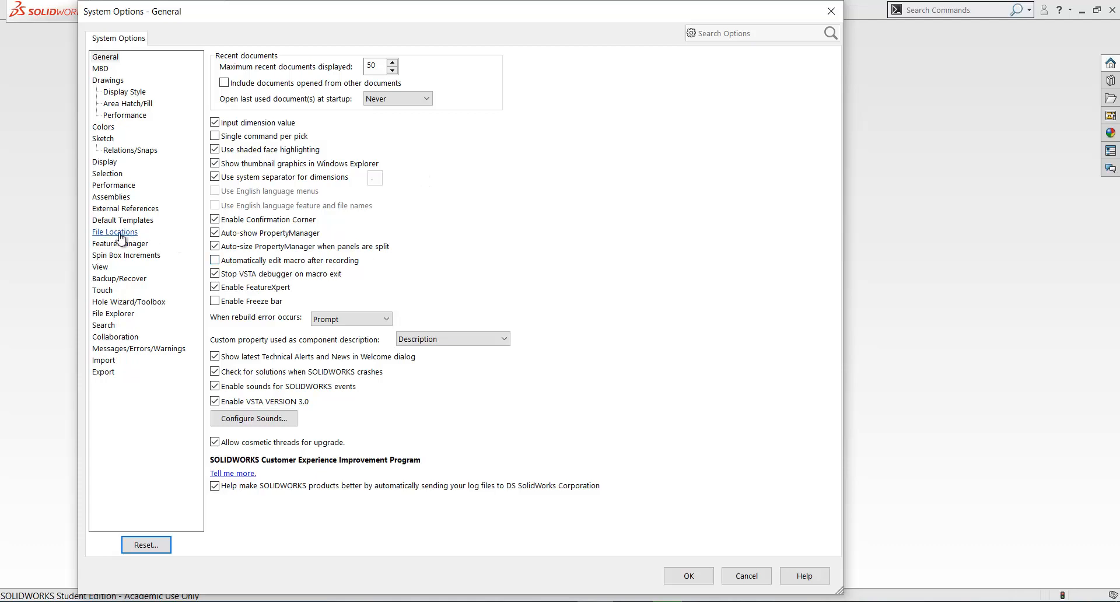
click(114, 231)
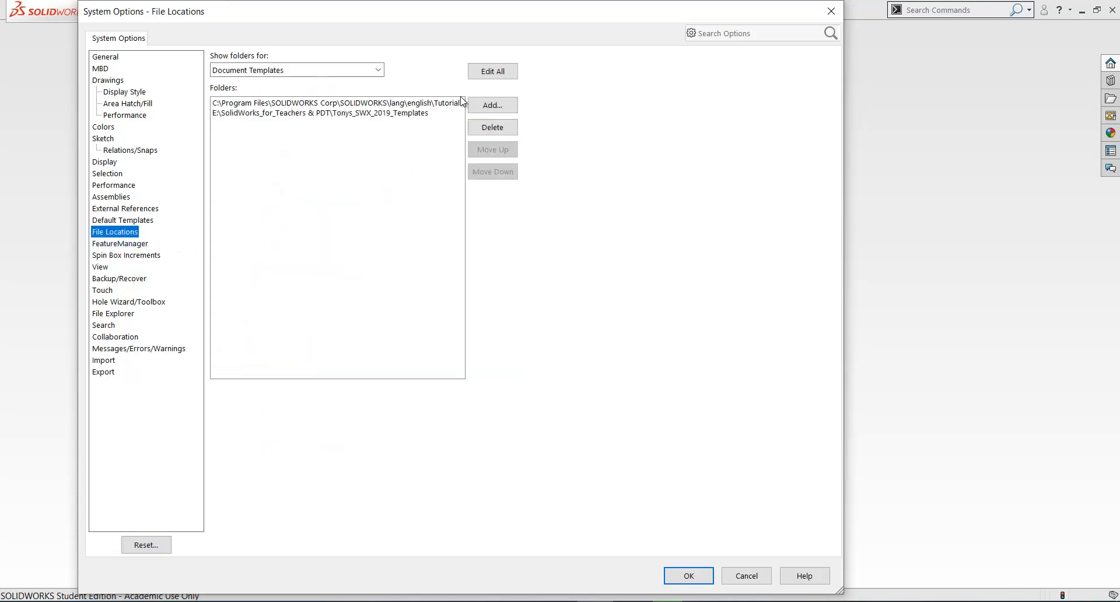
click(492, 105)
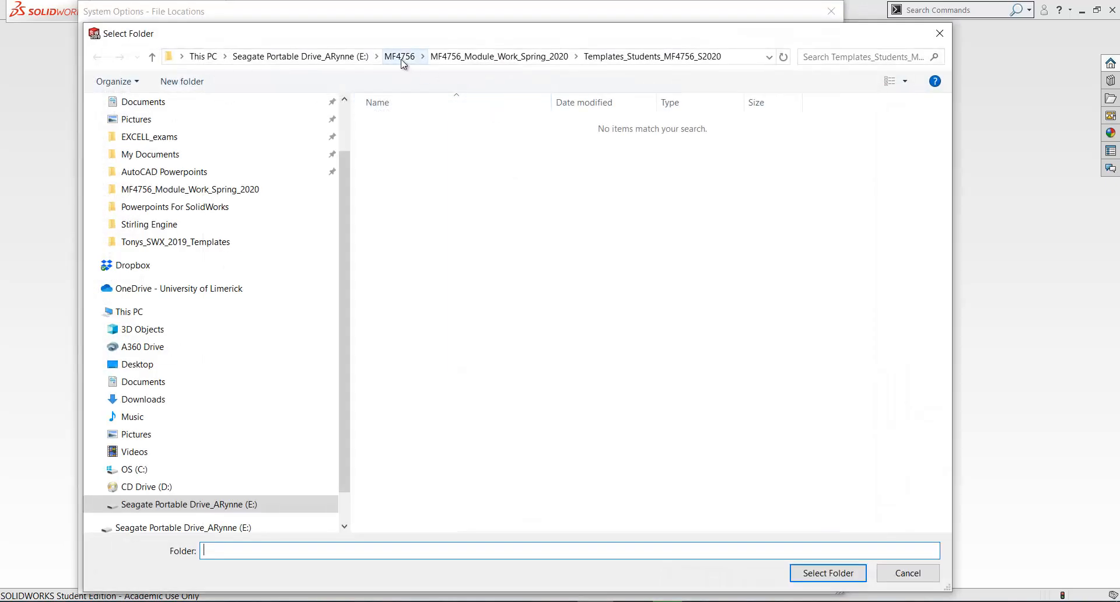
click(398, 56)
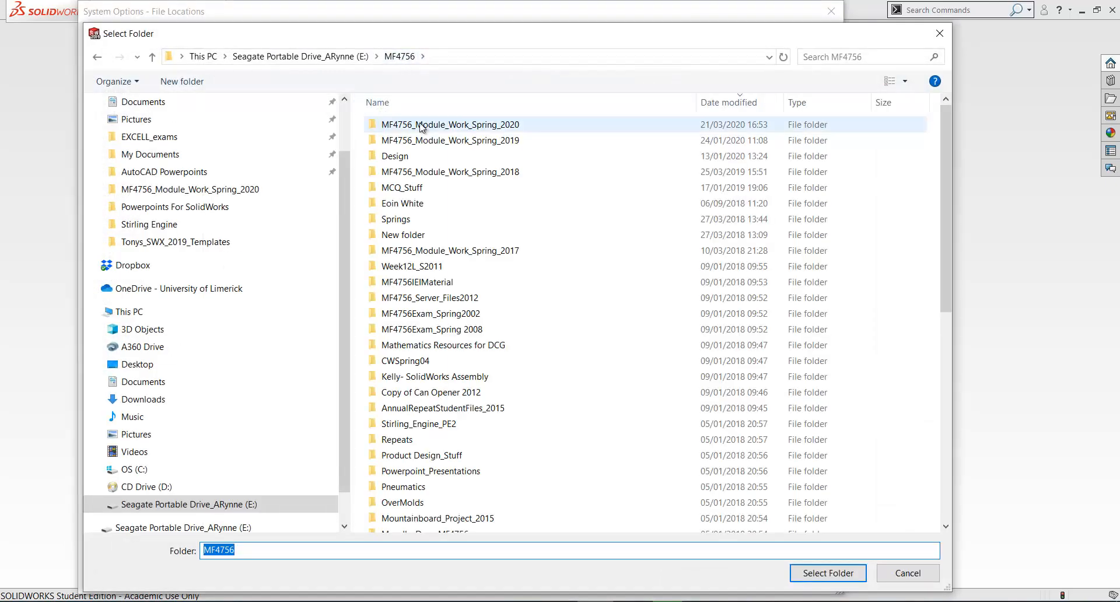
double_click(450, 124)
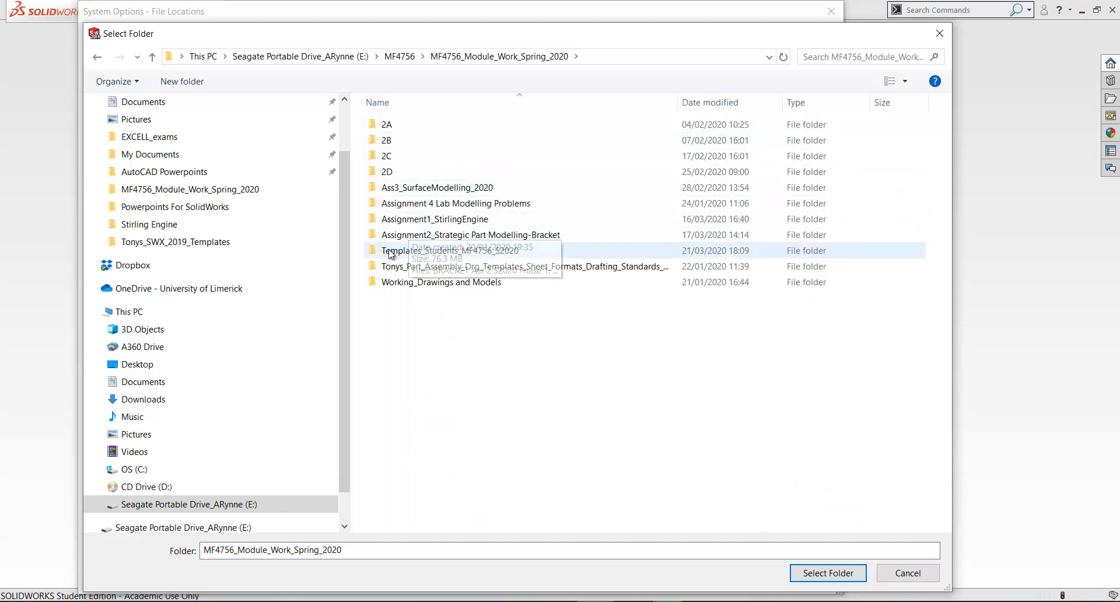
click(449, 250)
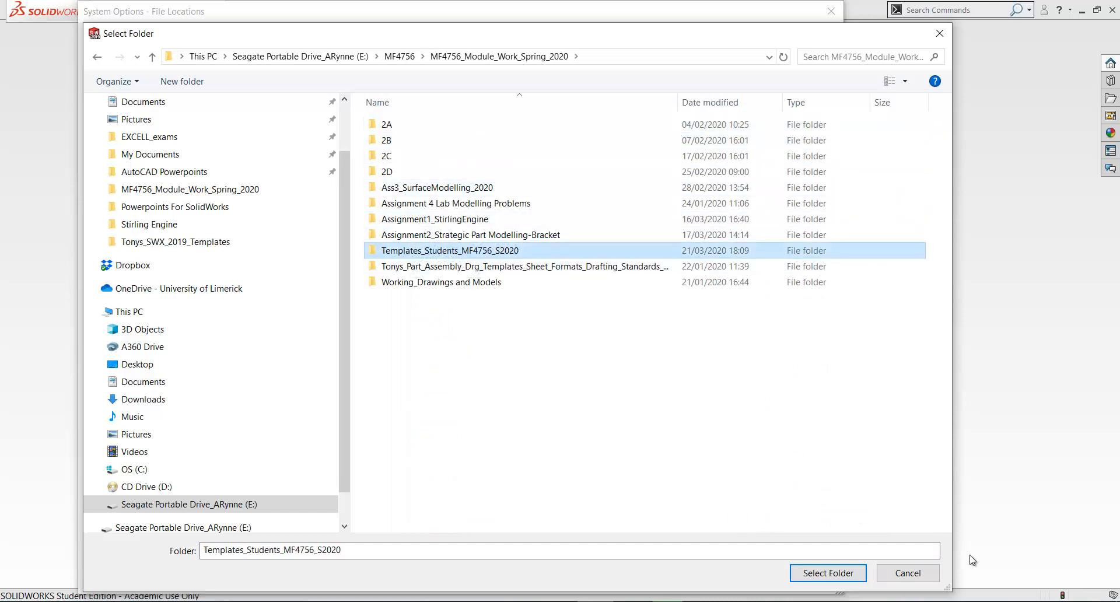
click(826, 573)
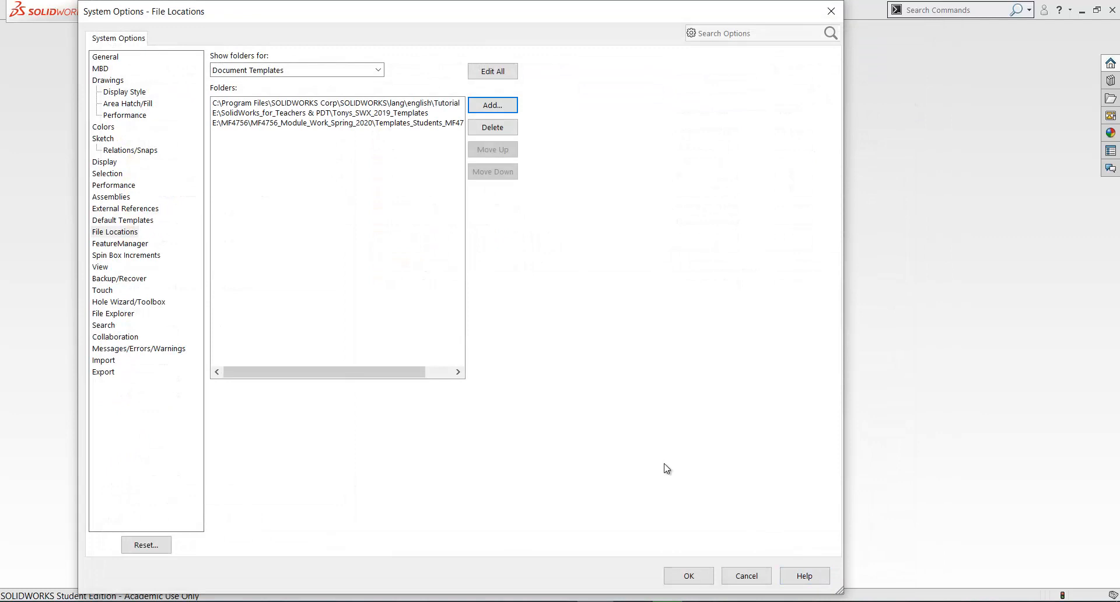
mouse_move(367, 132)
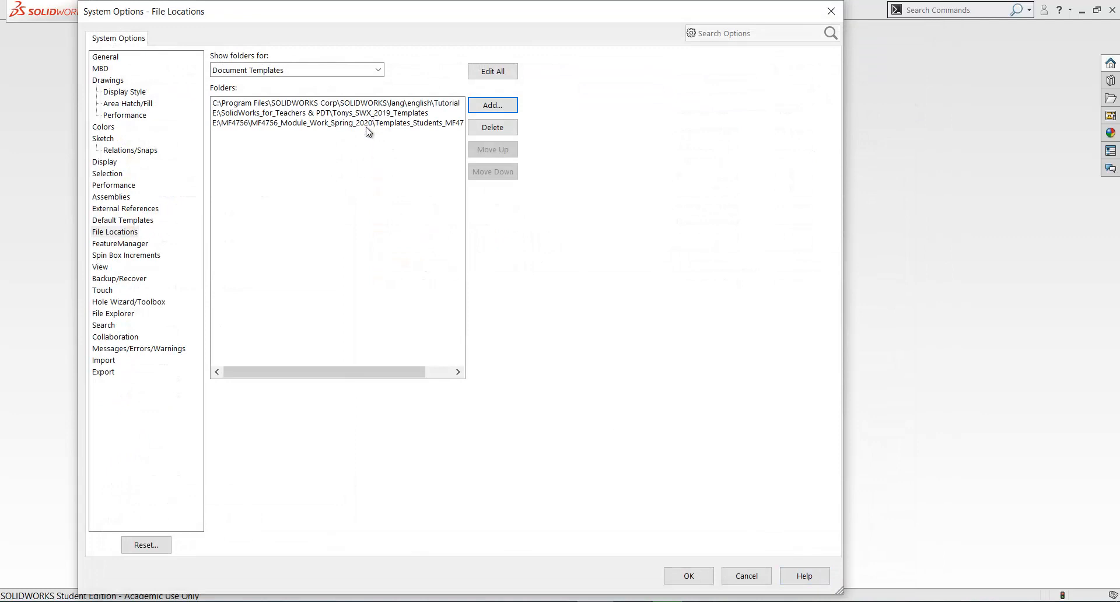
click(688, 575)
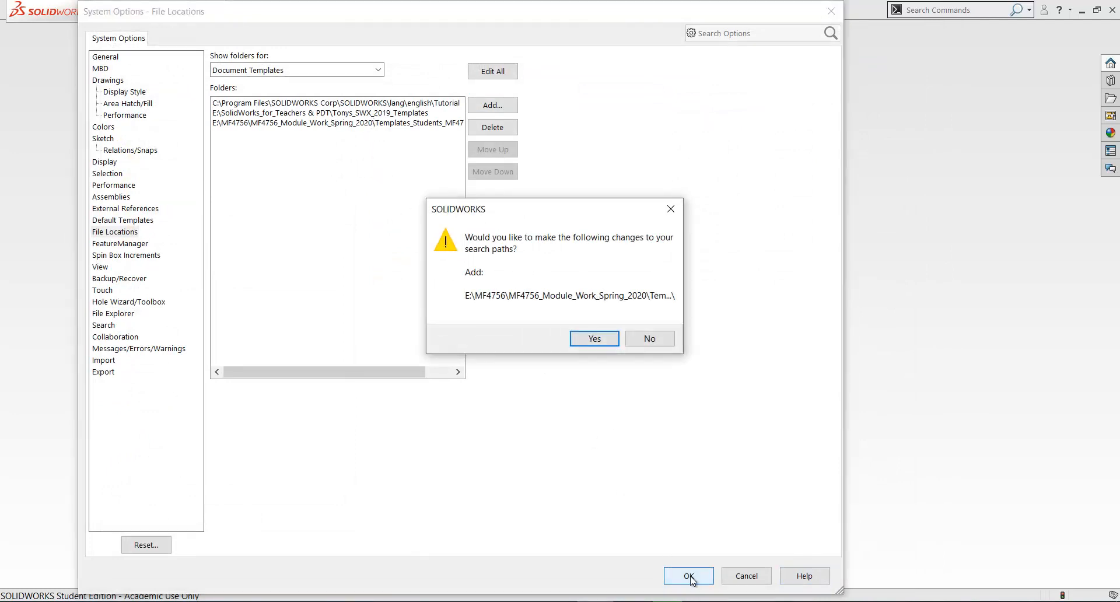
click(593, 338)
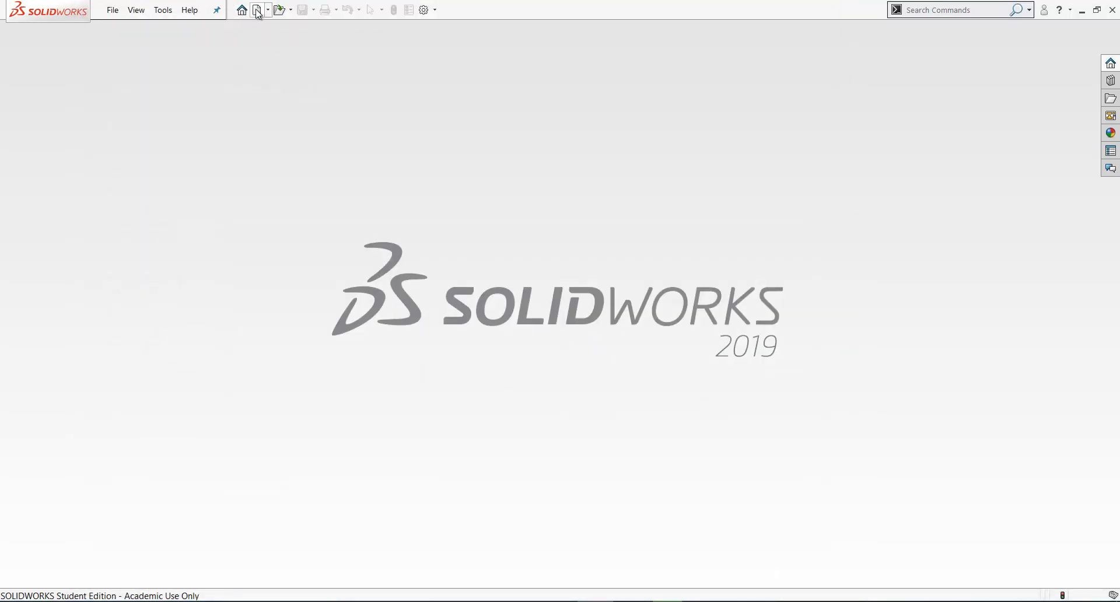
Preview A4L_3rd Angle on the Templates_Students_MF4756_S2020 tab of New Document.
click(256, 10)
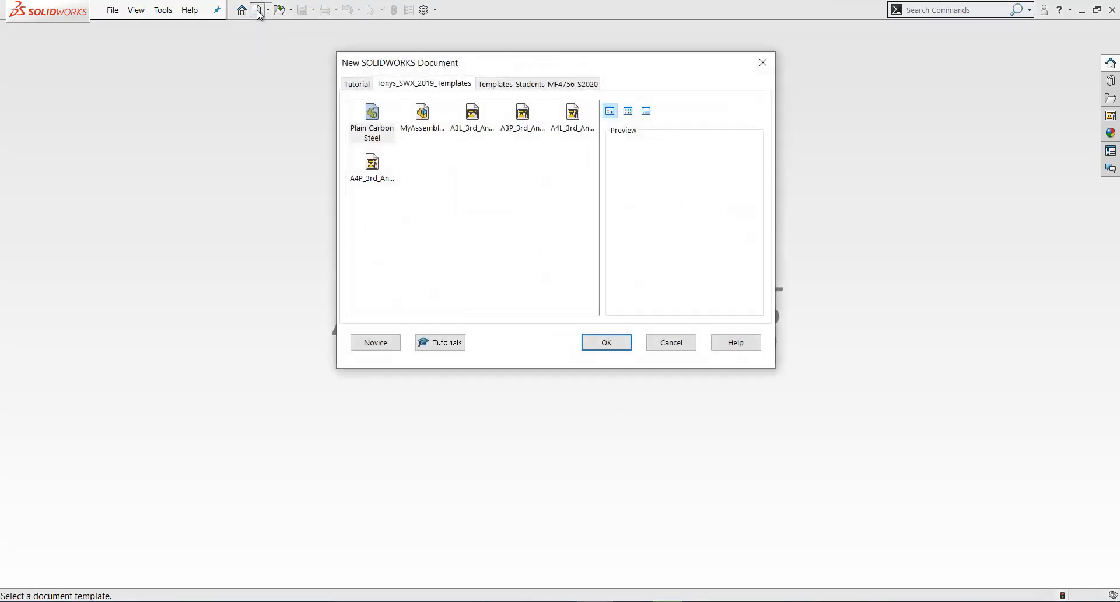
click(540, 83)
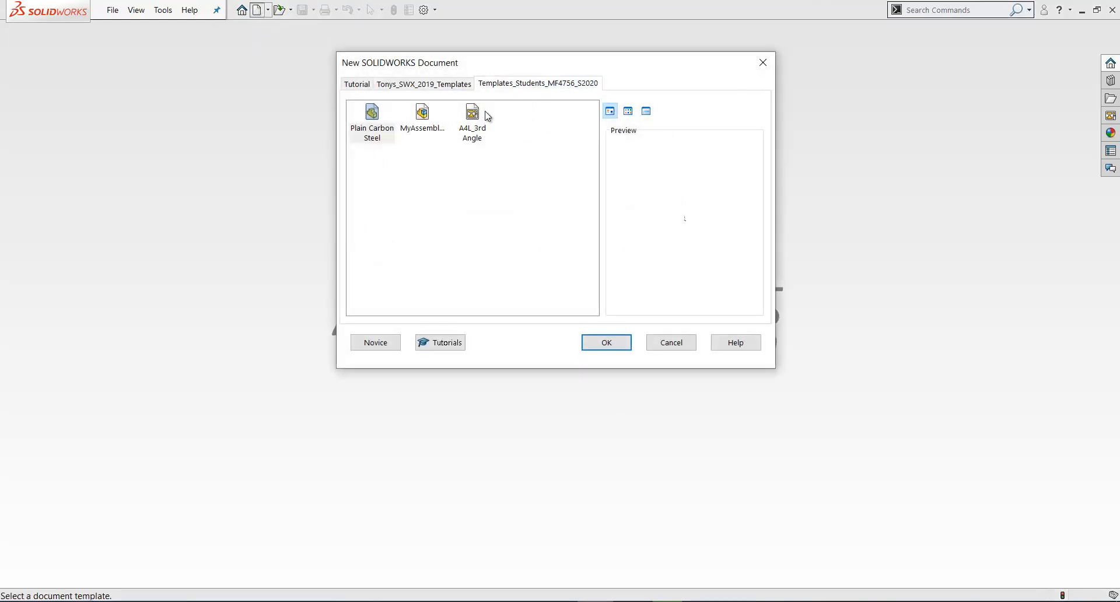
click(471, 112)
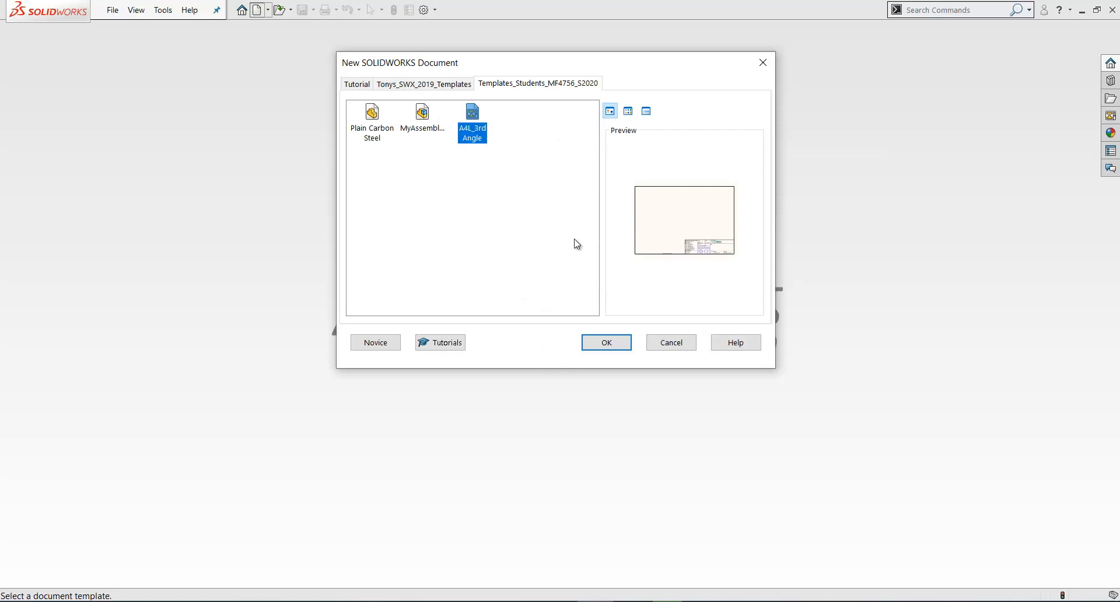
mouse_move(490, 218)
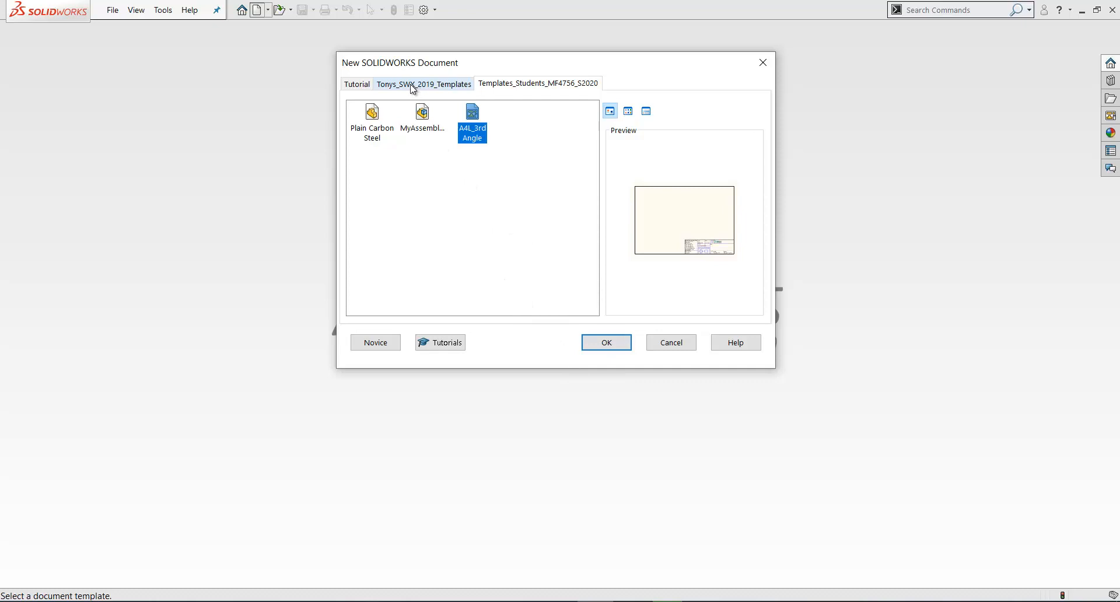
Create a new drawing from the A3L_3rd_Angle template in Tonys_SWX_2019_Templates.
click(423, 84)
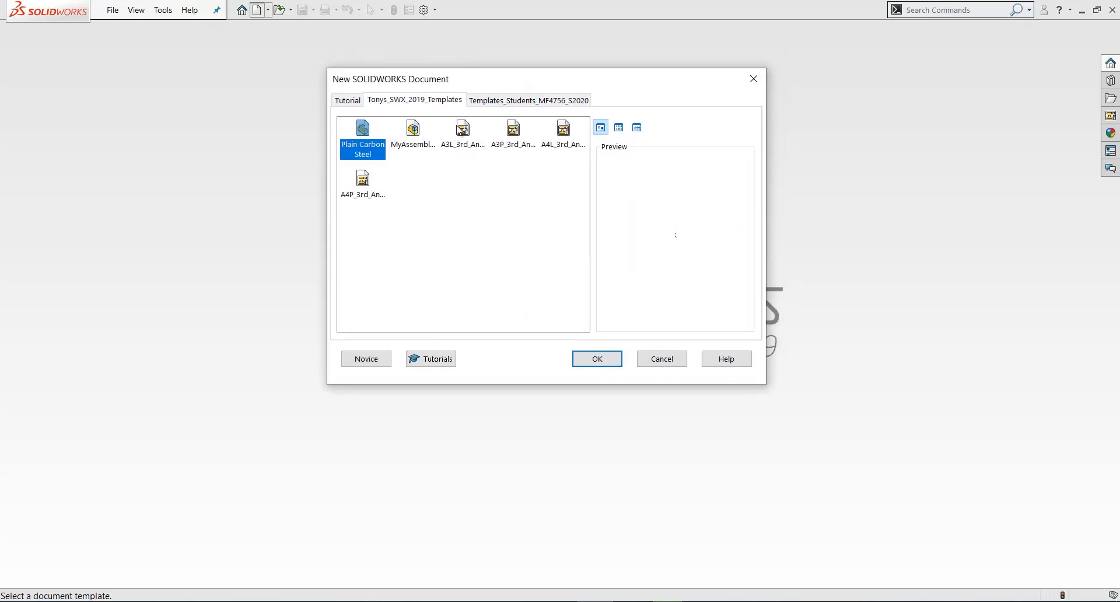
click(462, 128)
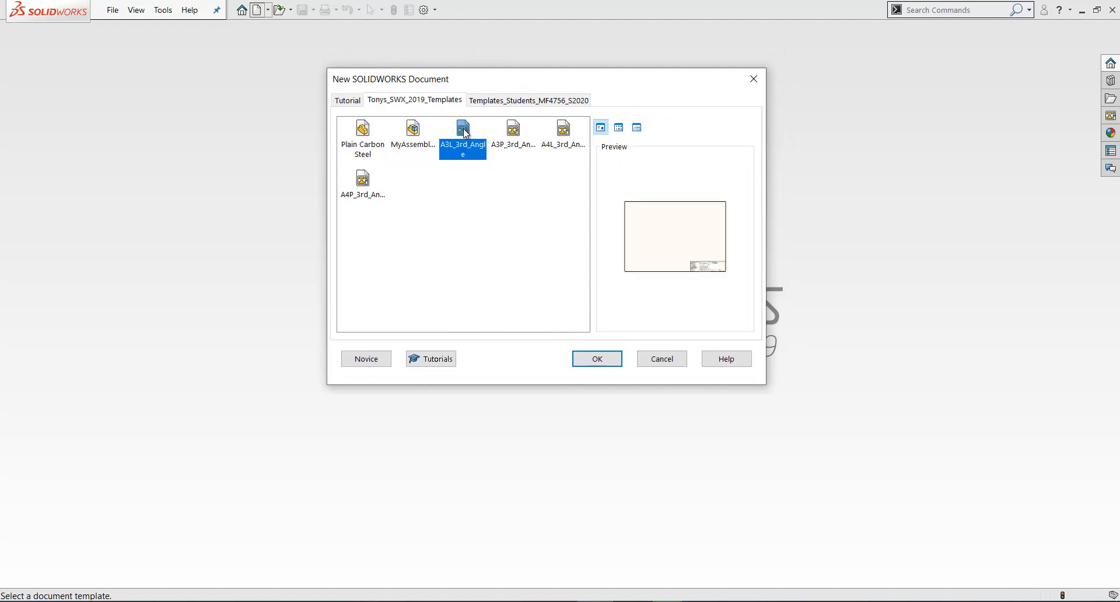
click(597, 358)
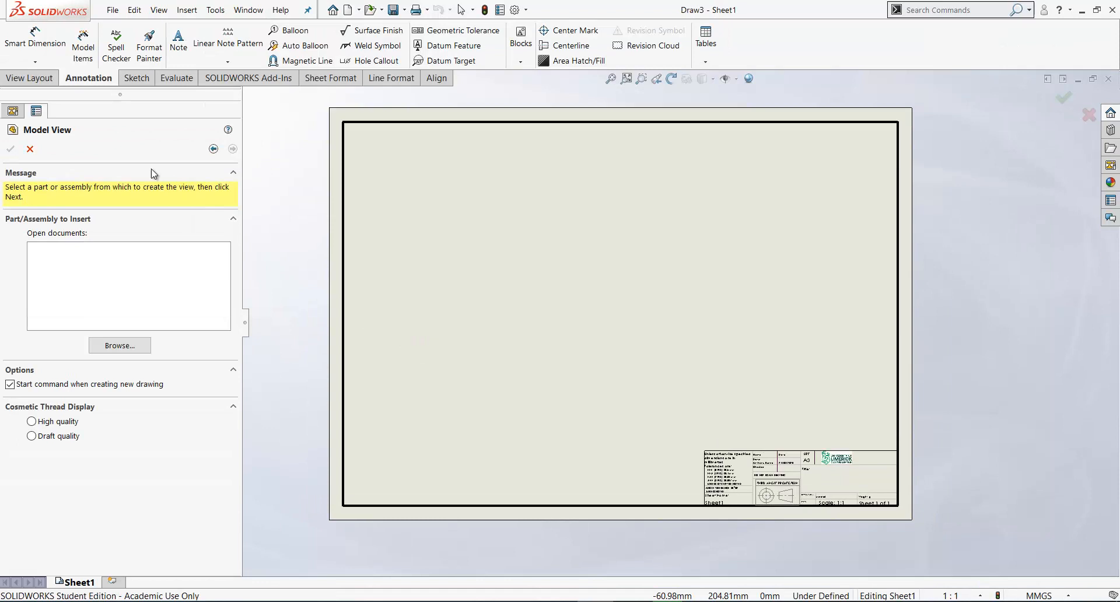
Dismiss the model view prompt and set Description to 'A3 Landscape Template in Third Angle'.
click(29, 149)
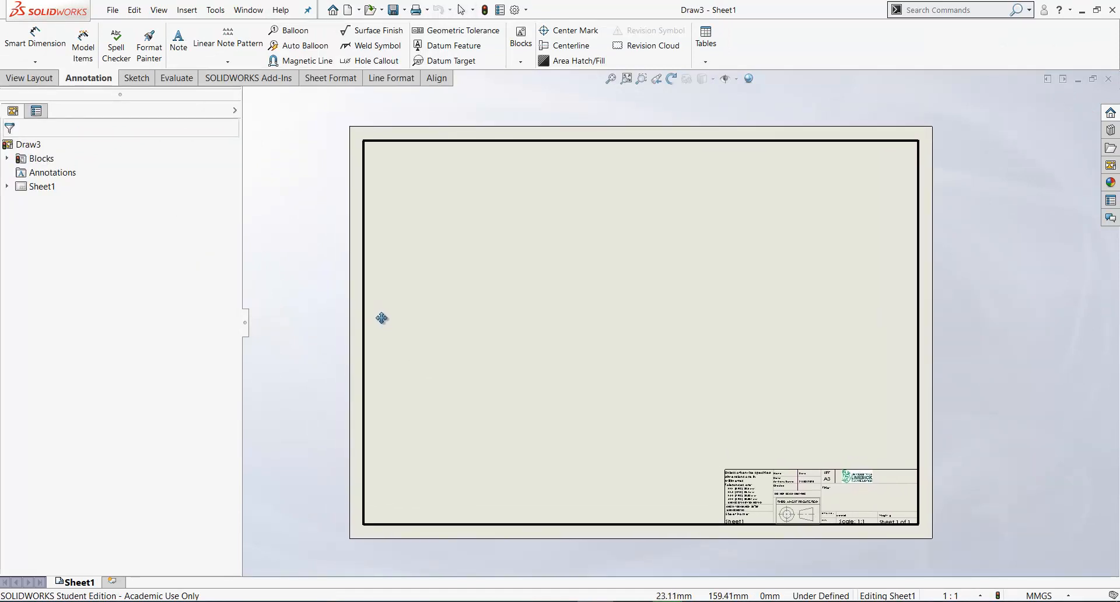
mouse_move(393, 322)
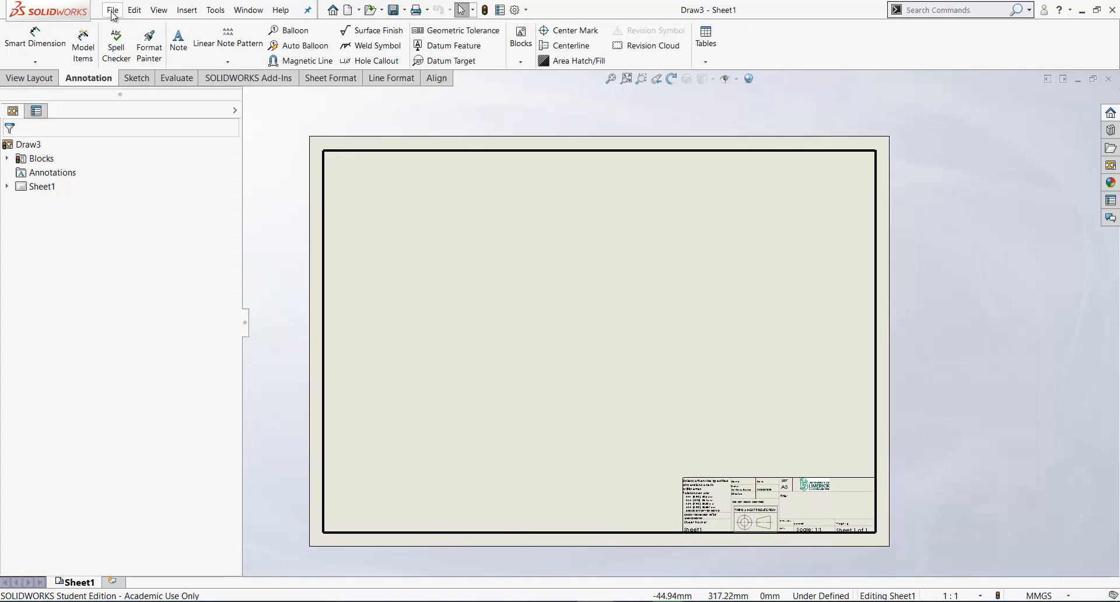
click(116, 11)
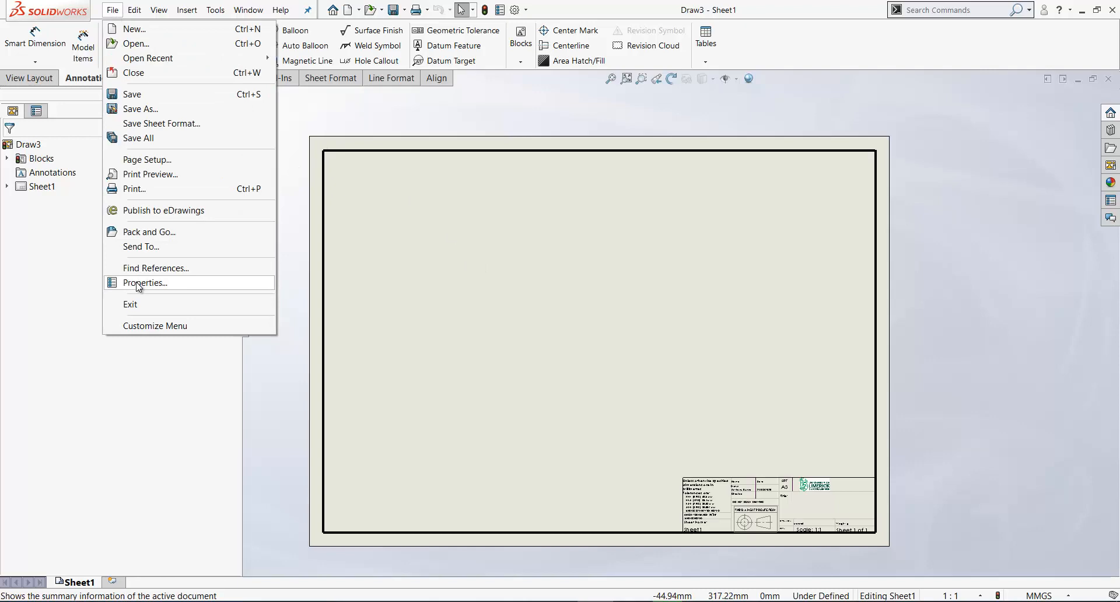
click(145, 283)
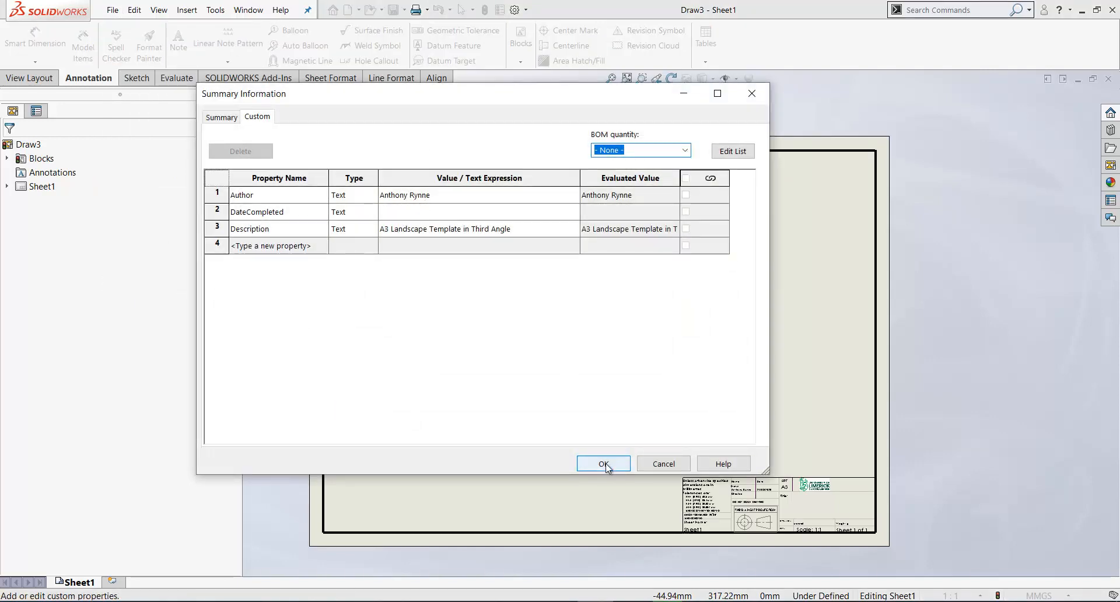
click(603, 463)
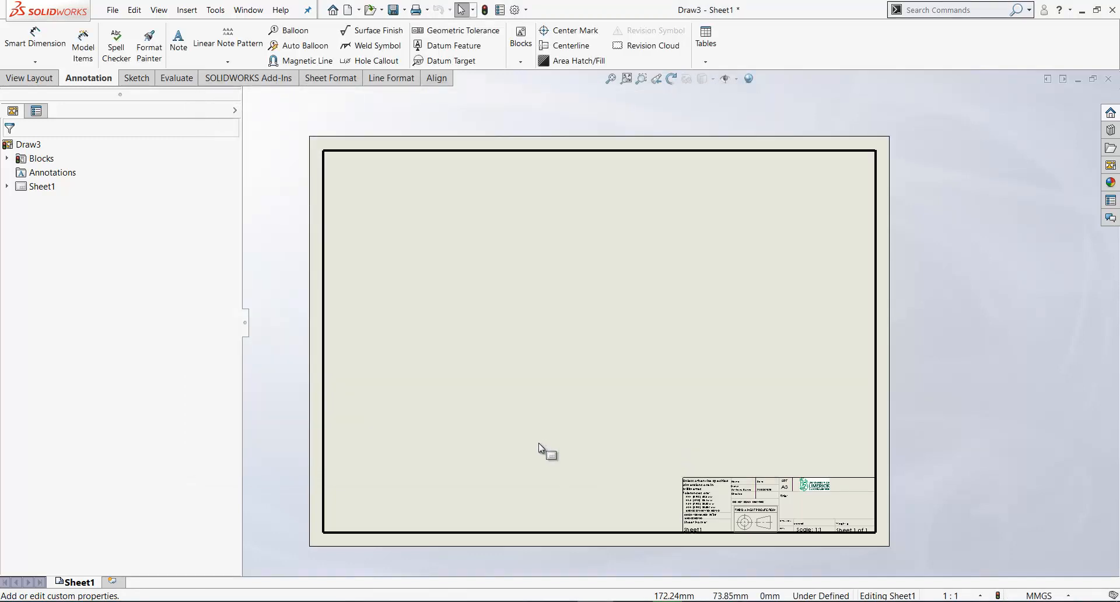
click(112, 10)
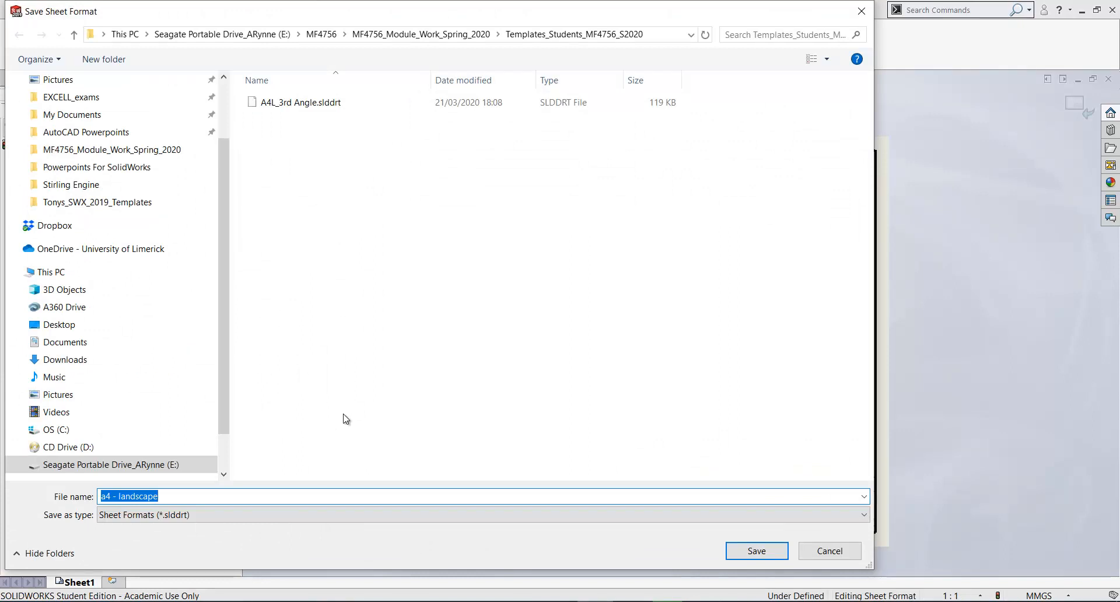
mouse_move(496, 78)
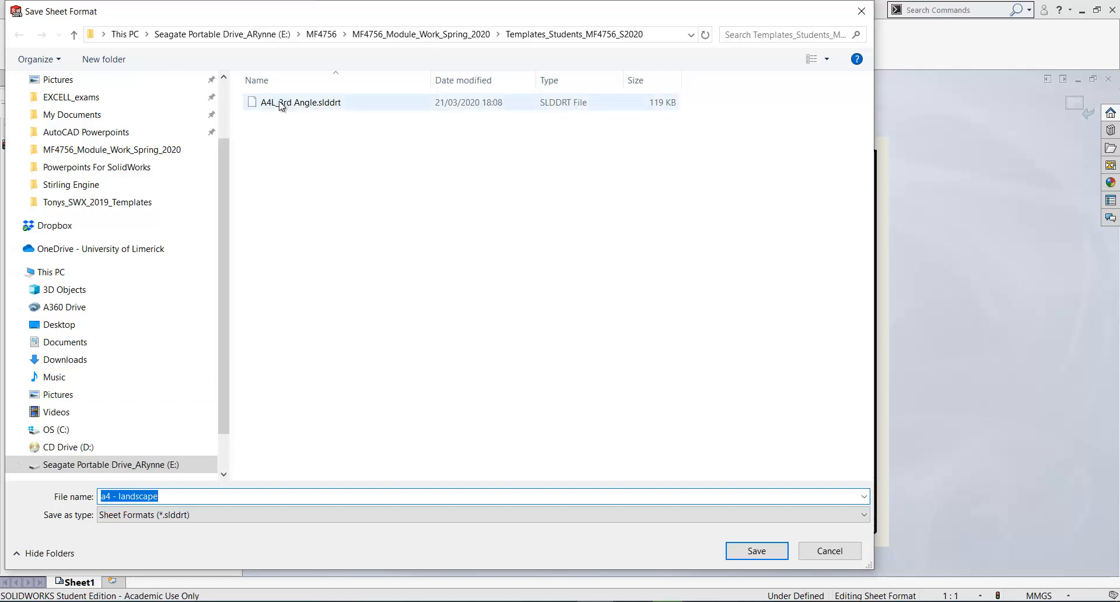
Save the sheet format as A3L_3rd Angle, editing the reused A4L file name.
click(301, 102)
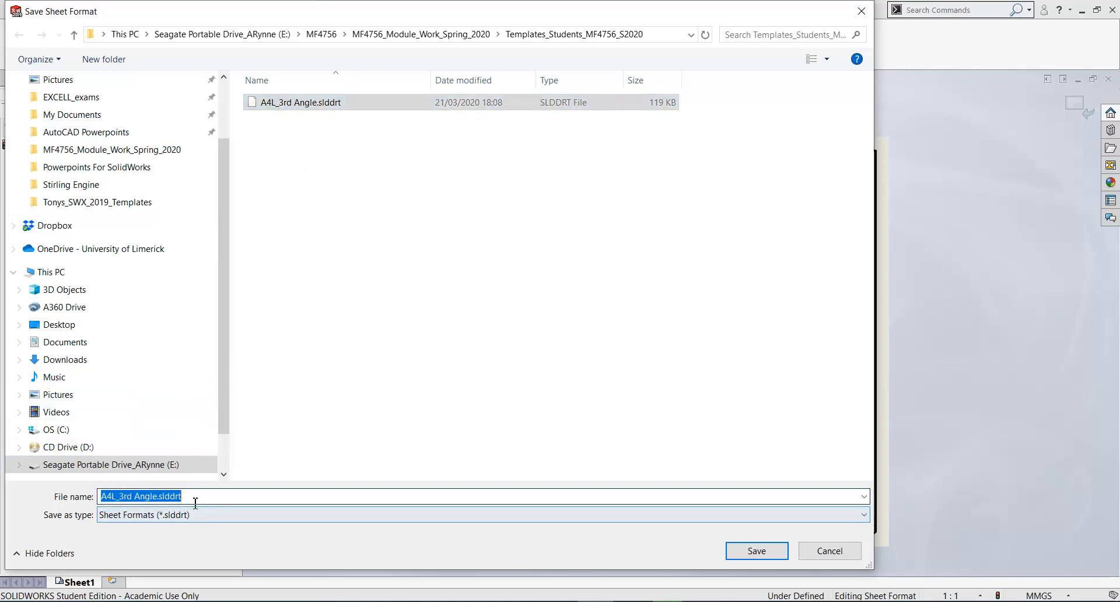
click(123, 496)
text(3)
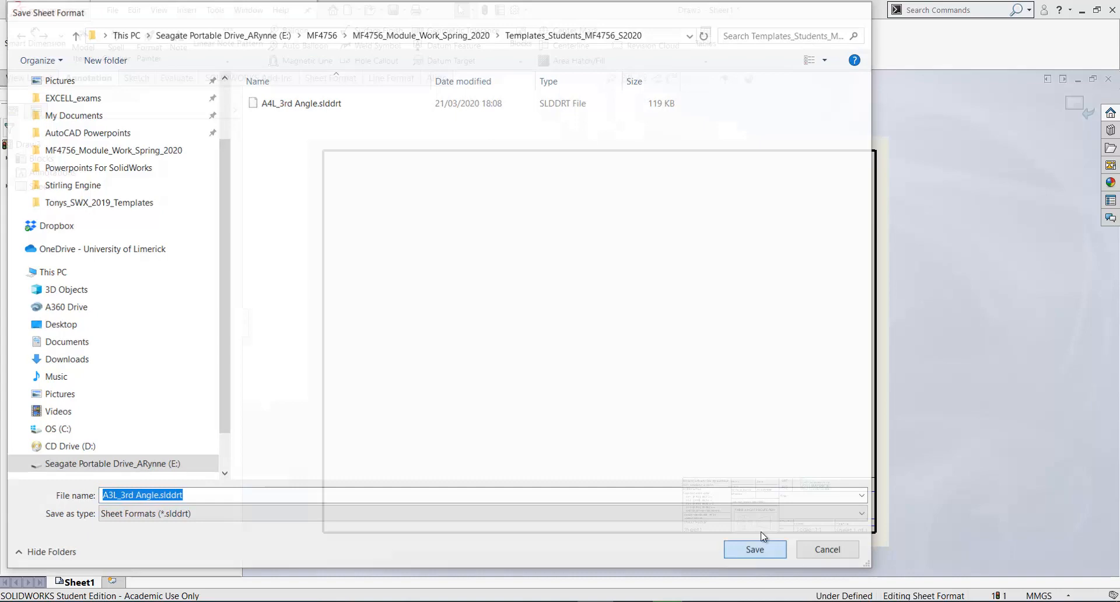
click(755, 549)
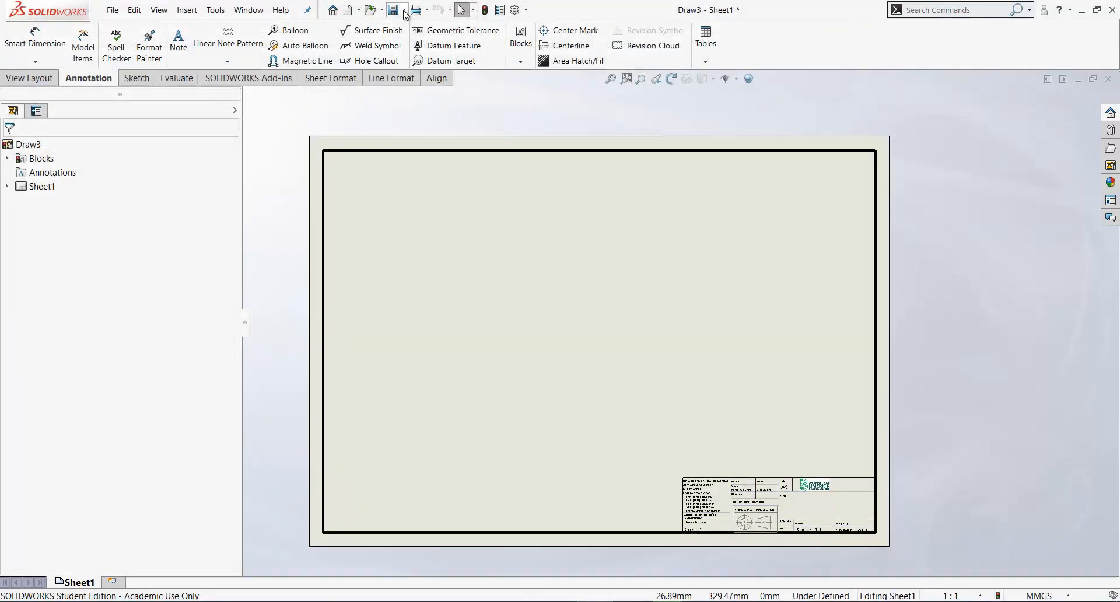
Save Draw3 as the A3L_3rd Angle .drwdot template in Templates_Students_MF4756_S2020.
click(393, 10)
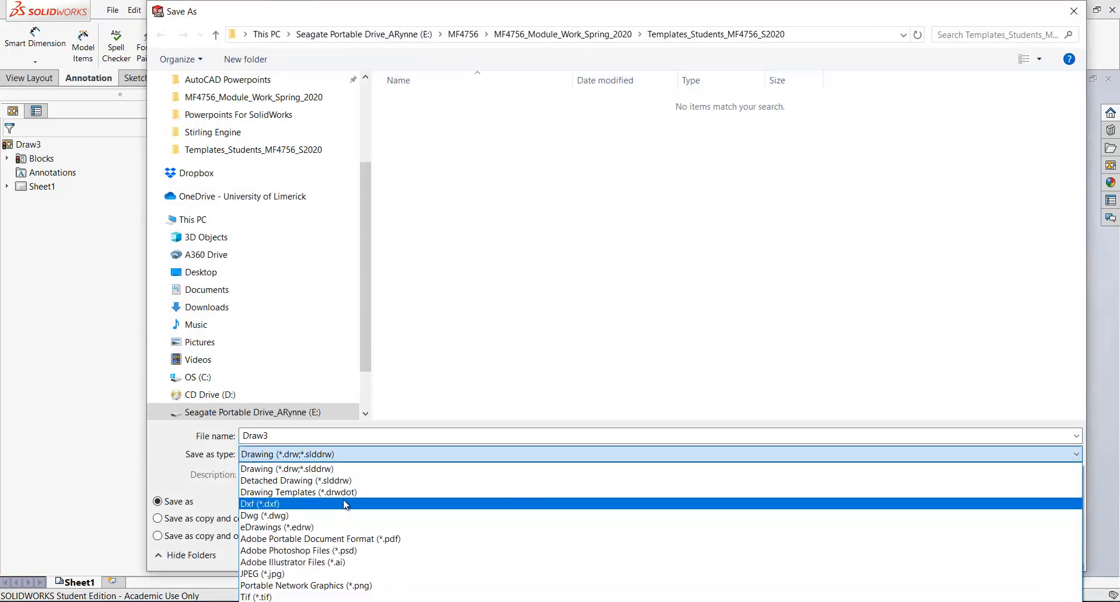
mouse_move(308, 497)
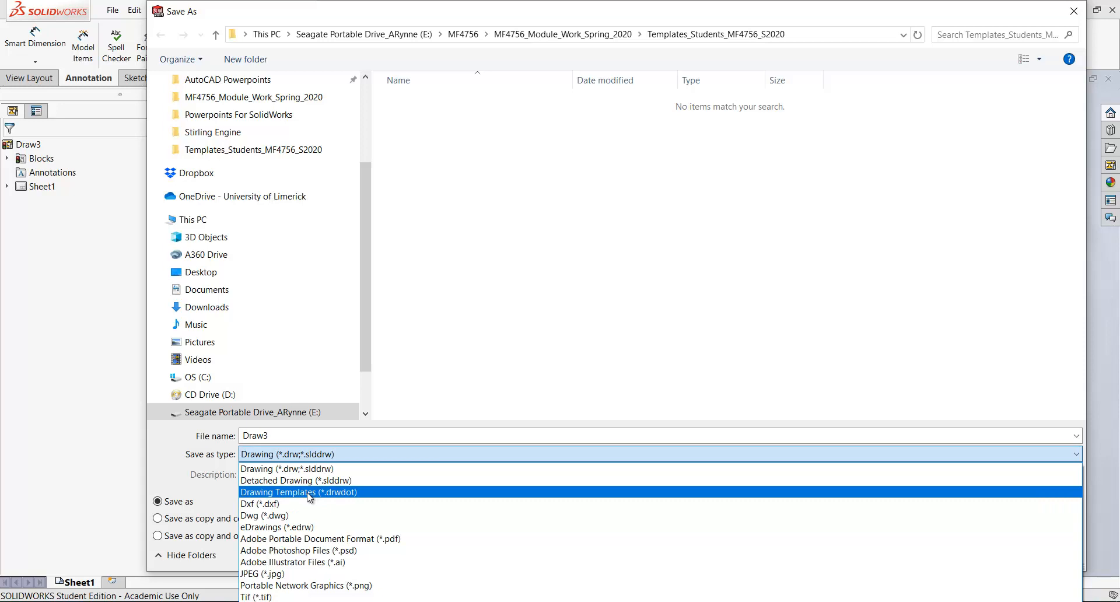
click(298, 491)
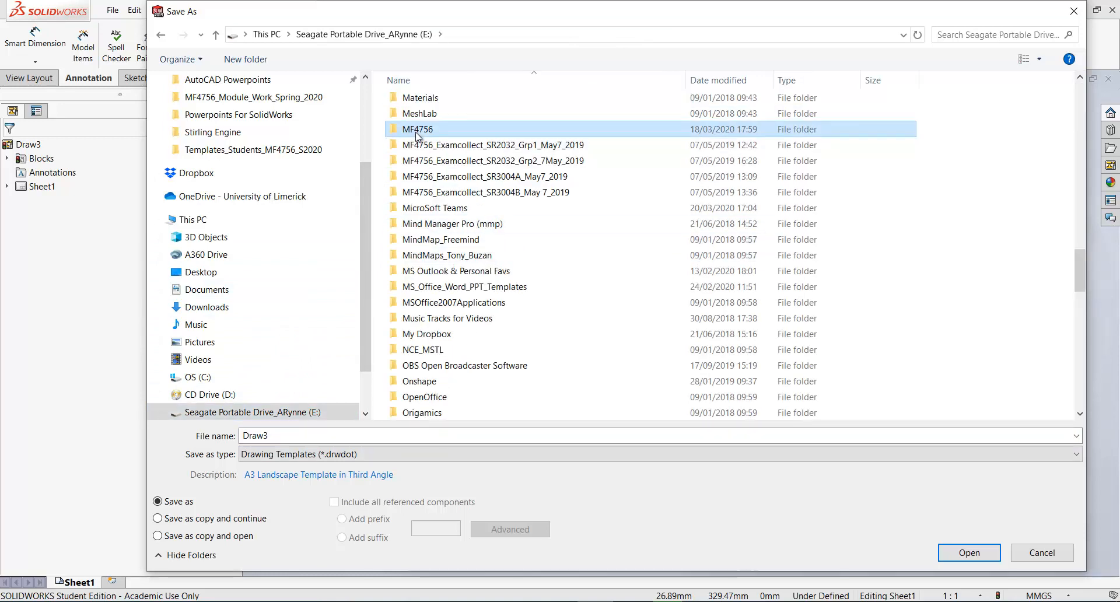
double_click(417, 129)
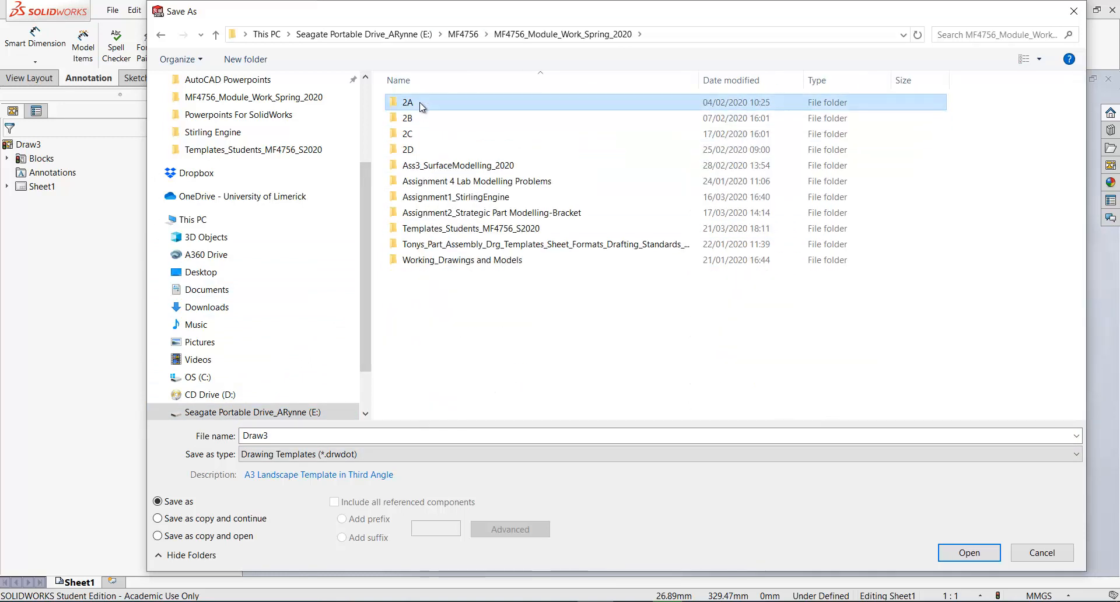
double_click(470, 228)
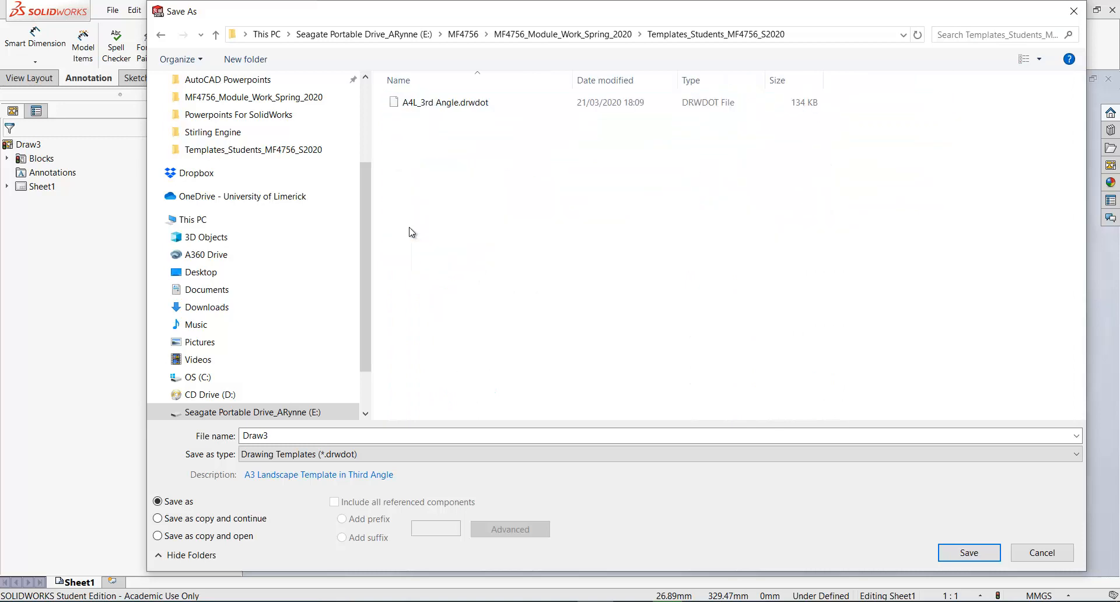
click(438, 102)
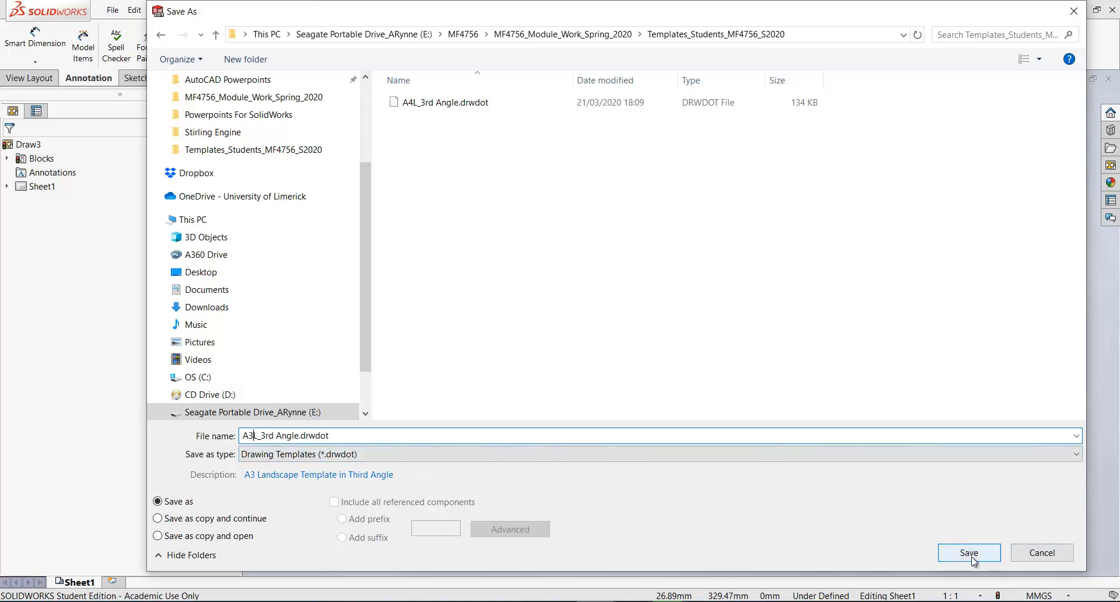
click(969, 553)
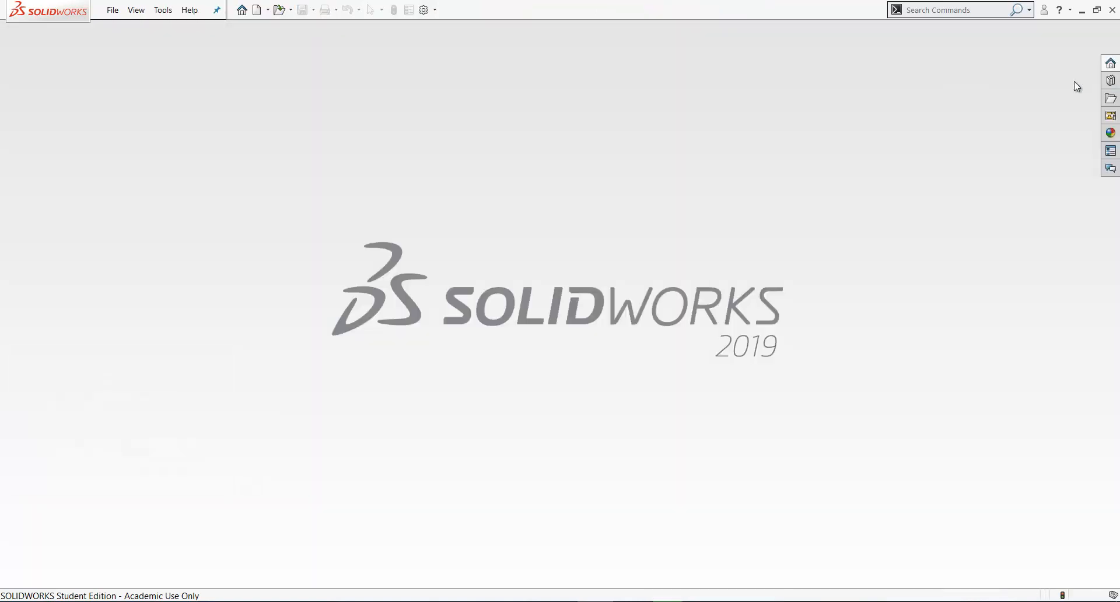
mouse_move(256, 10)
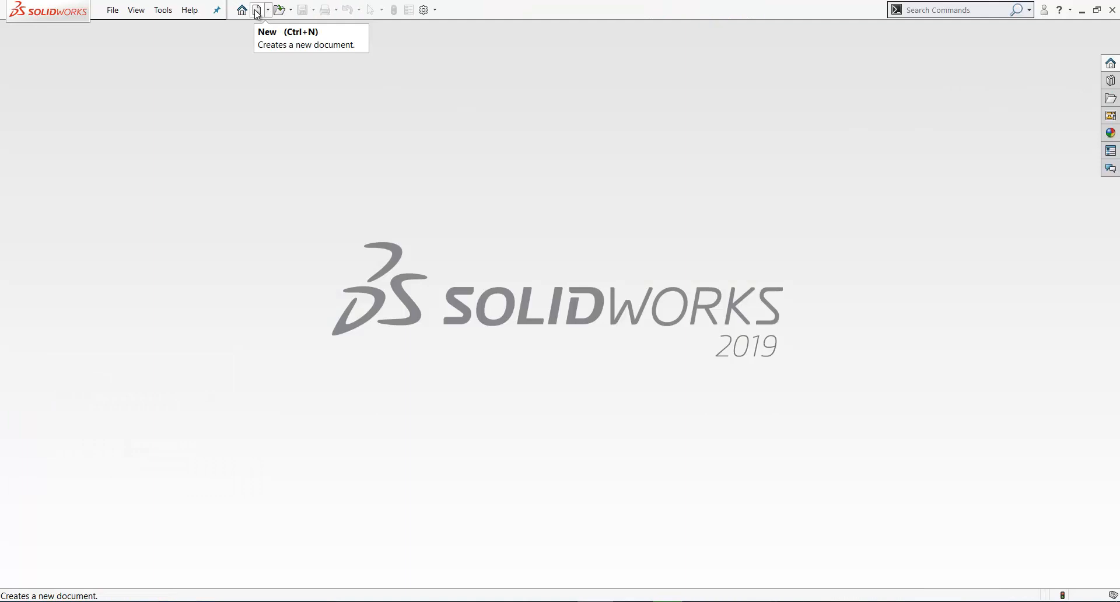
Check that the A3L and A4L 3rd Angle templates appear under New Document, then accept.
click(255, 9)
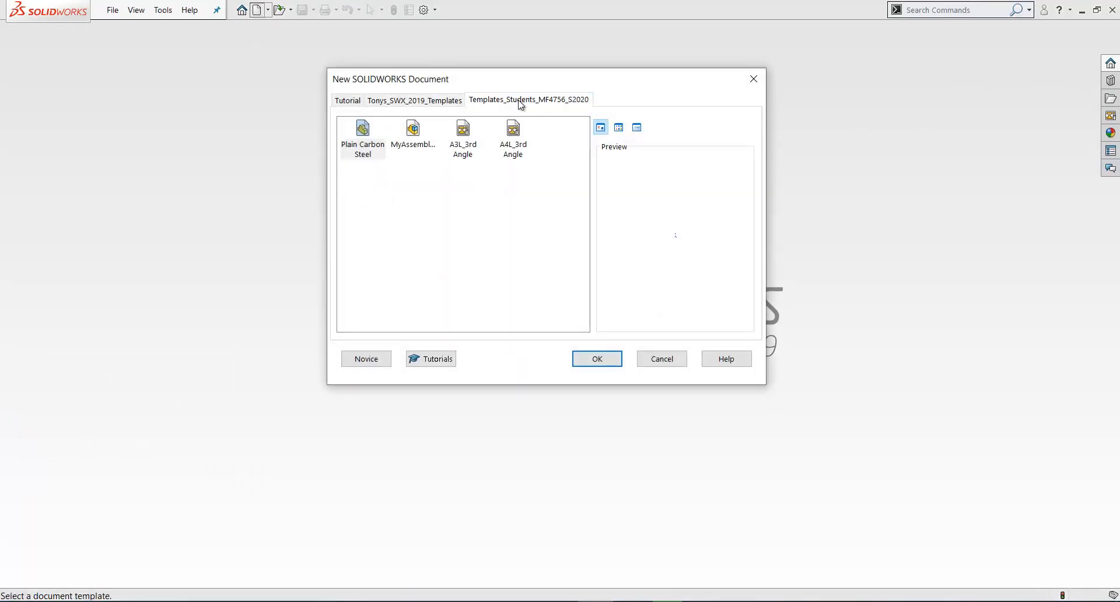
mouse_move(465, 158)
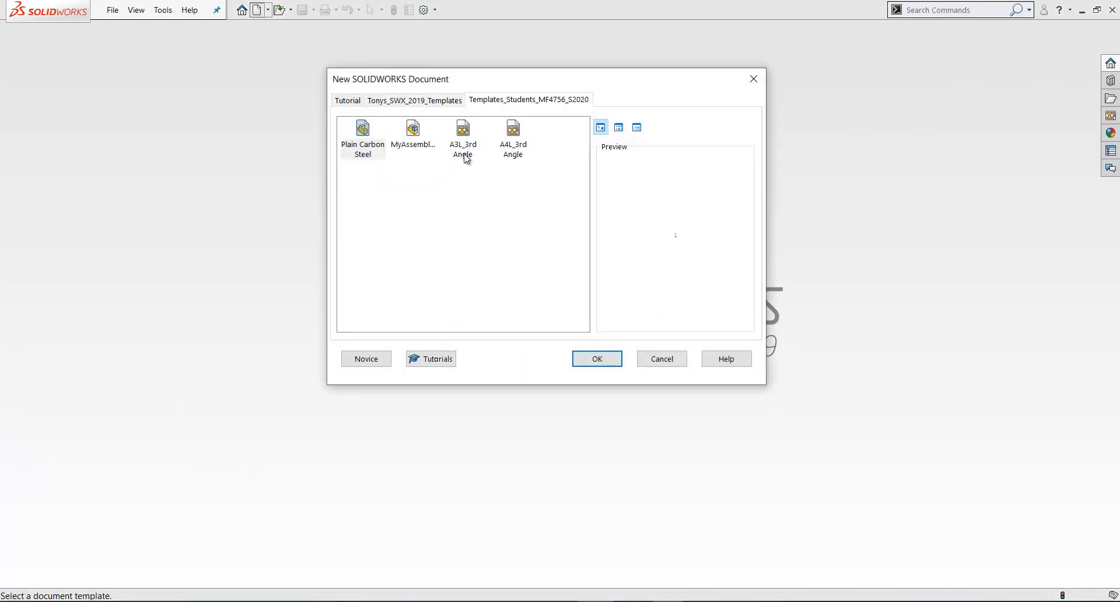
mouse_move(472, 165)
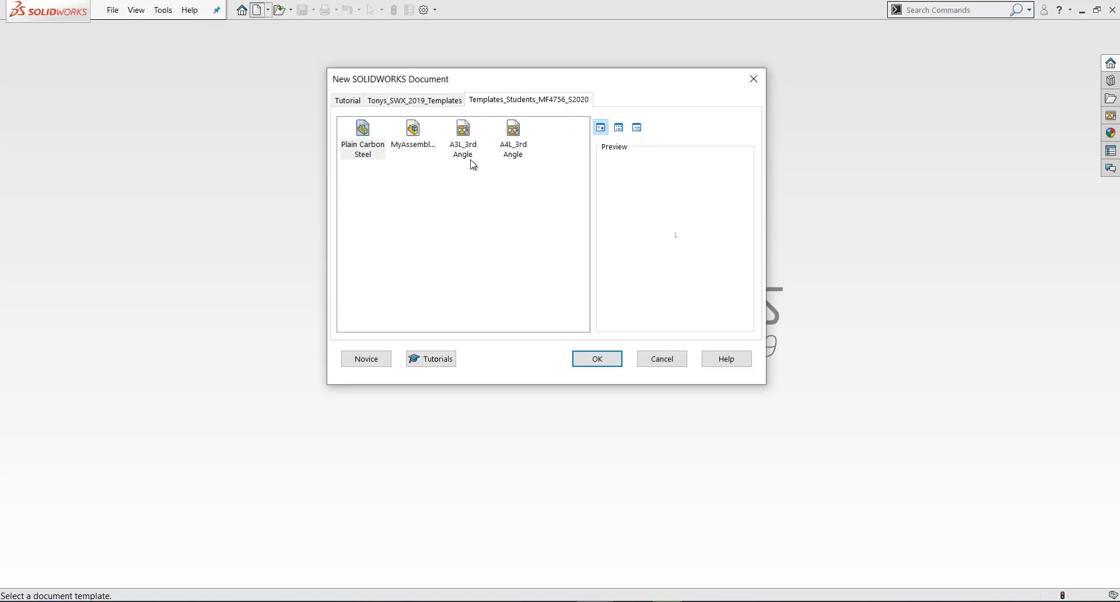
mouse_move(479, 169)
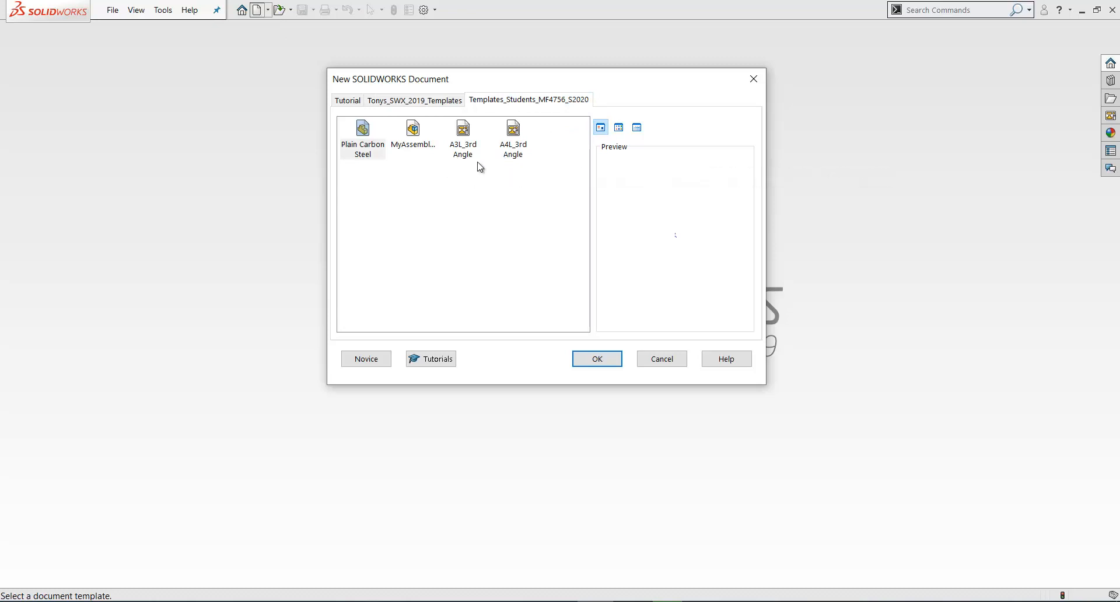
mouse_move(518, 166)
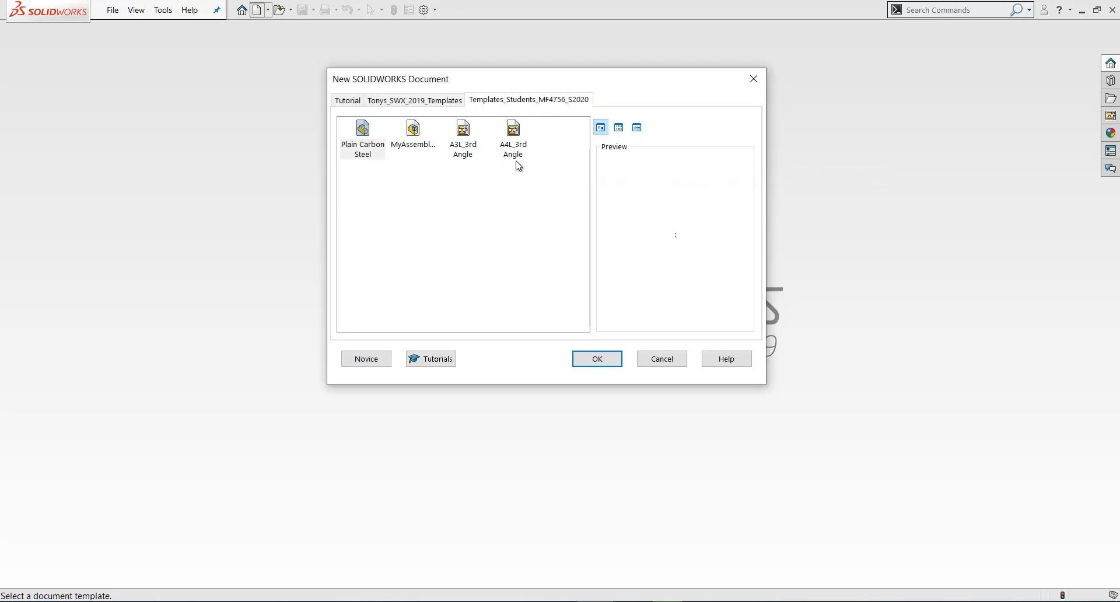
mouse_move(523, 175)
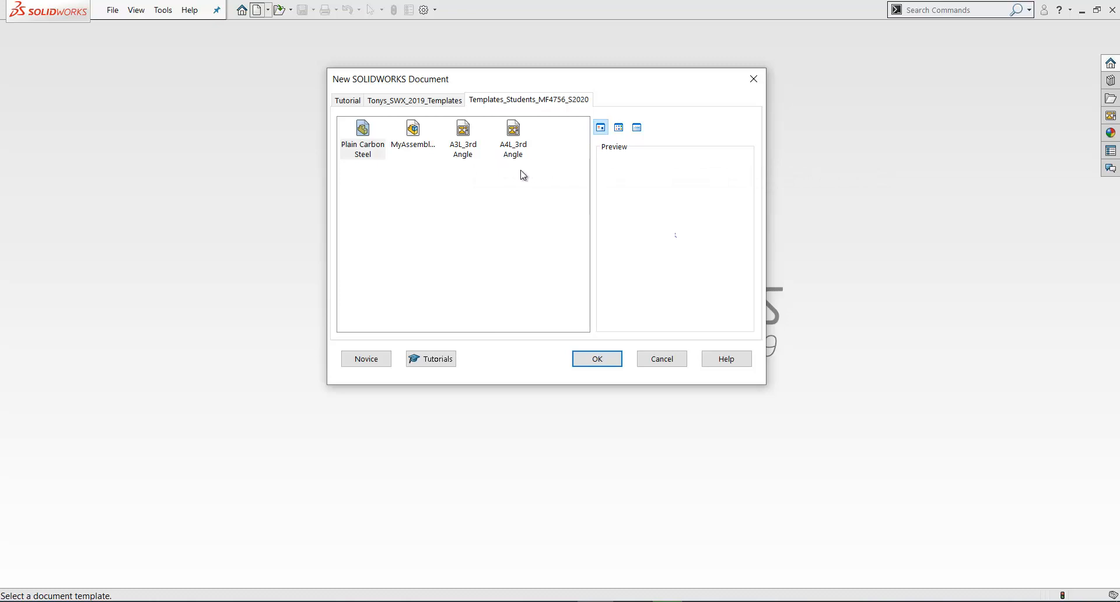
mouse_move(534, 173)
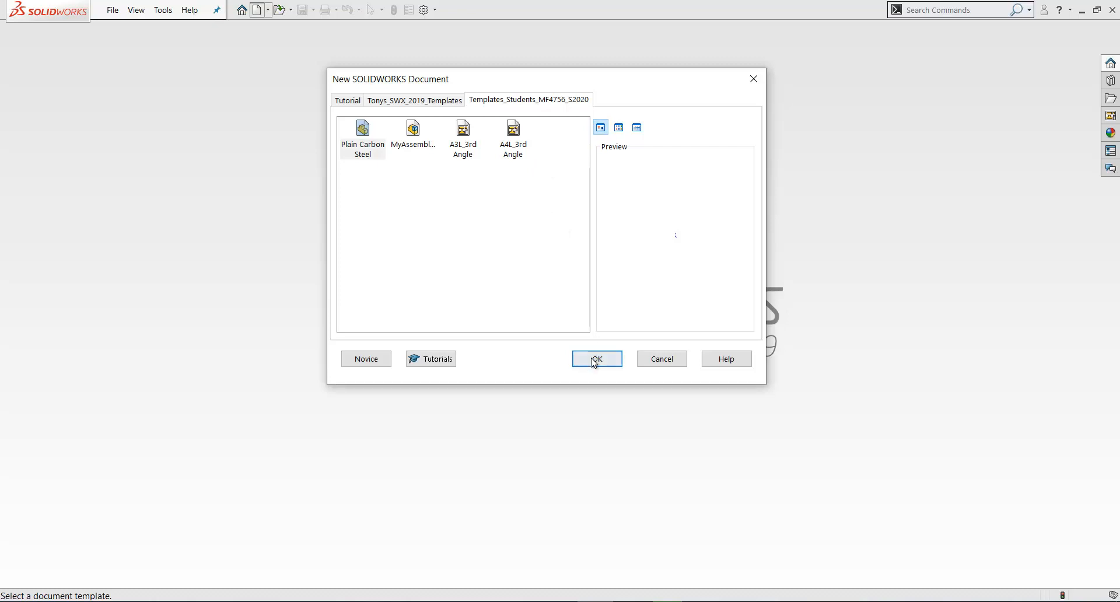
click(597, 359)
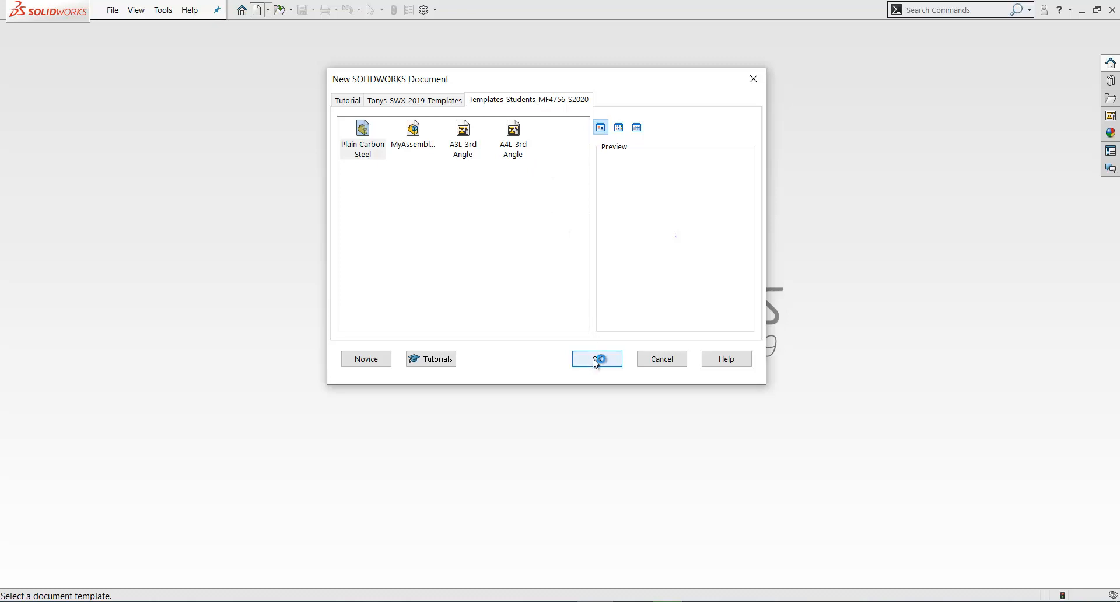